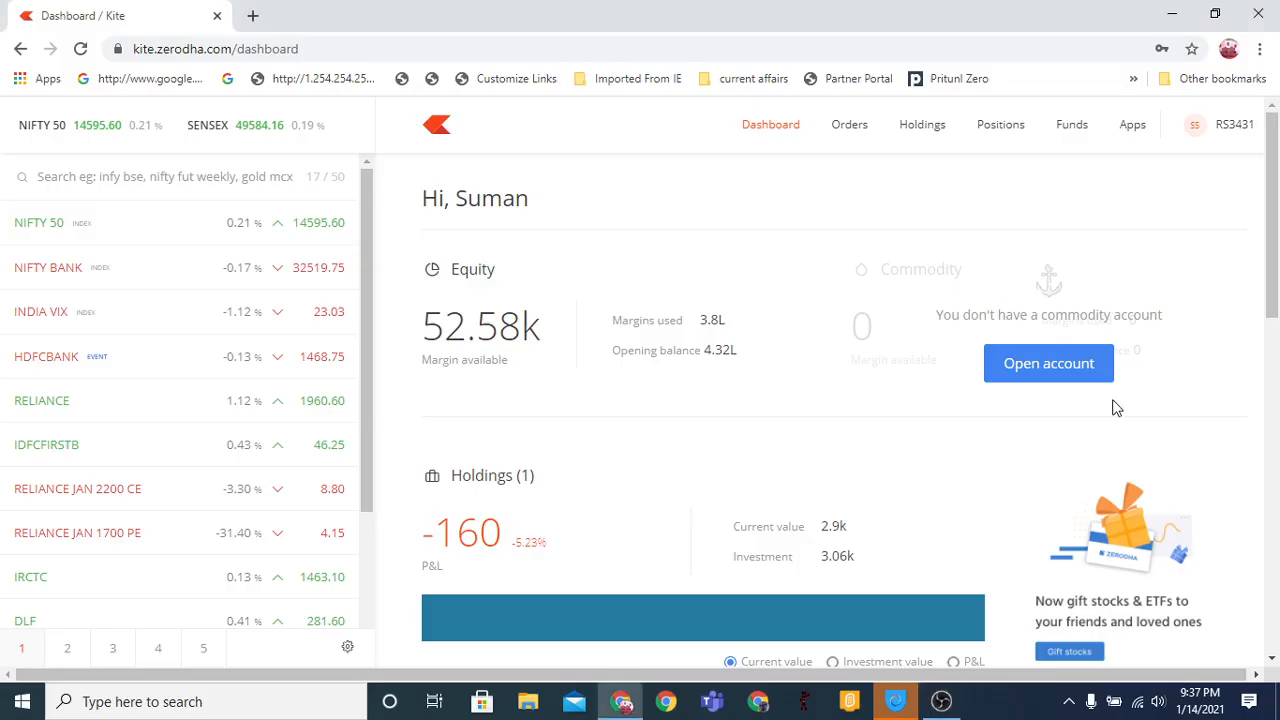
pyautogui.moveTo(890, 273)
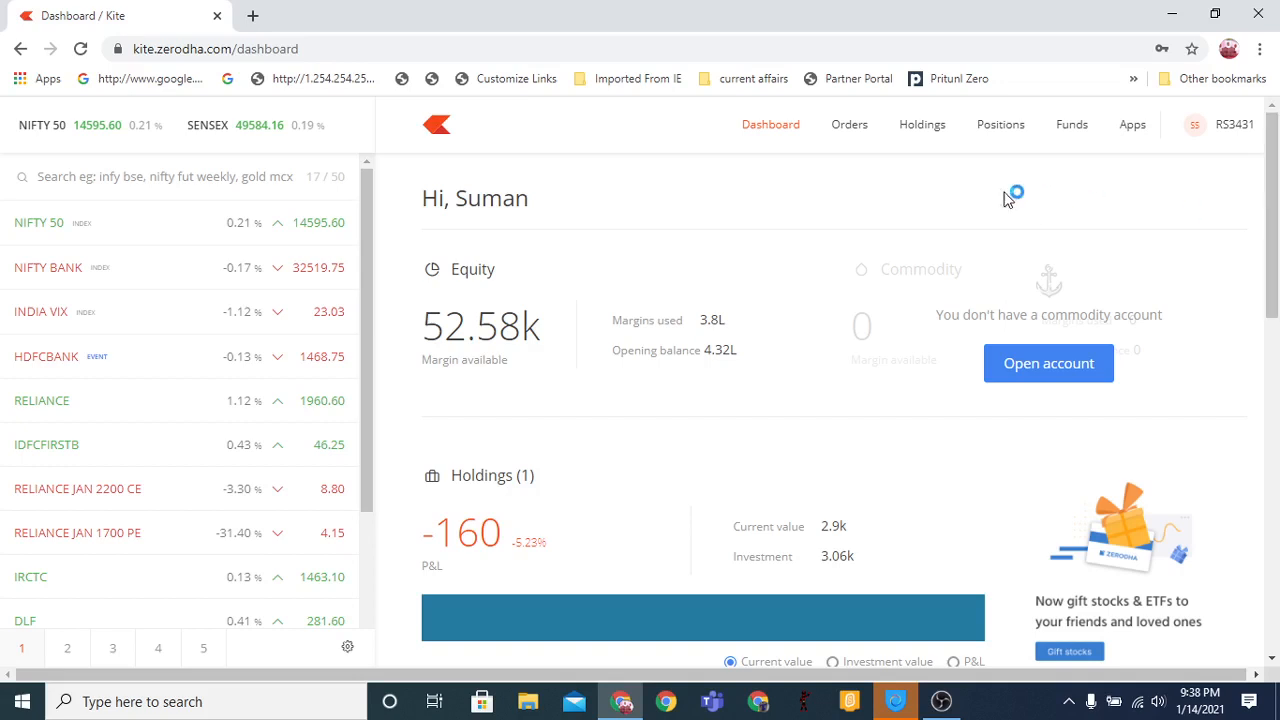
pyautogui.moveTo(966, 232)
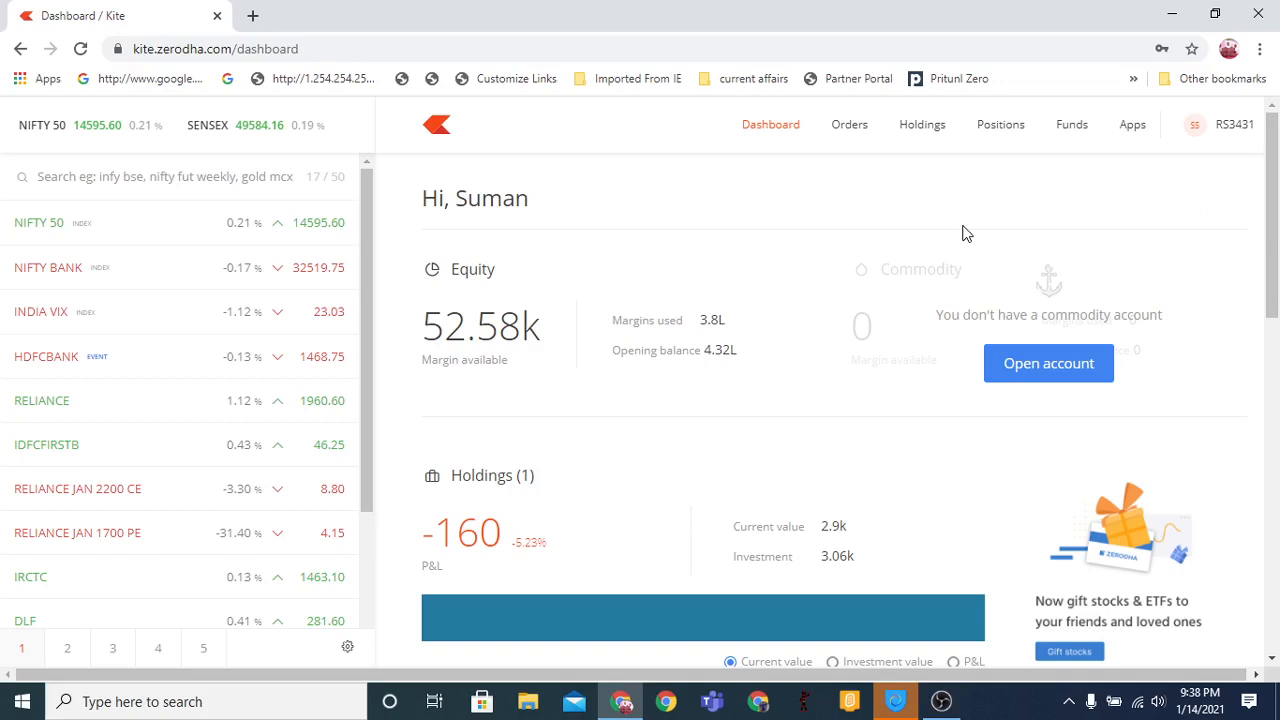
pyautogui.moveTo(1124, 232)
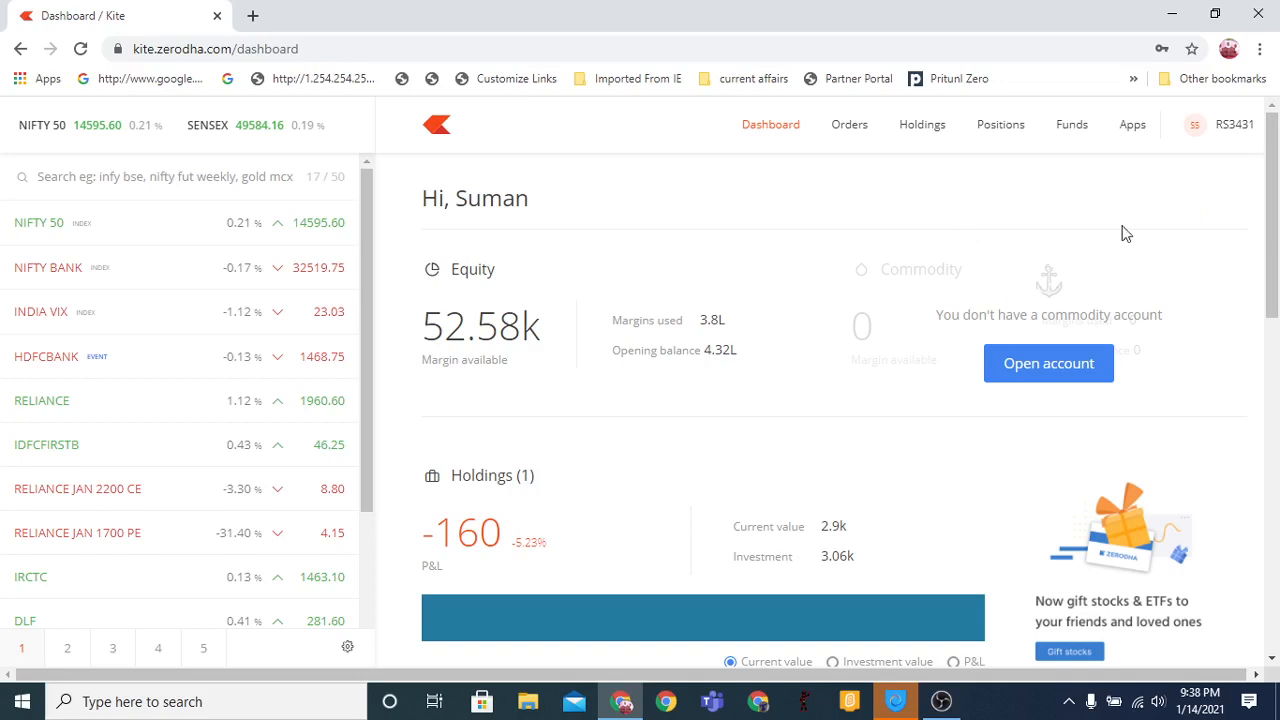
pyautogui.moveTo(1058, 215)
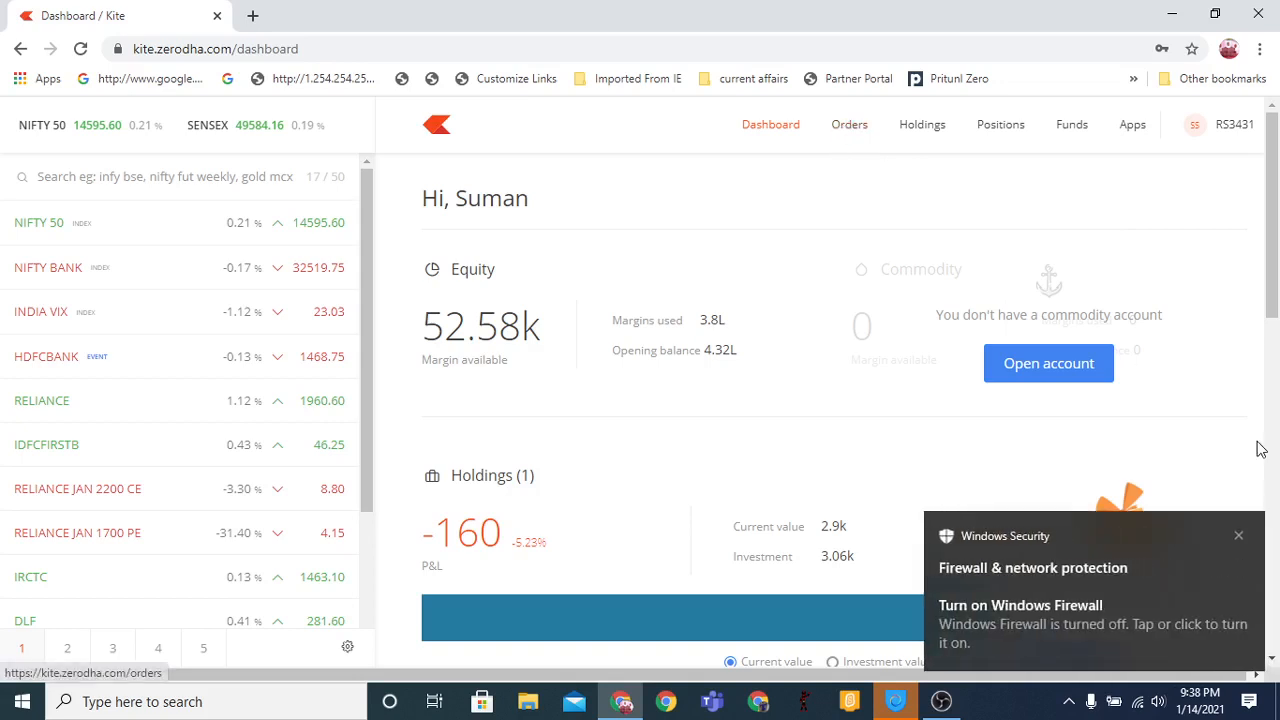
# Go to Orders > Baskets and delete the Realty Stocks basket
pyautogui.click(1238, 536)
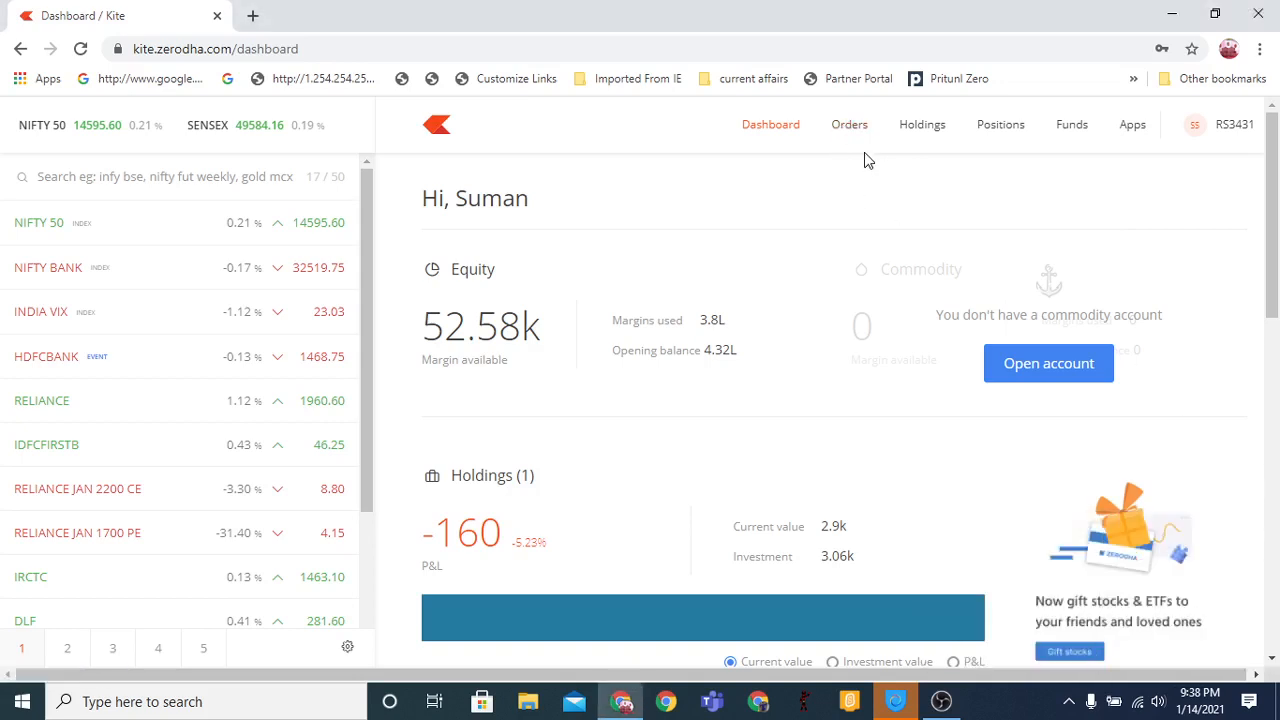
pyautogui.scroll(-3)
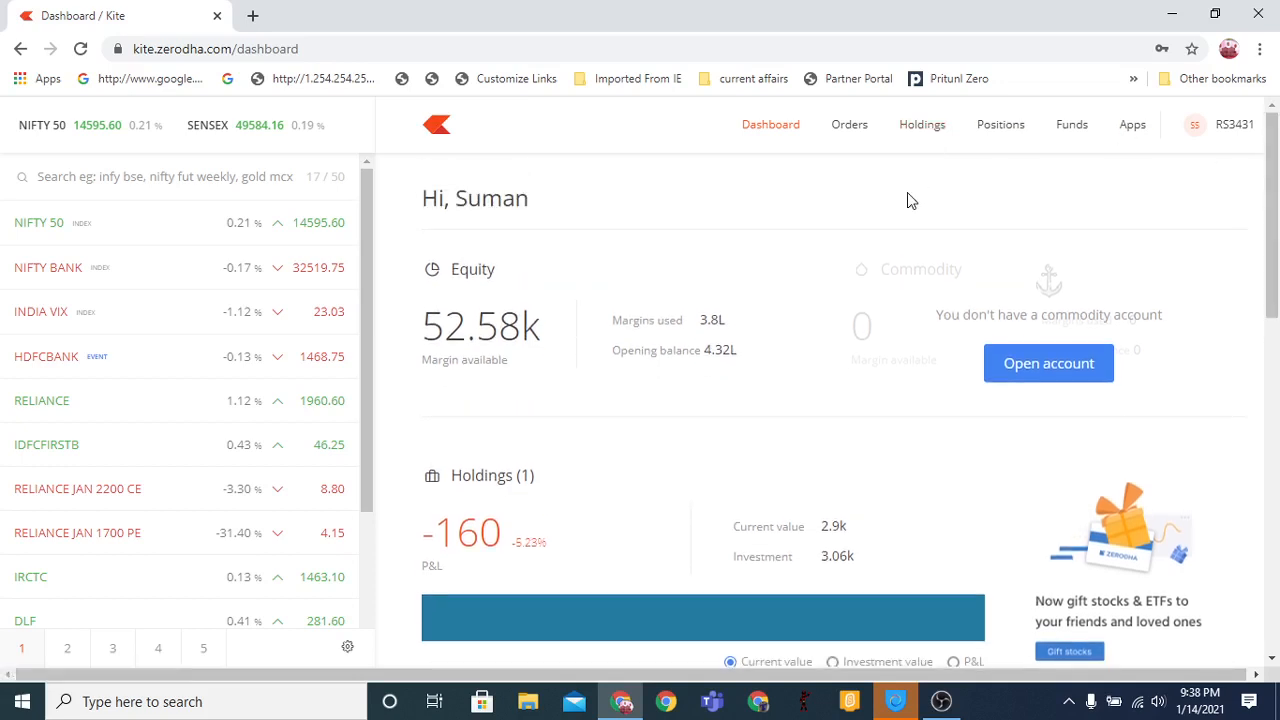
pyautogui.moveTo(904, 185)
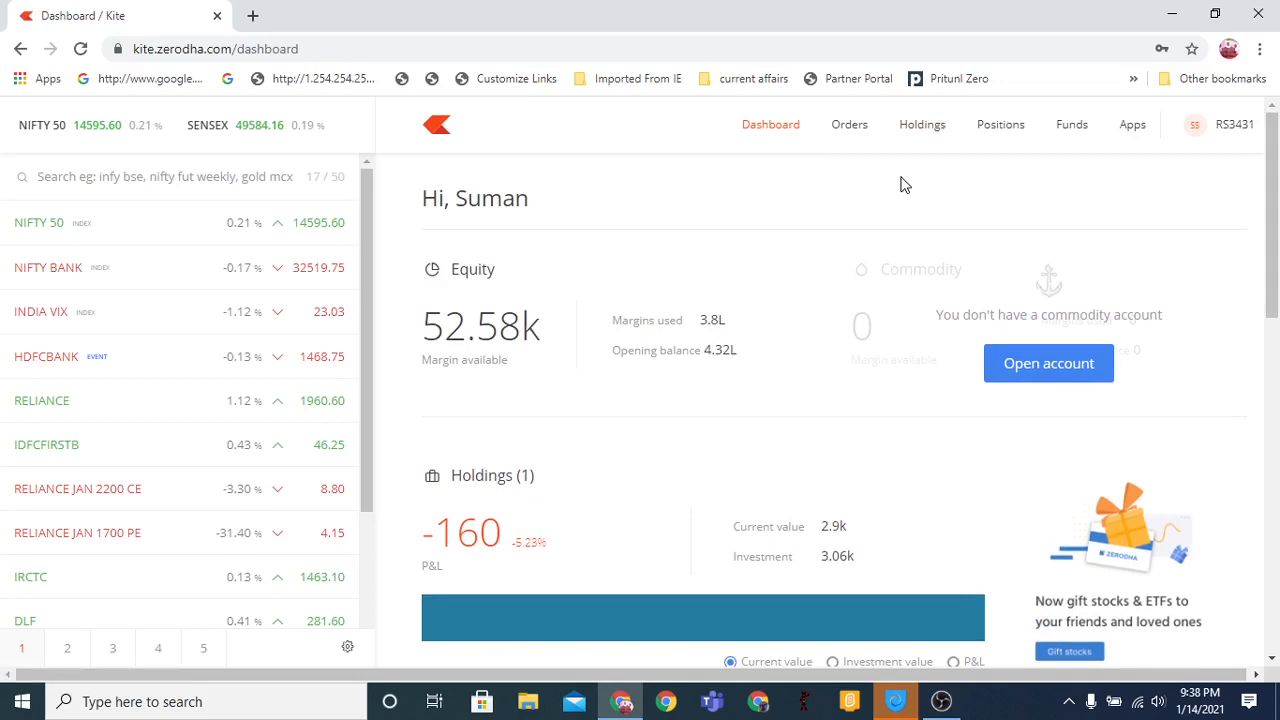
pyautogui.moveTo(909, 173)
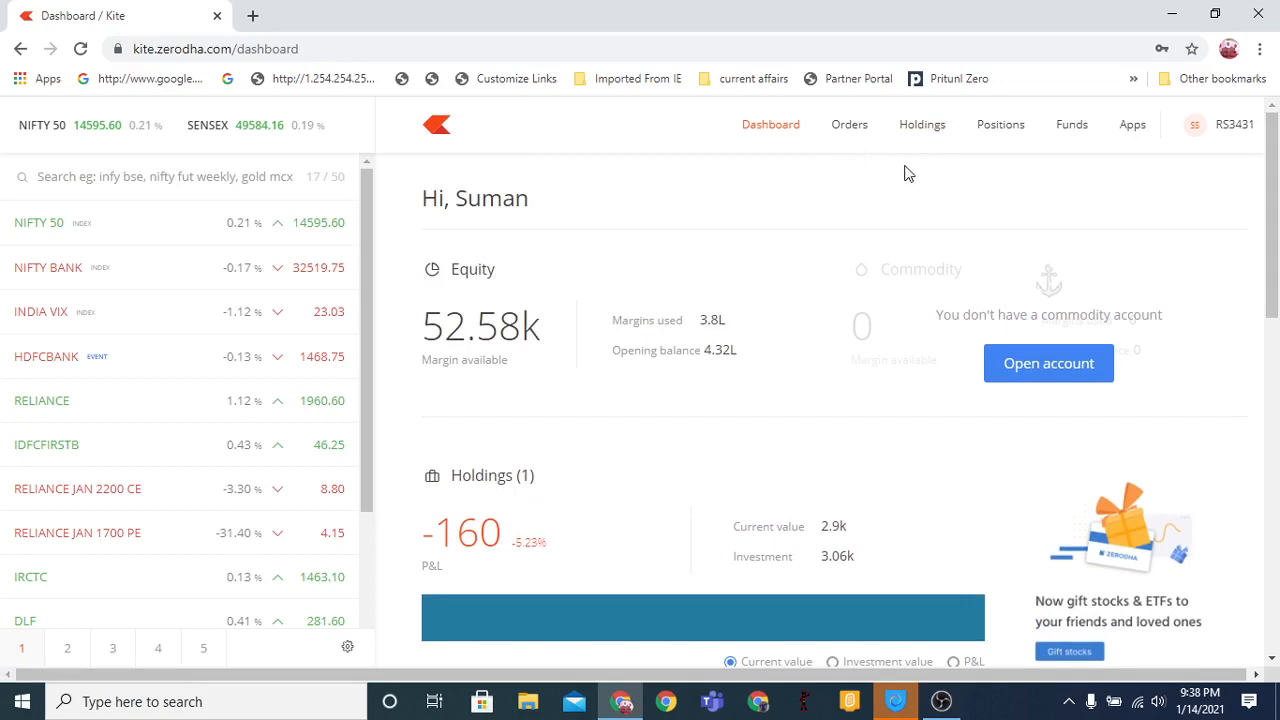
pyautogui.moveTo(943, 249)
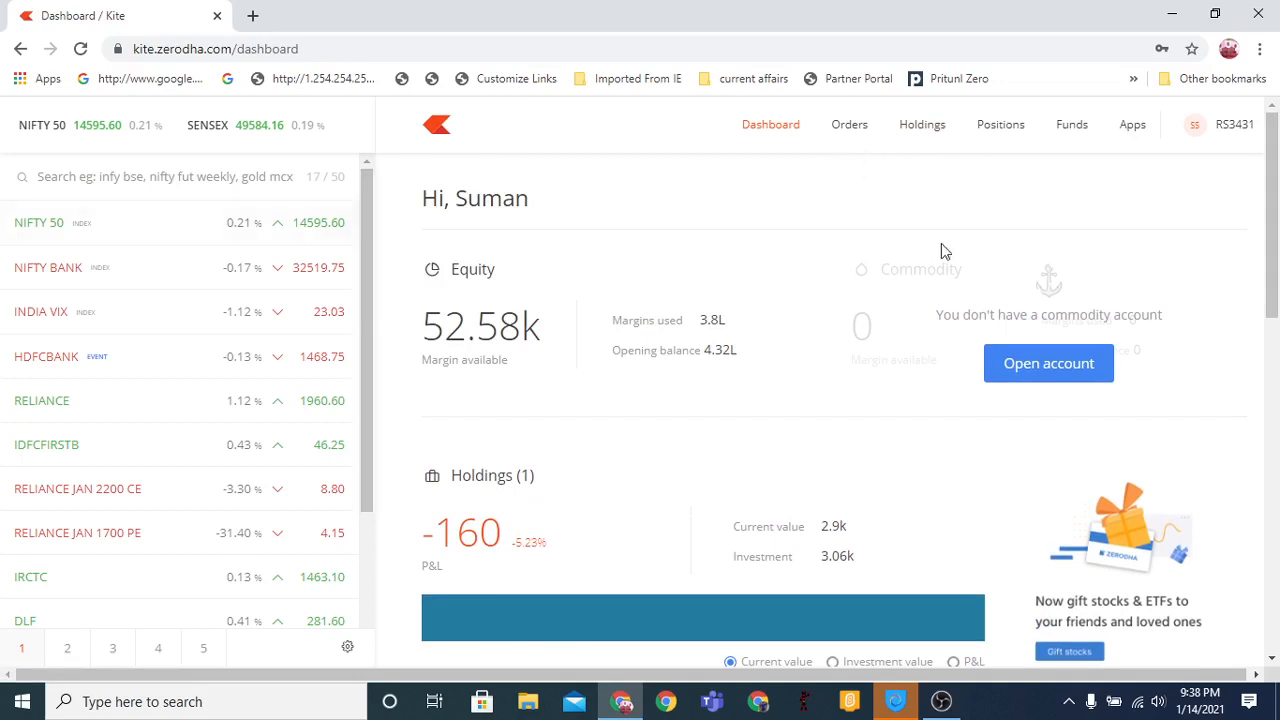
pyautogui.moveTo(1023, 196)
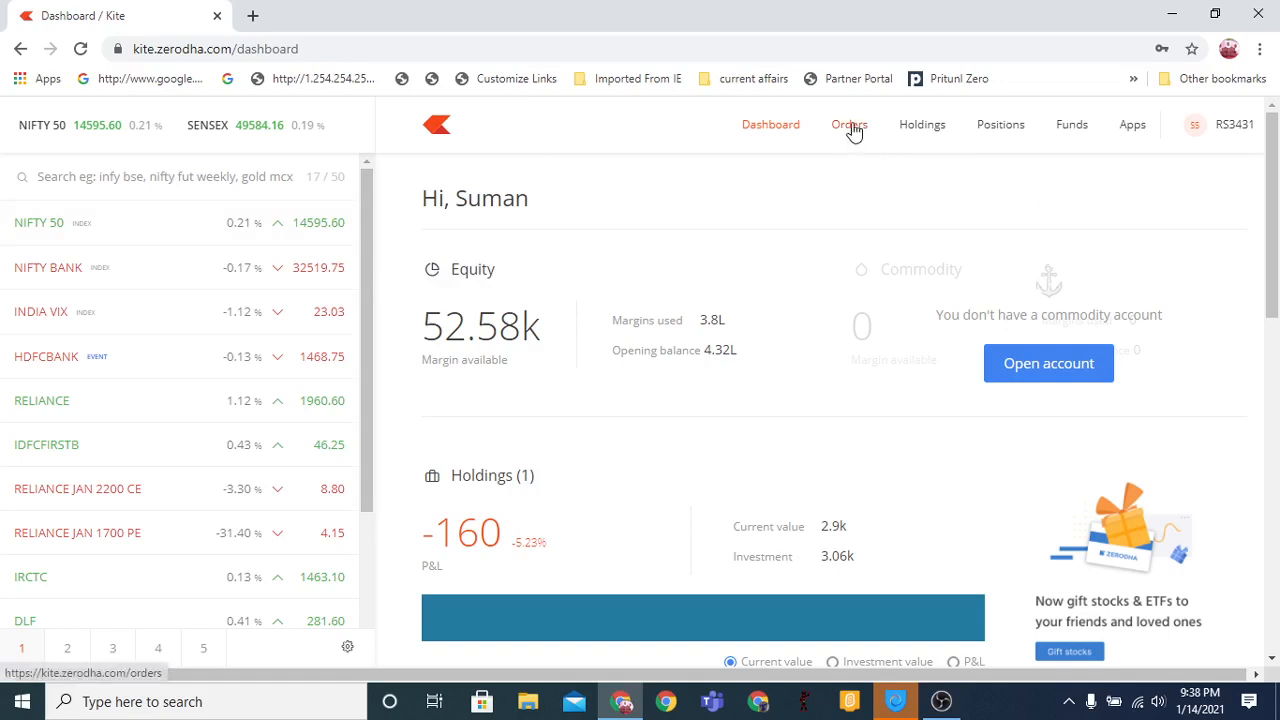
pyautogui.click(849, 124)
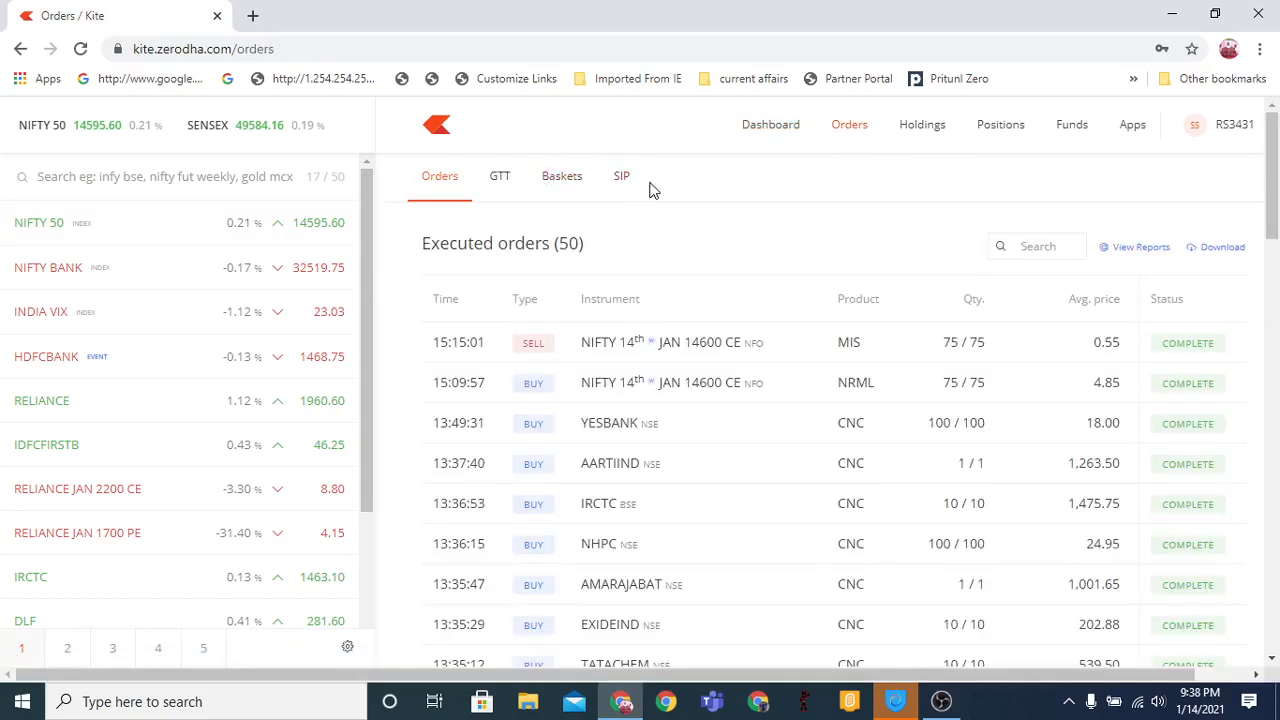
pyautogui.moveTo(610, 172)
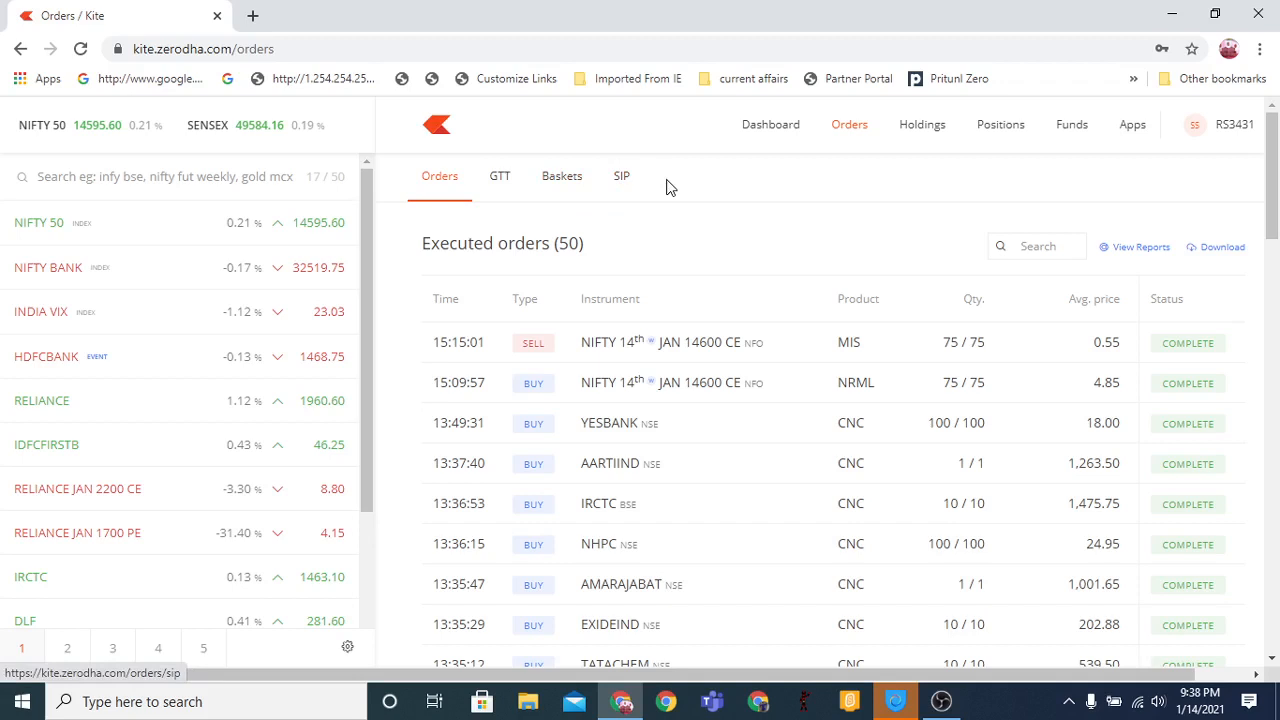
pyautogui.moveTo(737, 162)
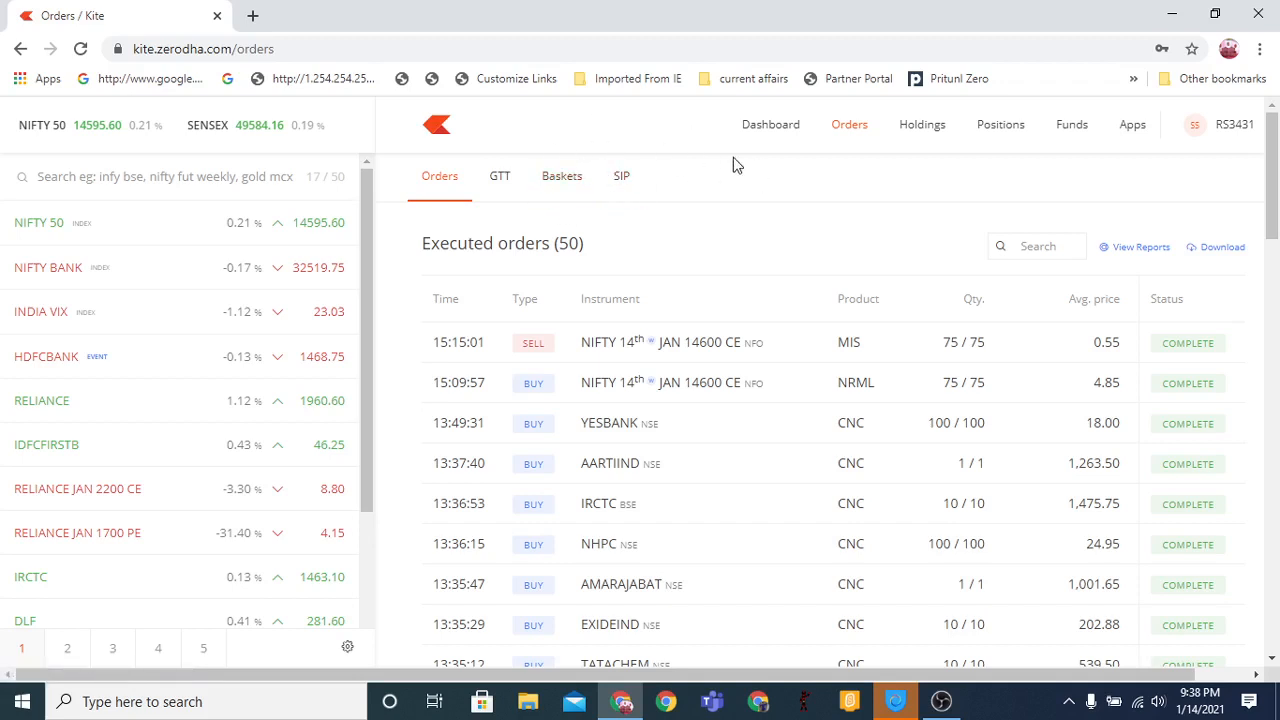
pyautogui.moveTo(562, 180)
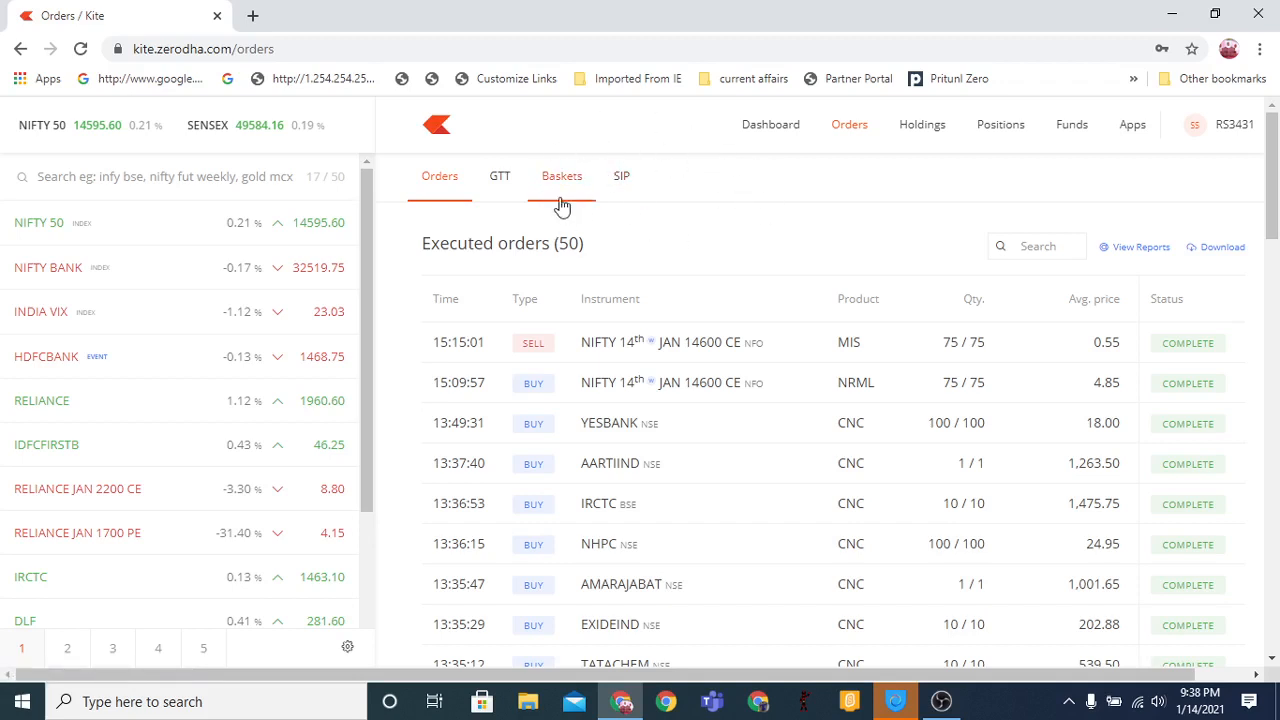
pyautogui.click(561, 176)
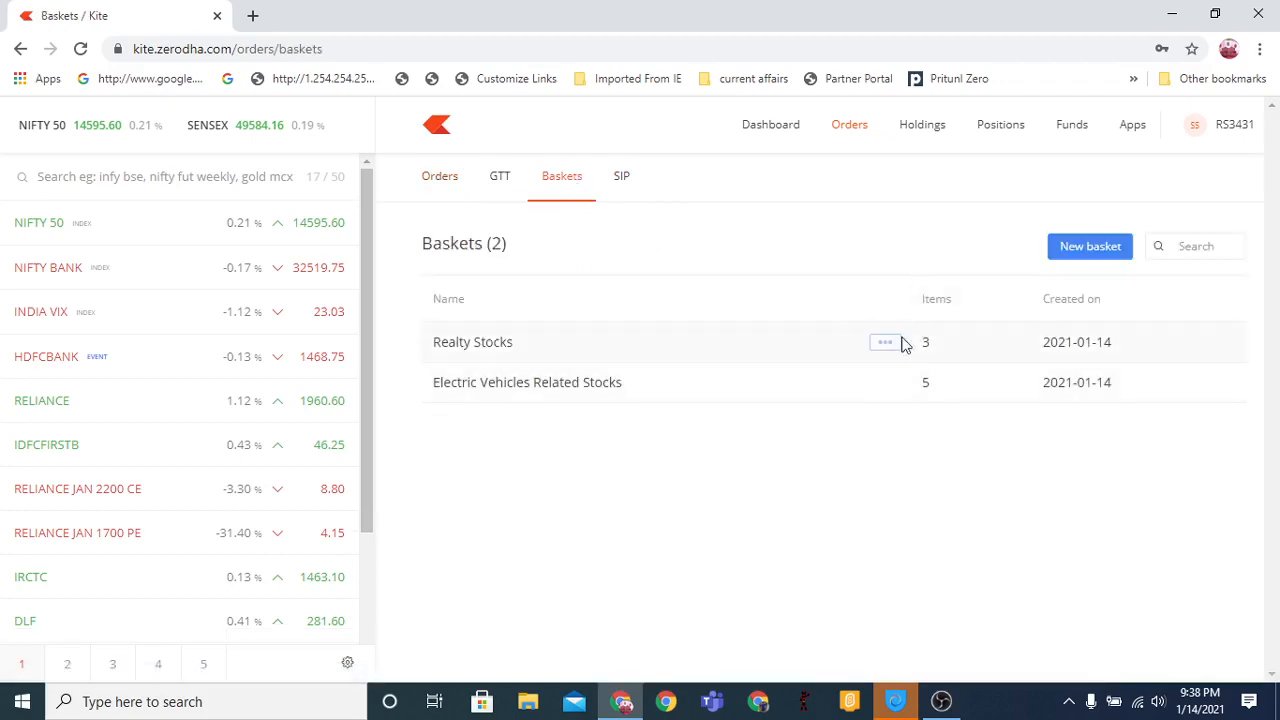
pyautogui.click(885, 341)
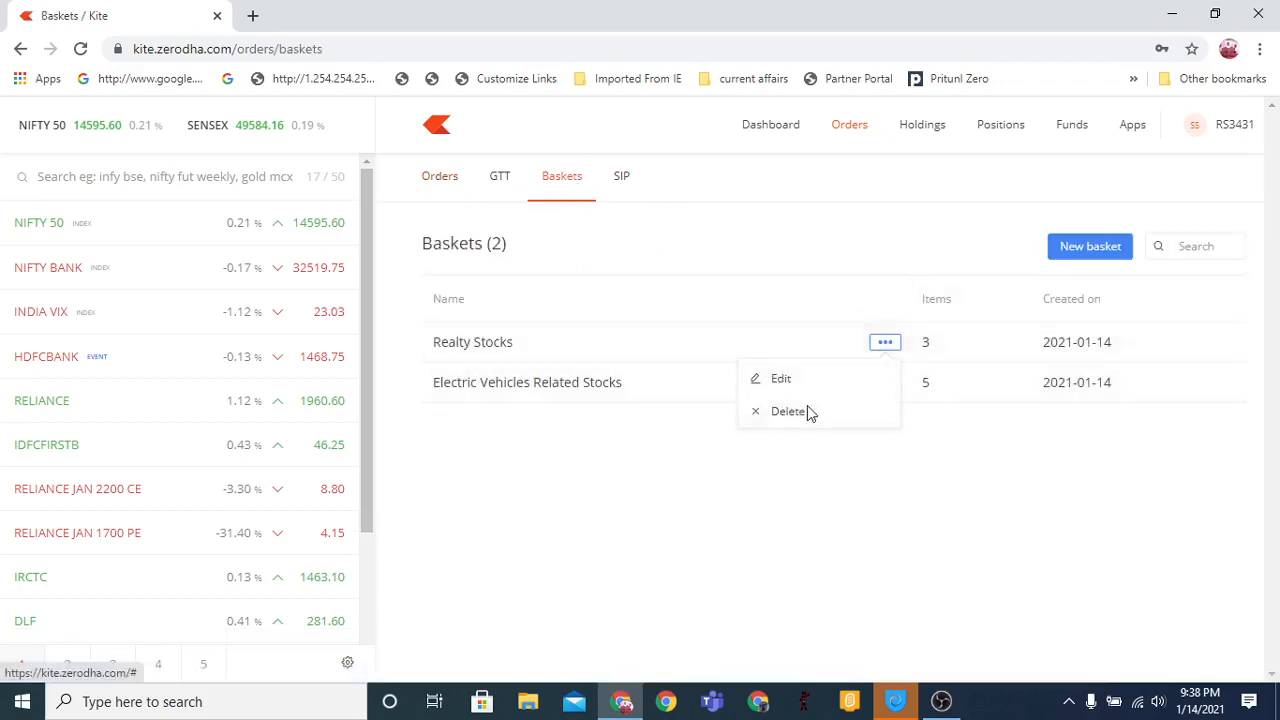
pyautogui.click(788, 411)
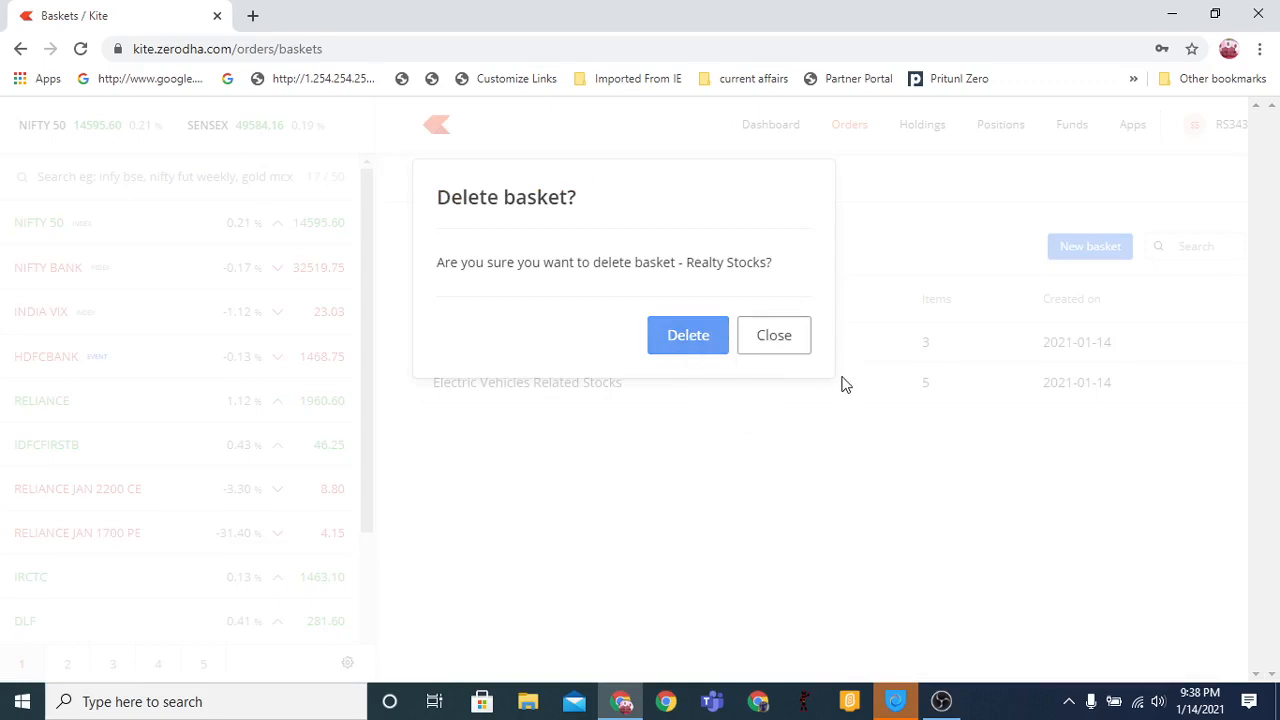
pyautogui.click(687, 335)
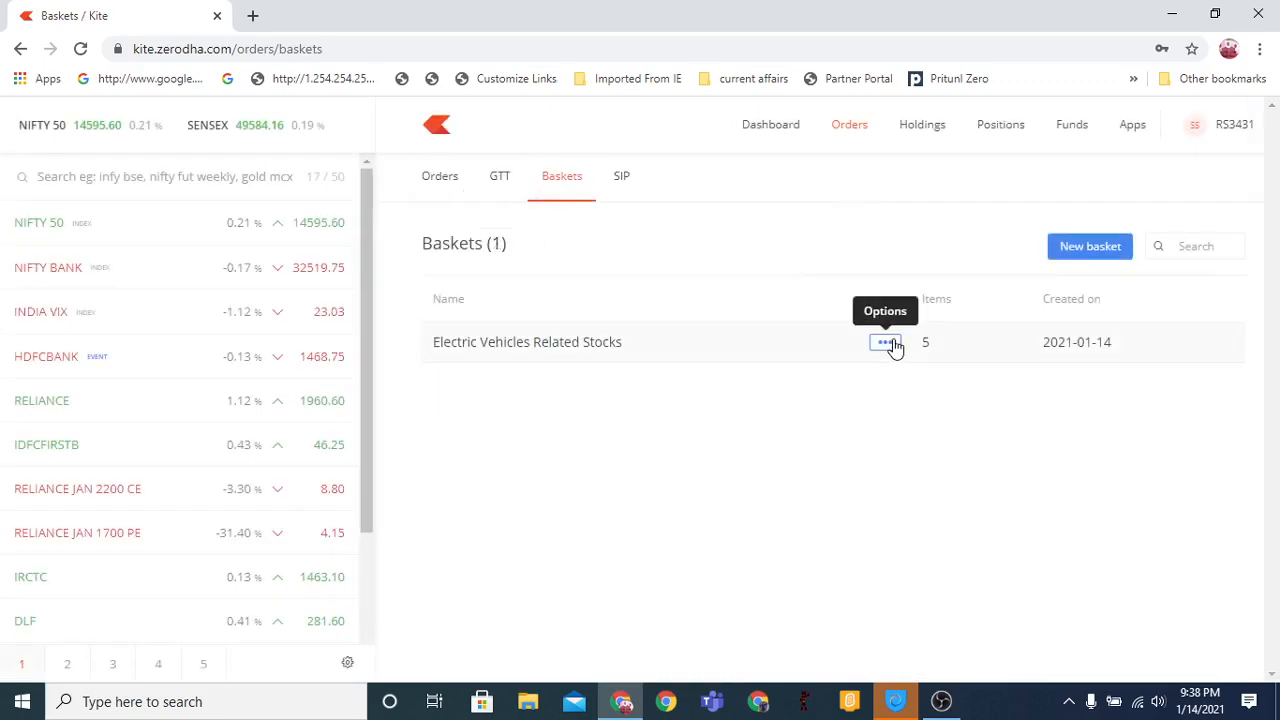
# Delete the Electric Vehicles Related Stocks basket, check the SIP list, and return to the empty Baskets page
pyautogui.click(885, 342)
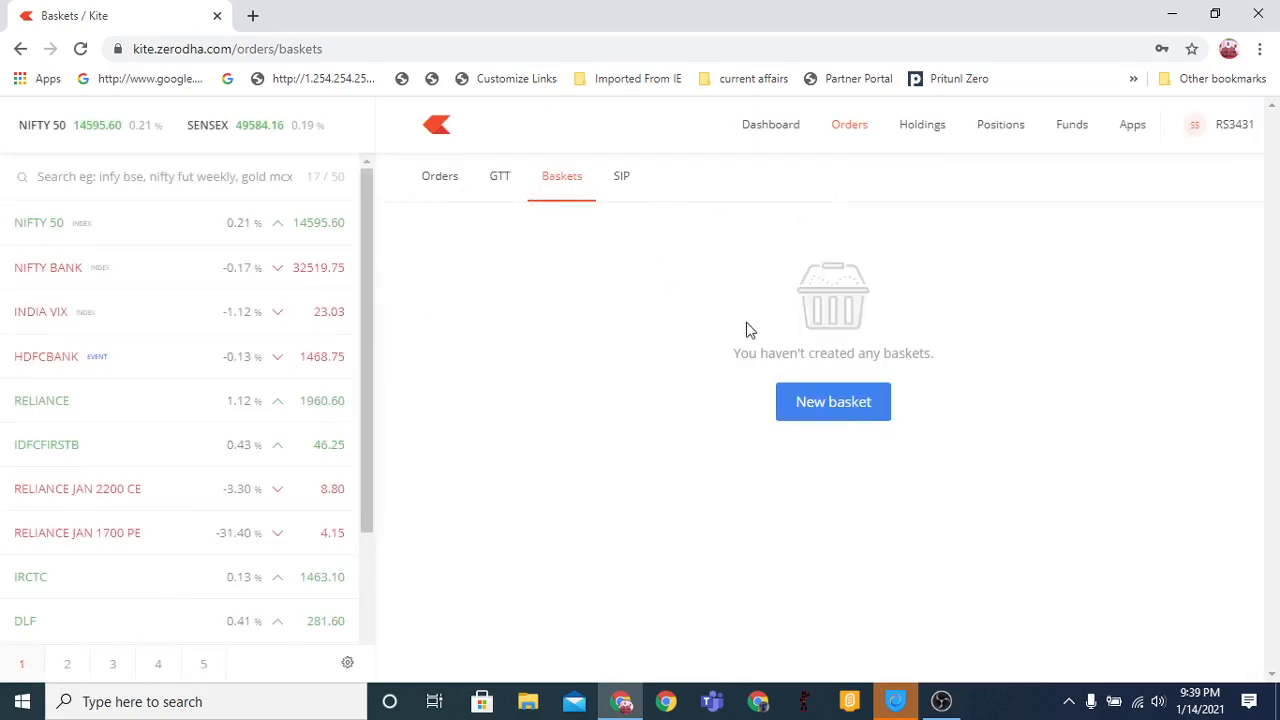
pyautogui.click(621, 176)
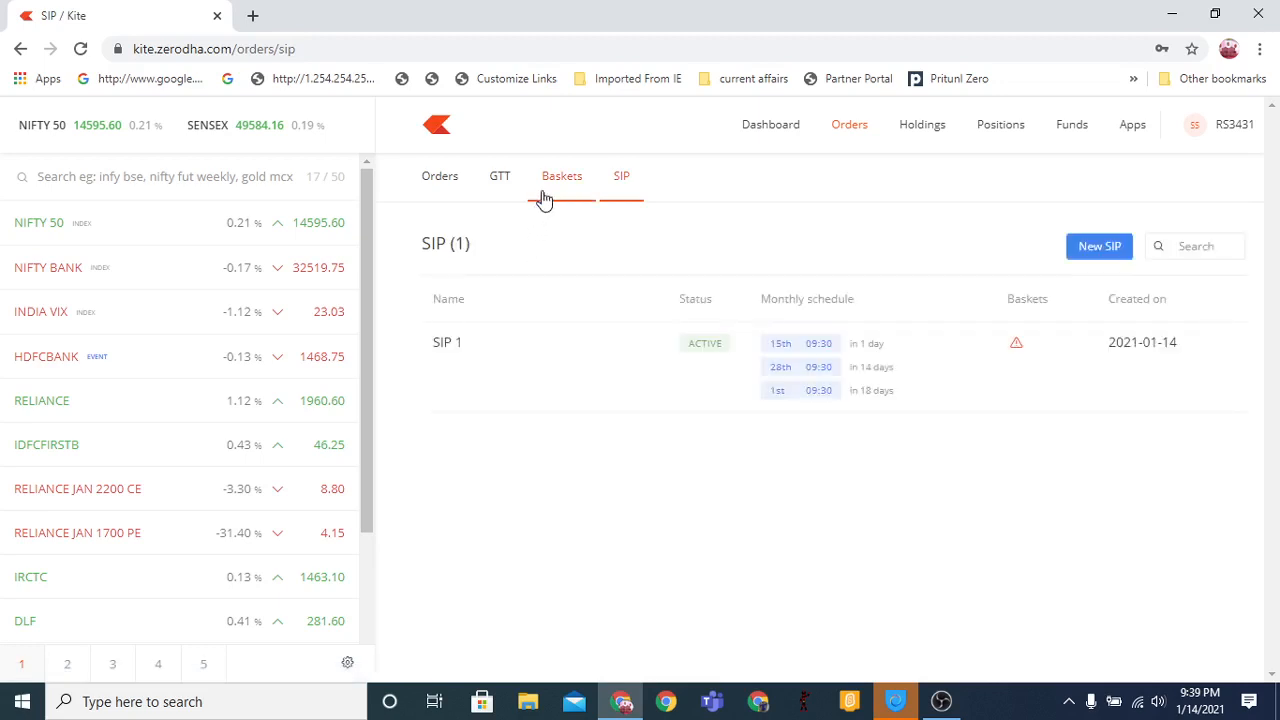
pyautogui.moveTo(642, 343)
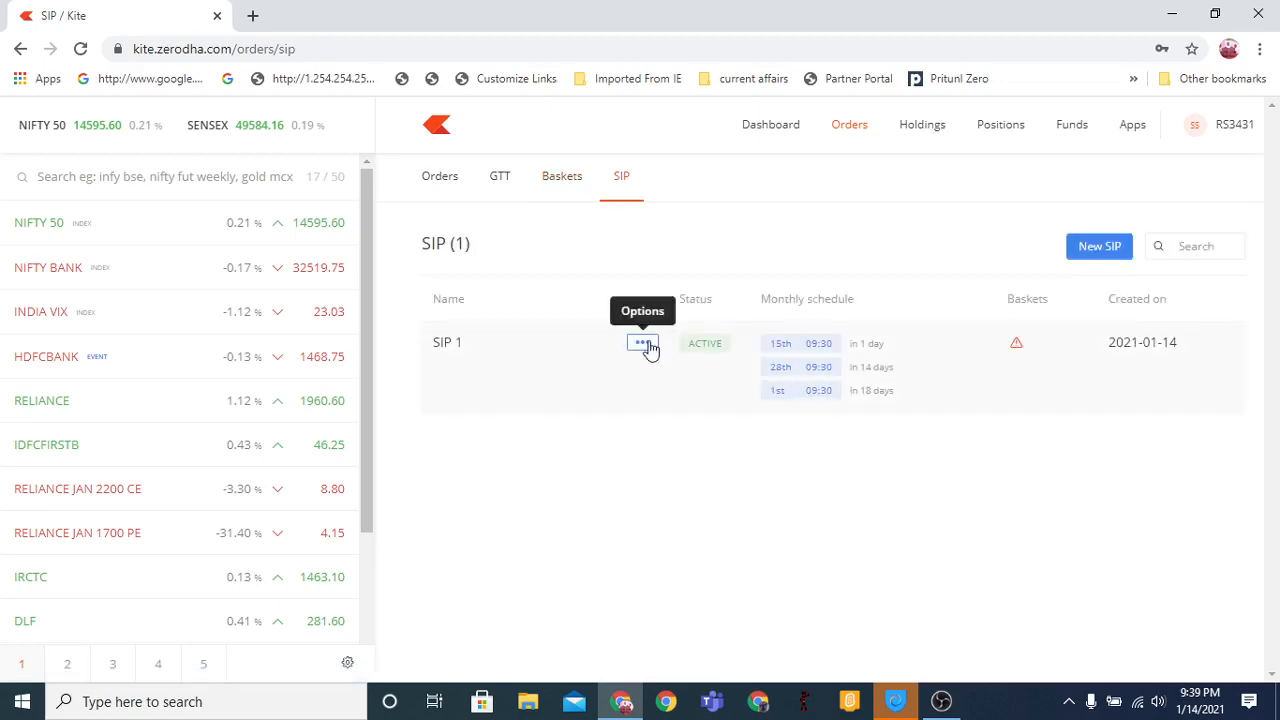
pyautogui.click(642, 343)
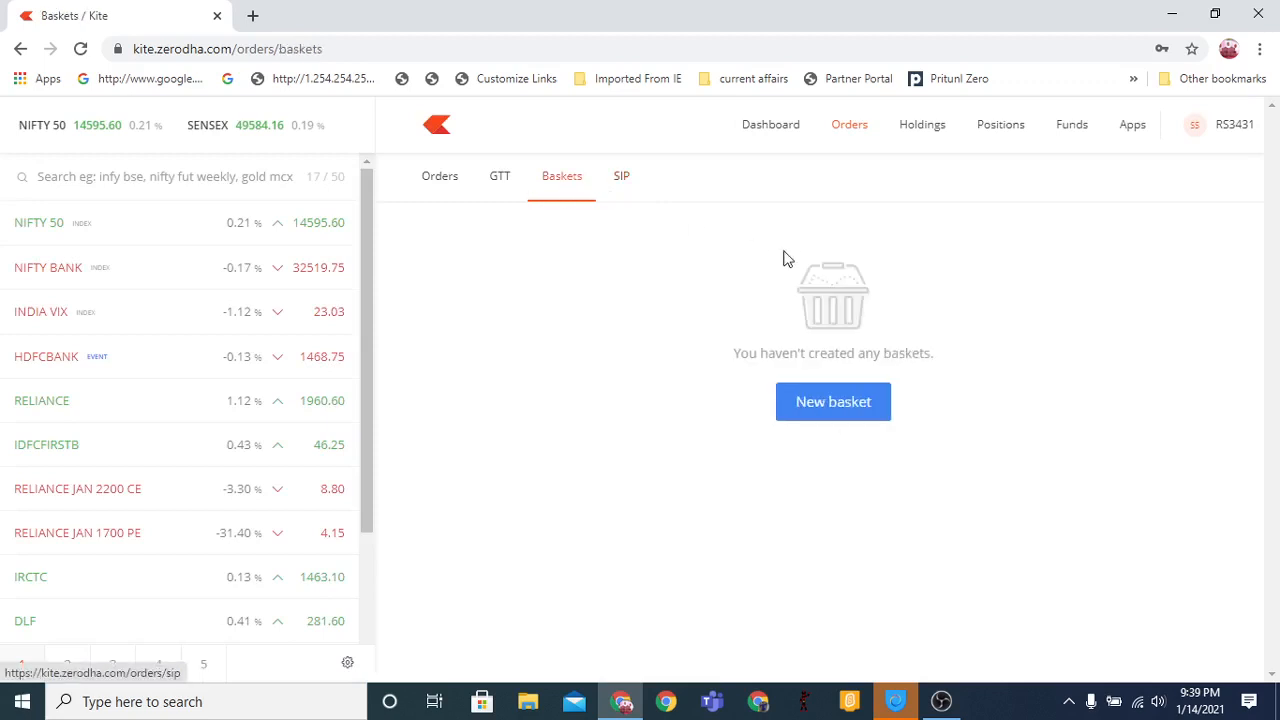
# Create a new basket named 'Realty Stocks' and start searching for instruments
pyautogui.click(833, 401)
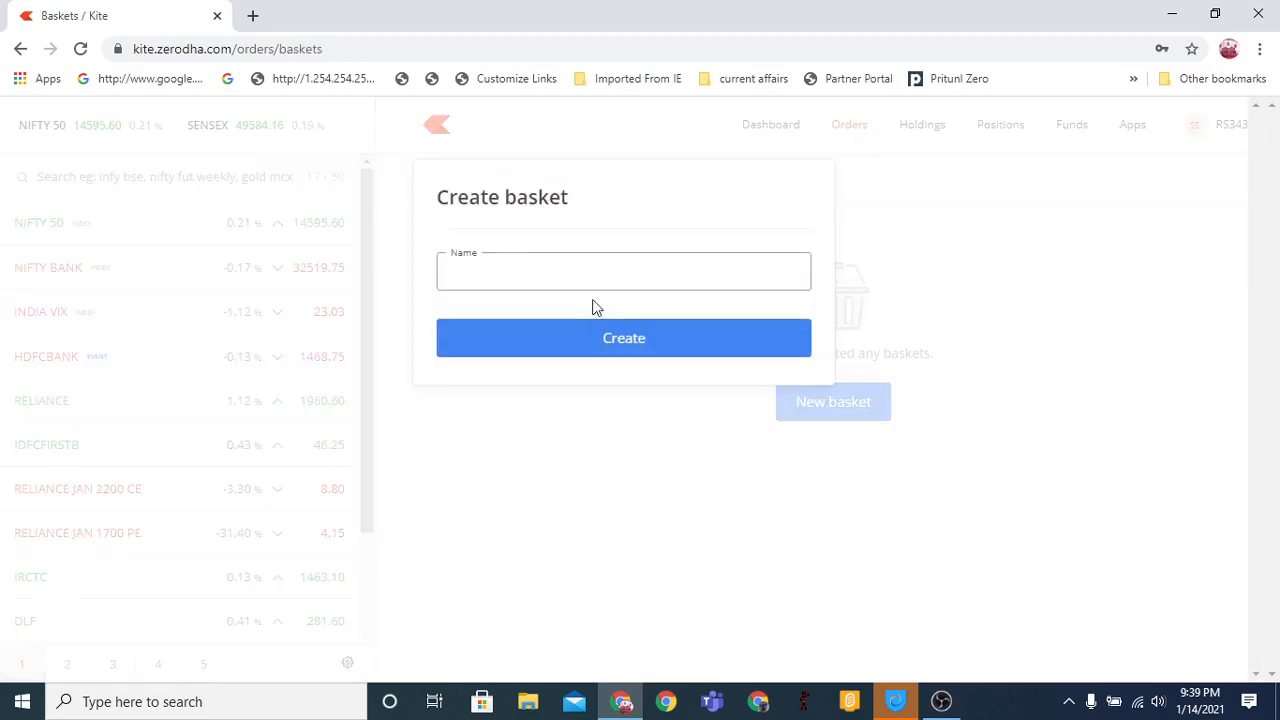
pyautogui.write('R')
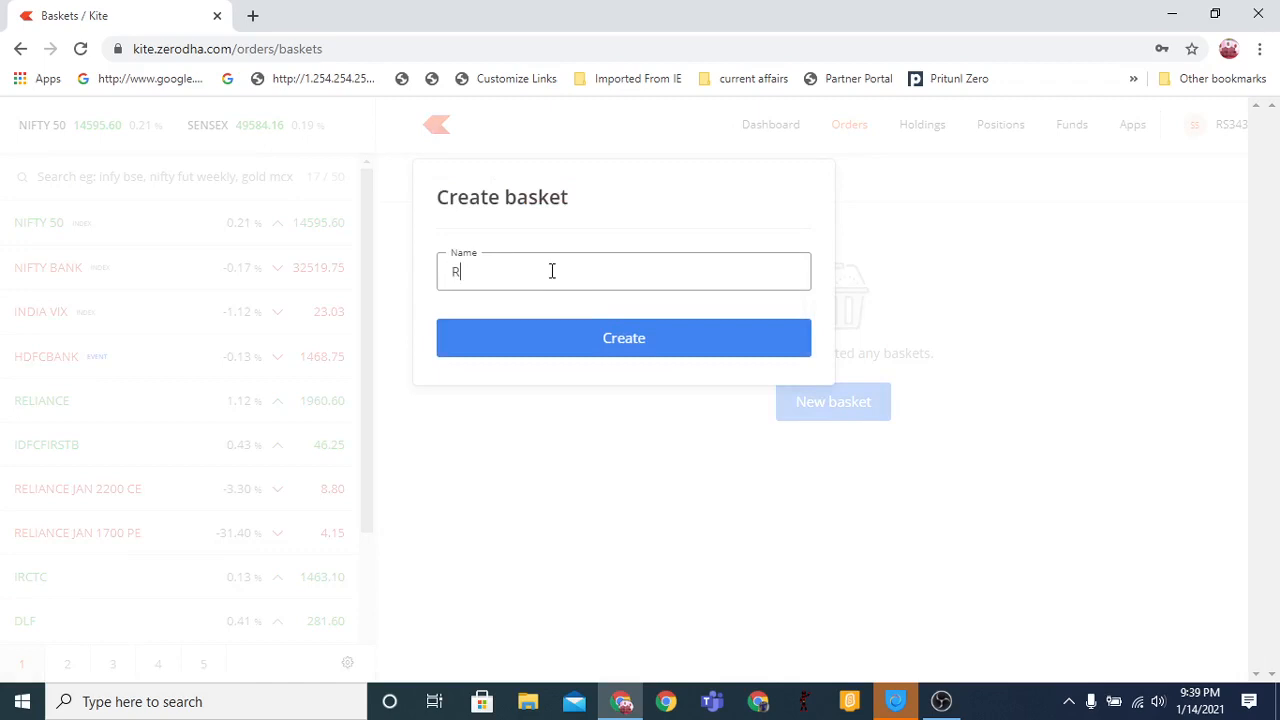
pyautogui.write('ealty')
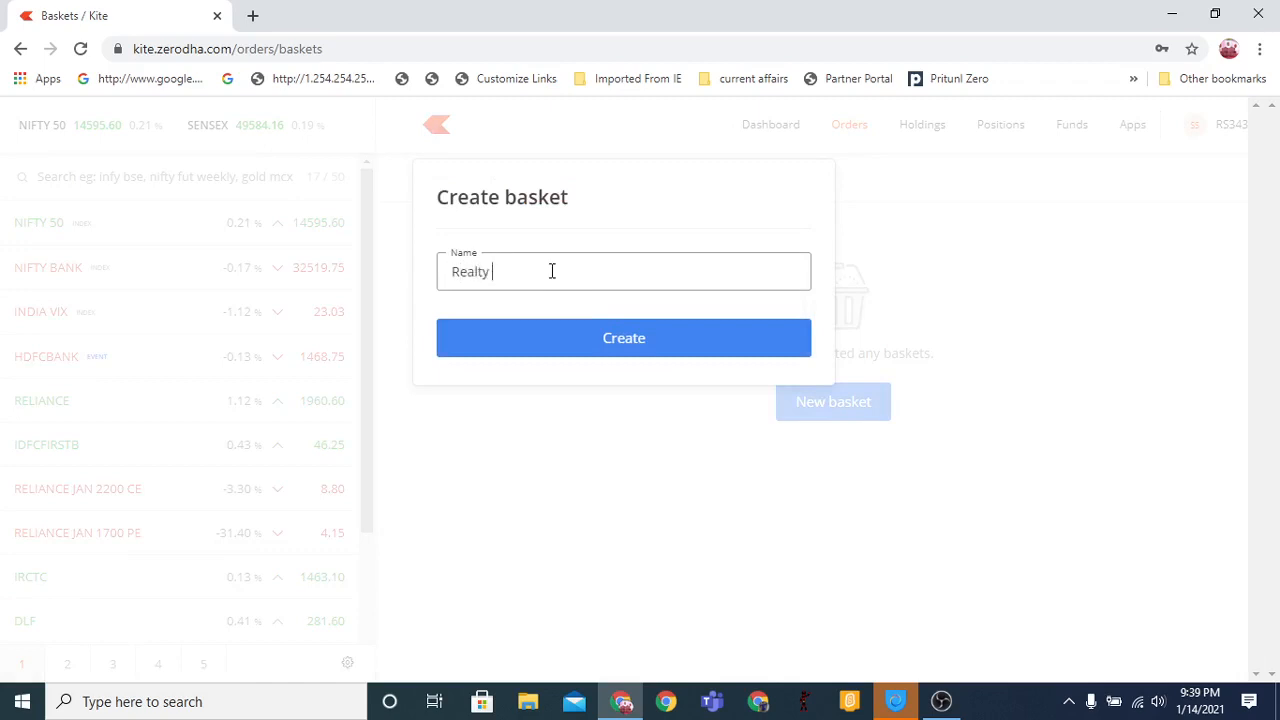
pyautogui.write('Stocks')
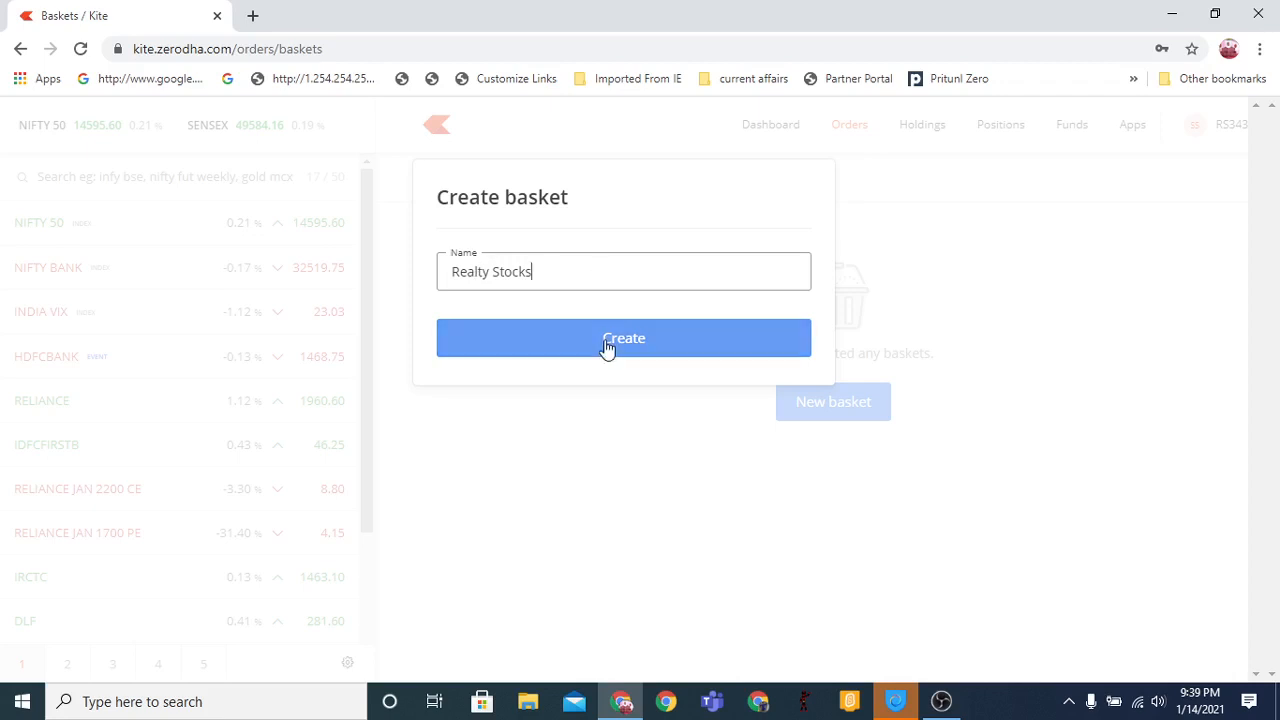
pyautogui.click(623, 337)
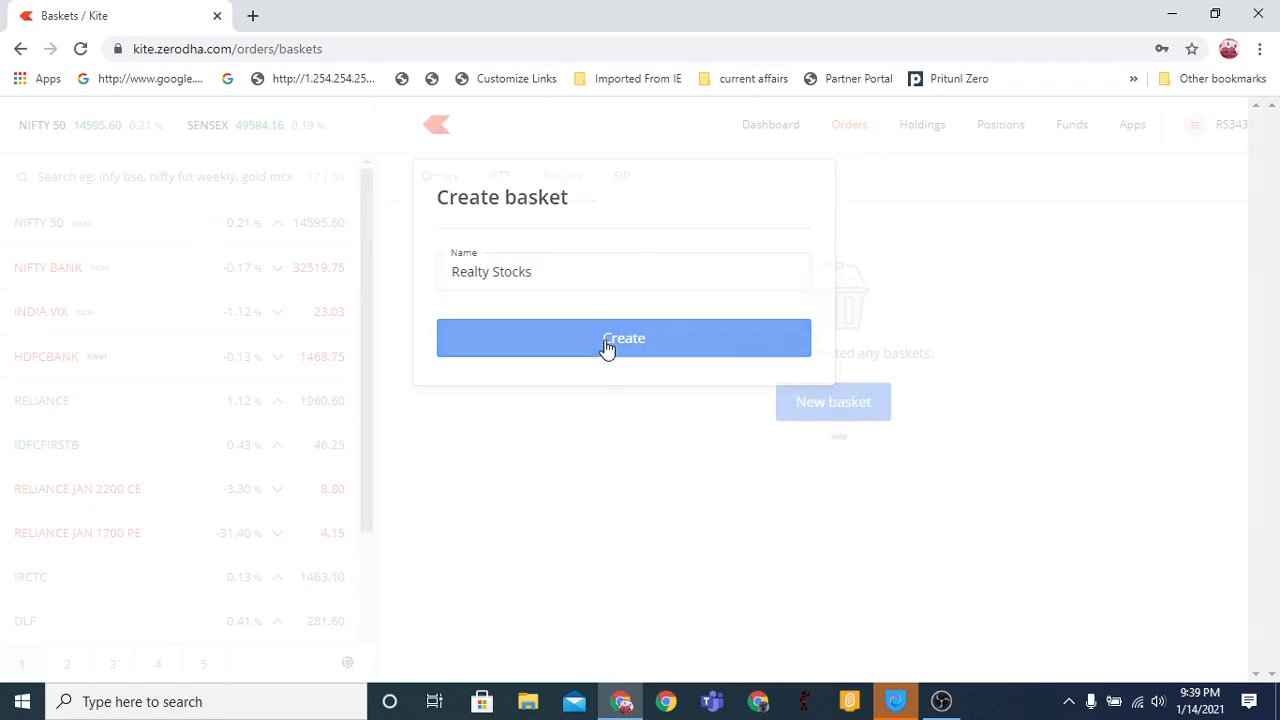
pyautogui.click(623, 338)
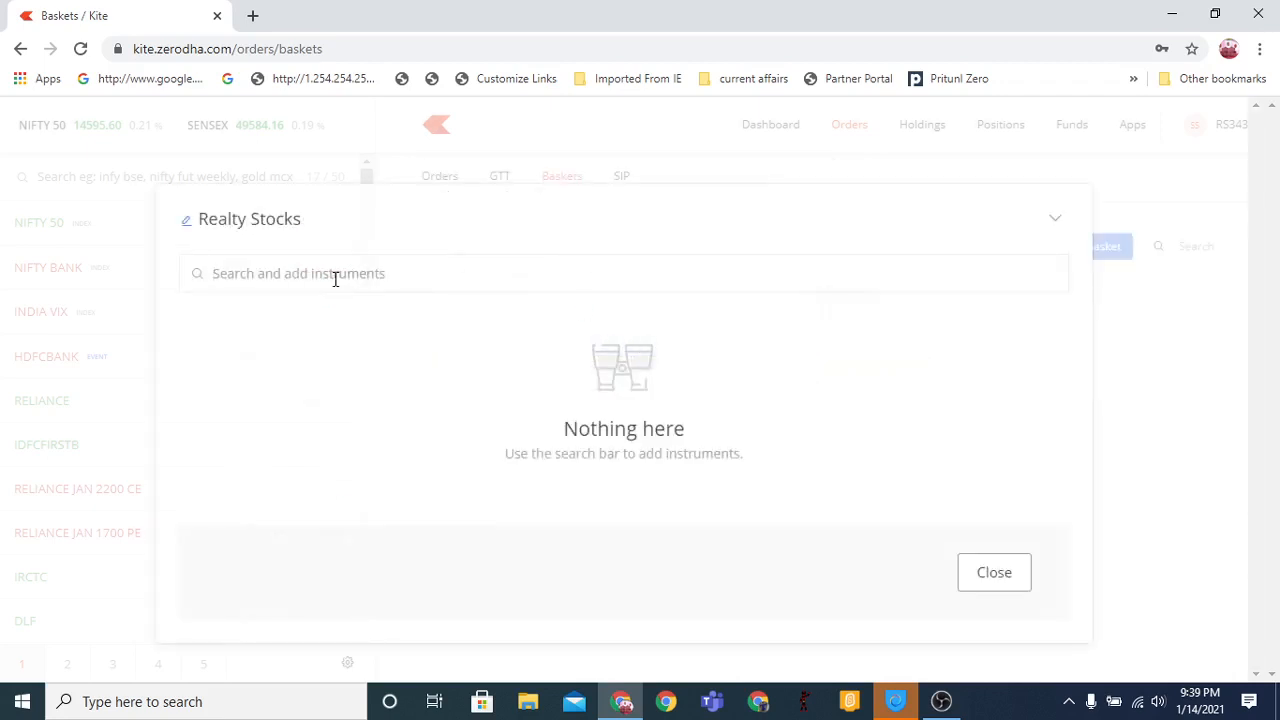
# Add one NSE share each of DLF, GODREJPROP and OBEROIRLTY to Realty Stocks
pyautogui.write('DLF')
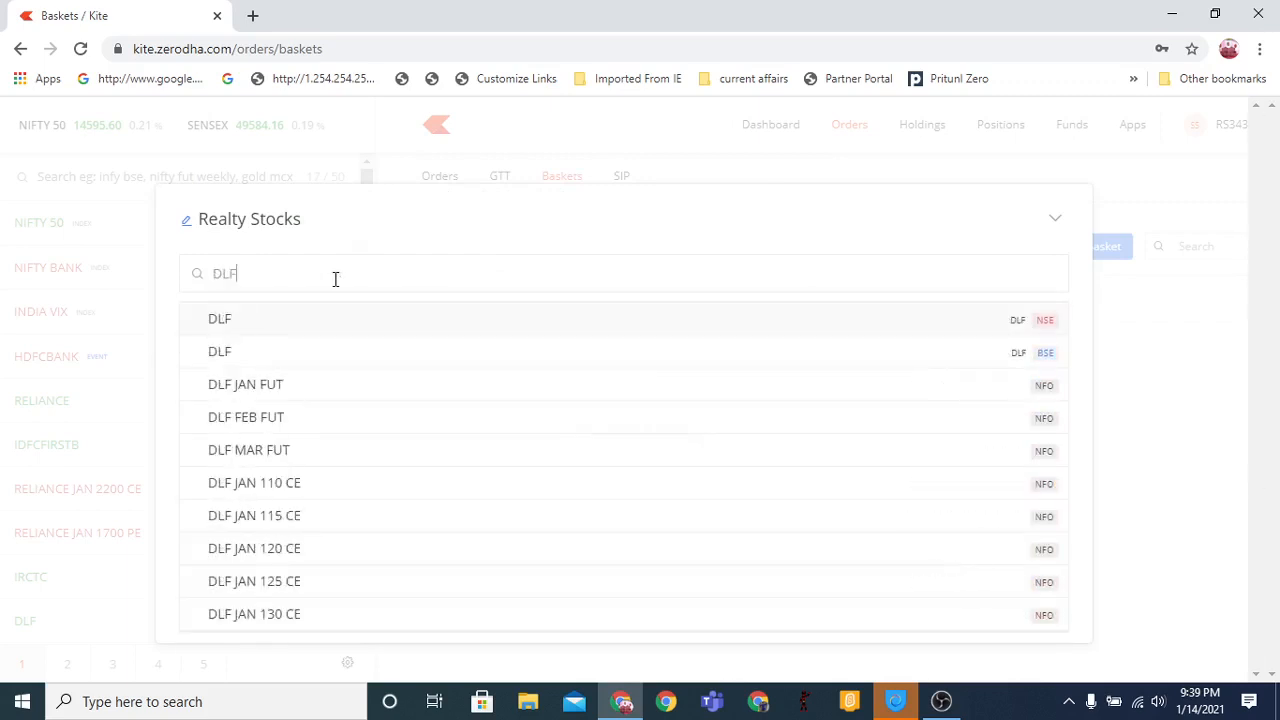
pyautogui.click(219, 318)
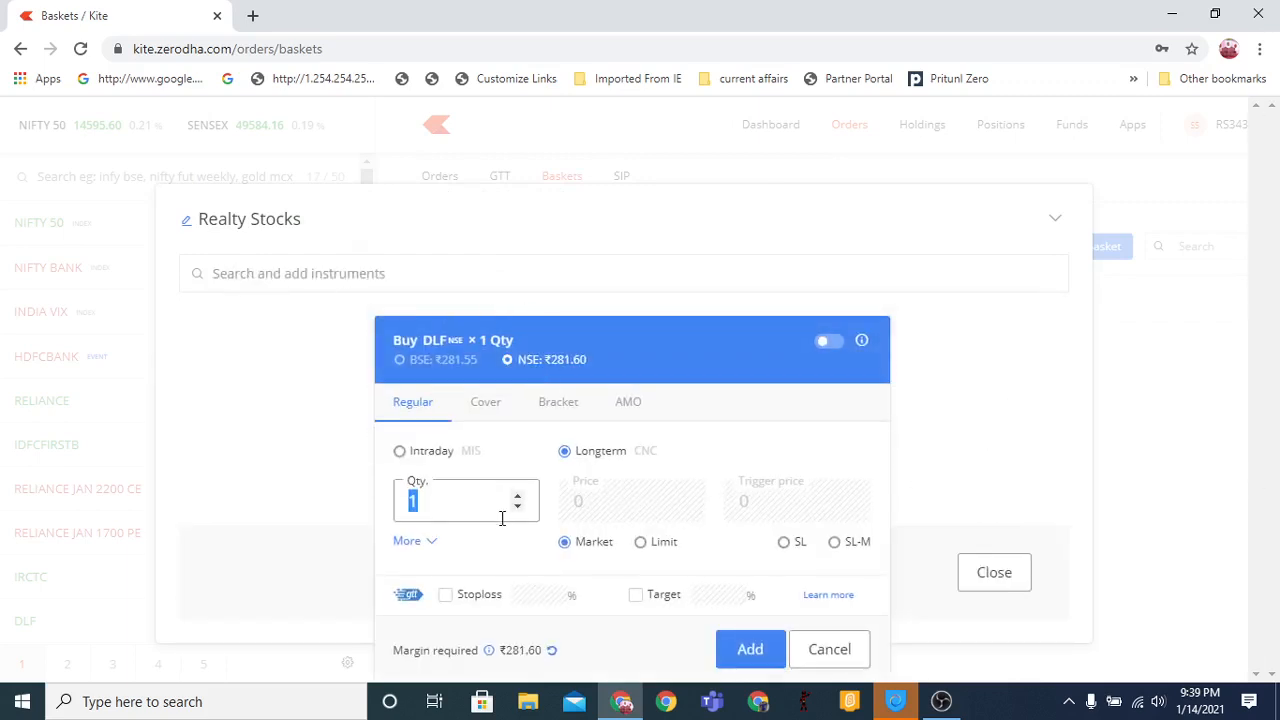
pyautogui.moveTo(585, 460)
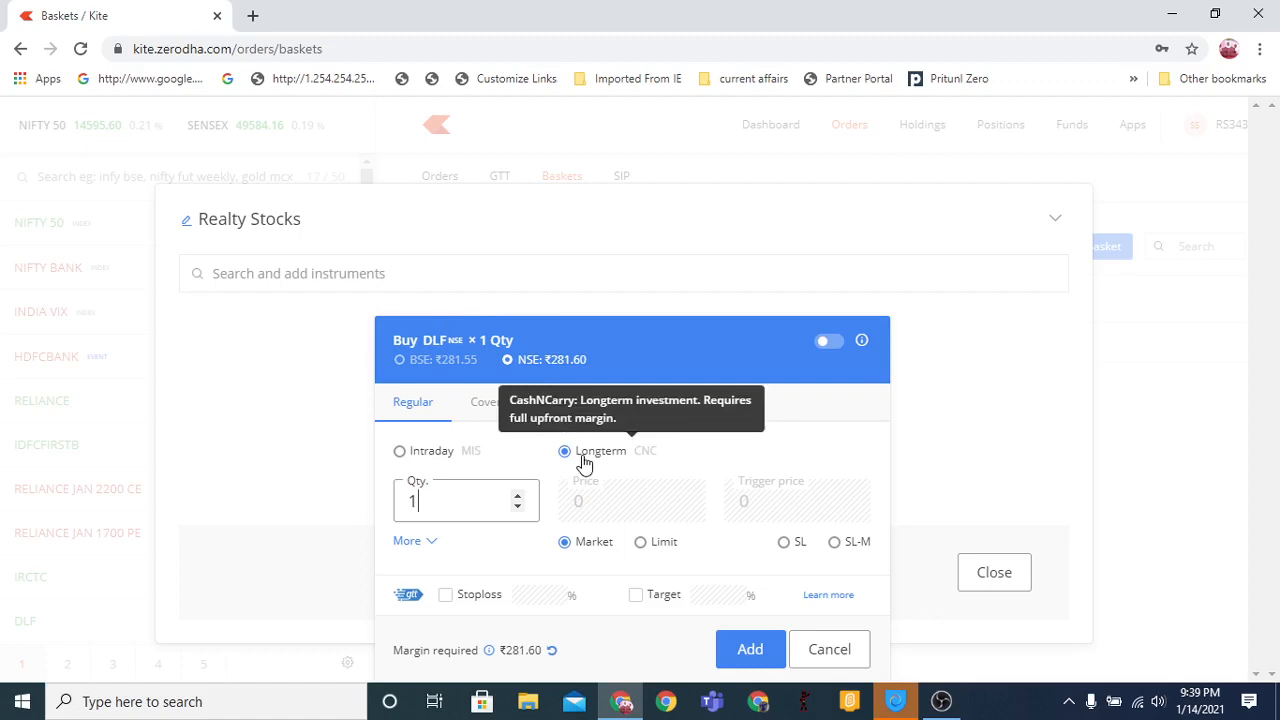
pyautogui.click(749, 649)
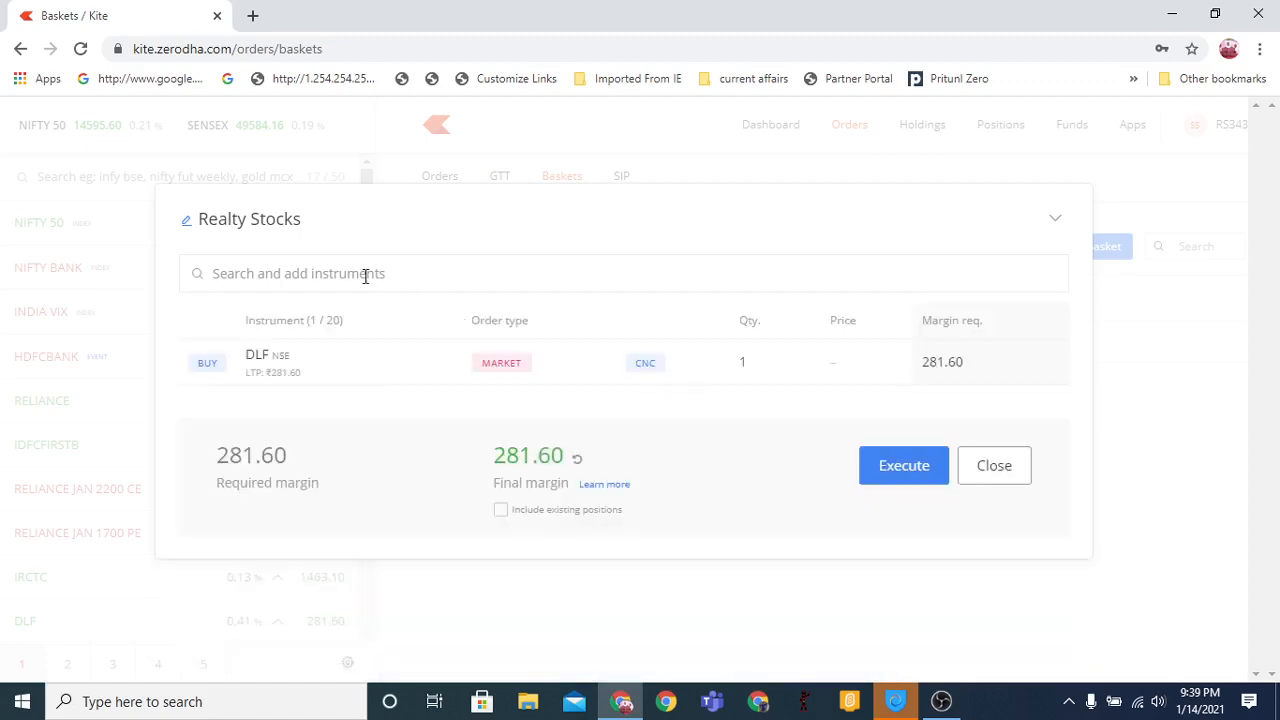
pyautogui.write('godrej')
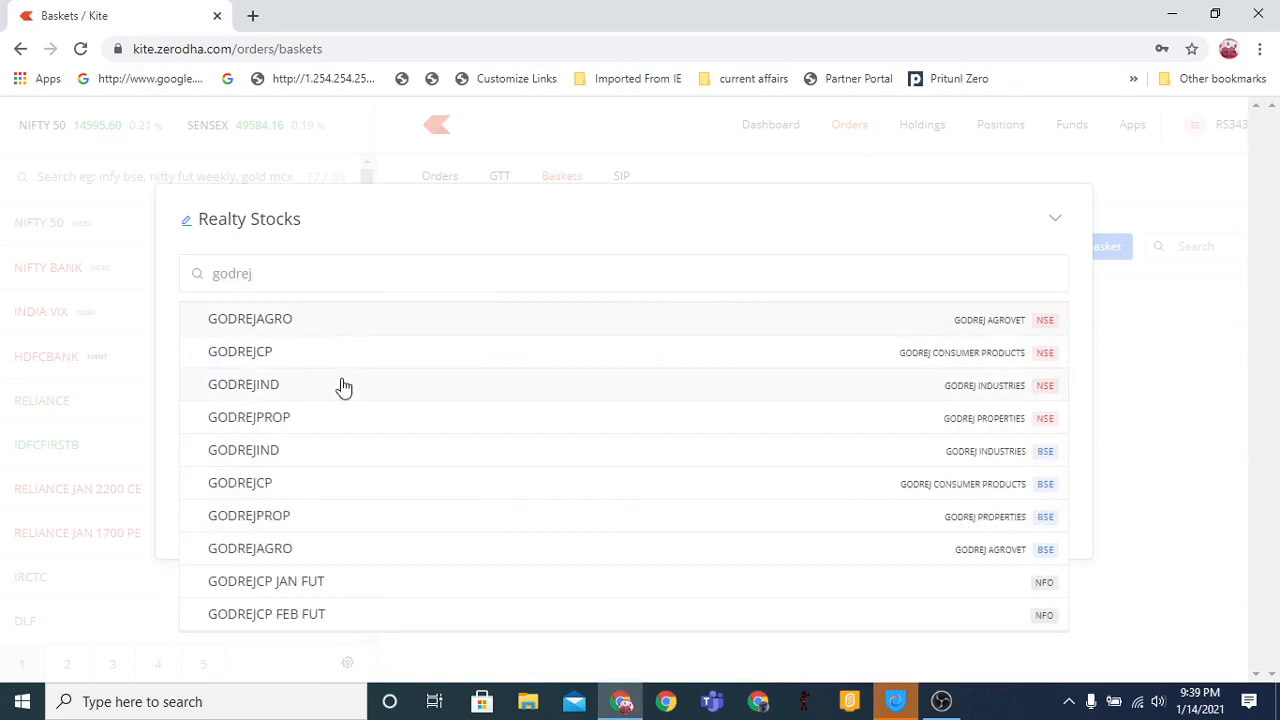
pyautogui.click(249, 417)
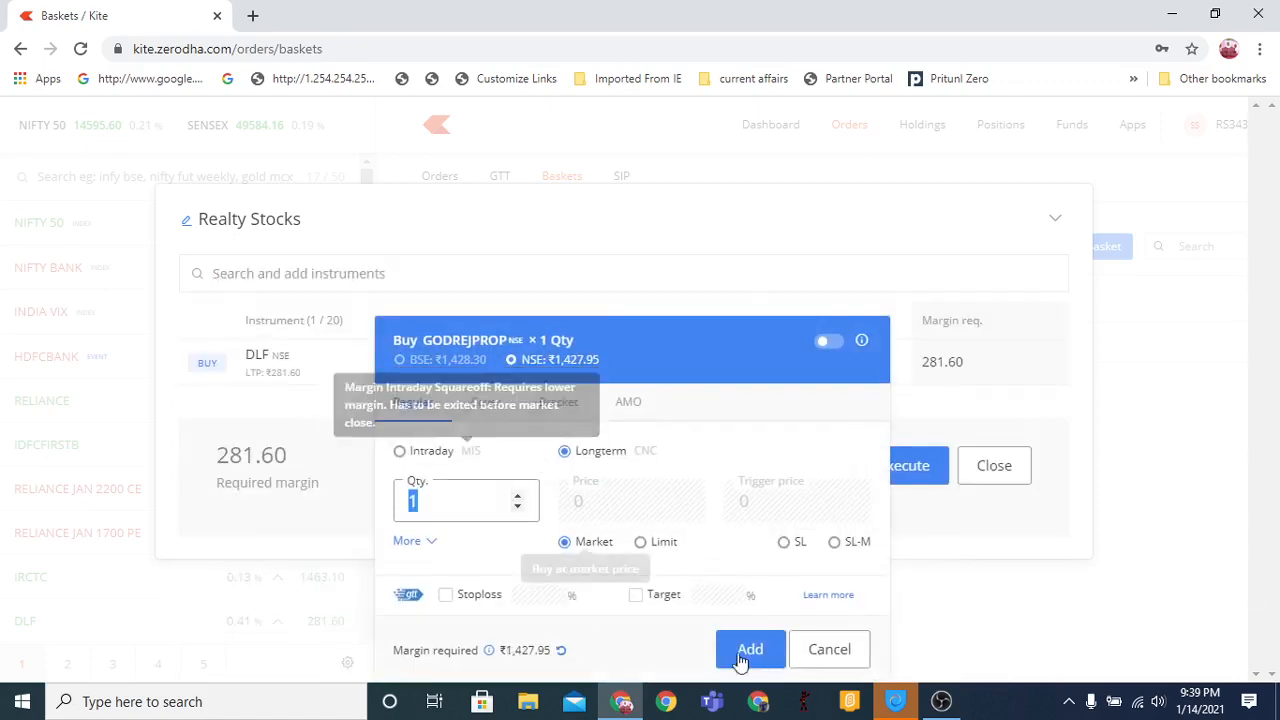
pyautogui.click(749, 649)
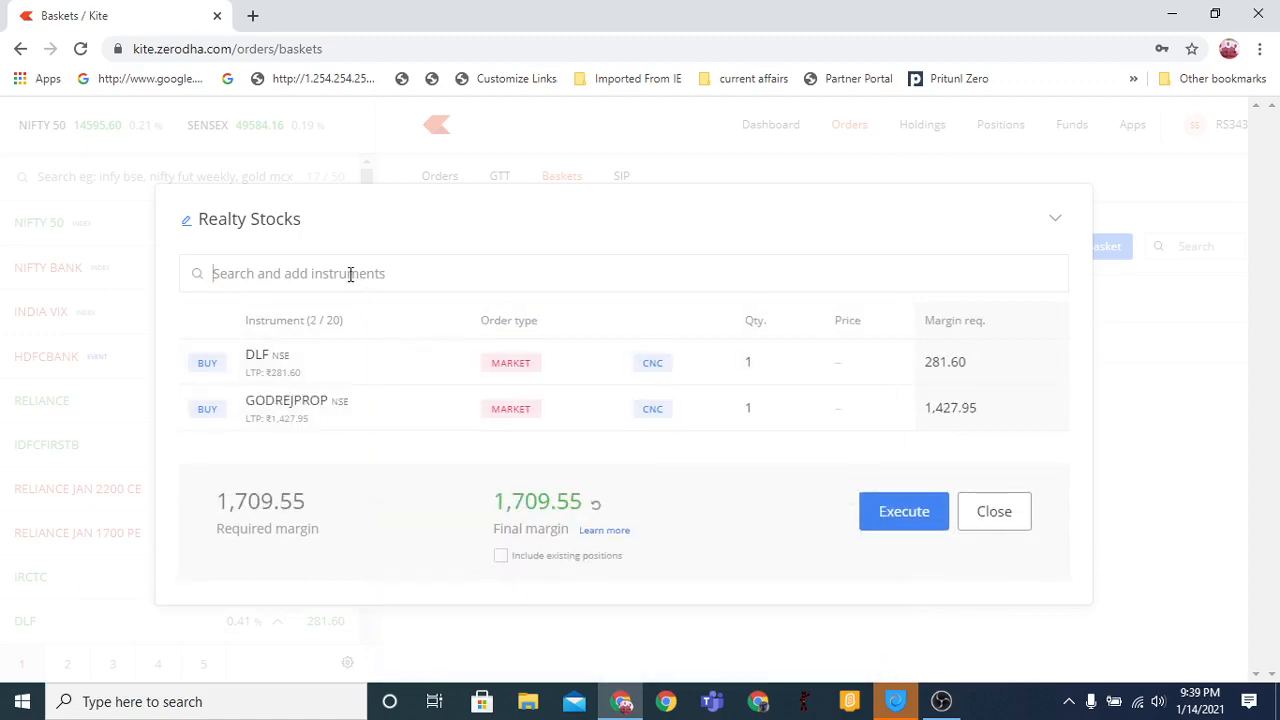
pyautogui.write('obe')
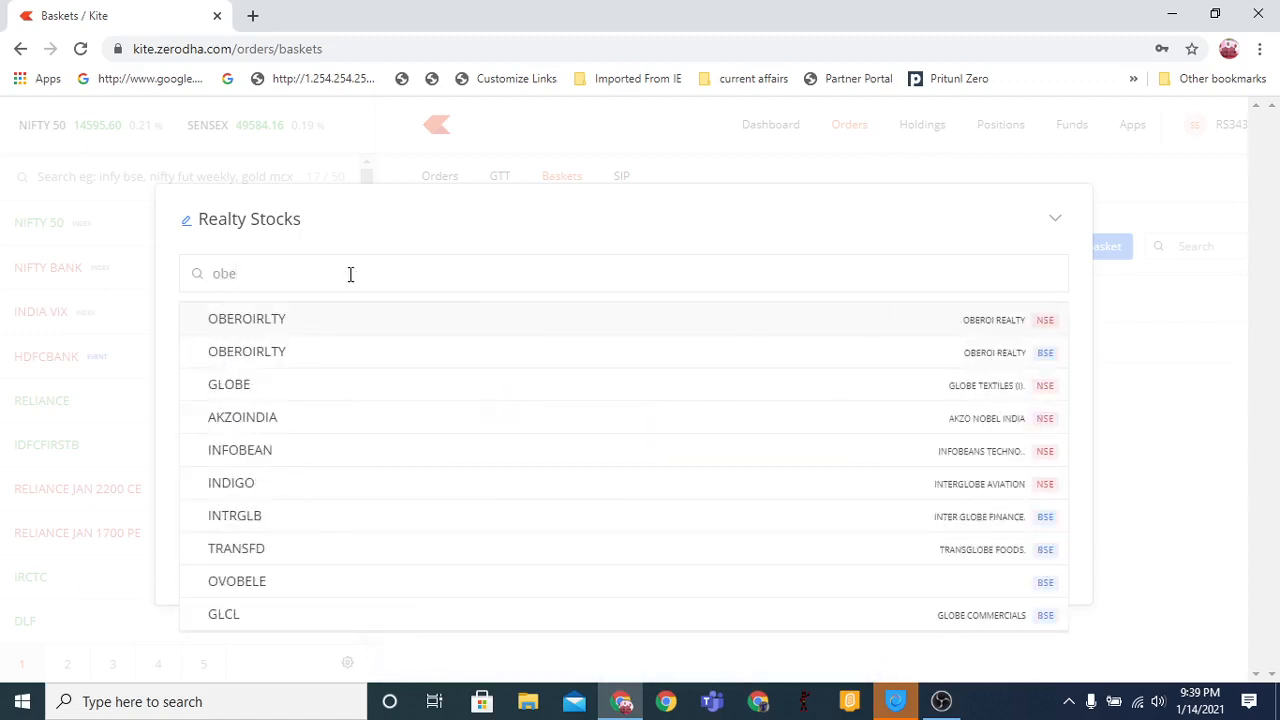
pyautogui.click(247, 318)
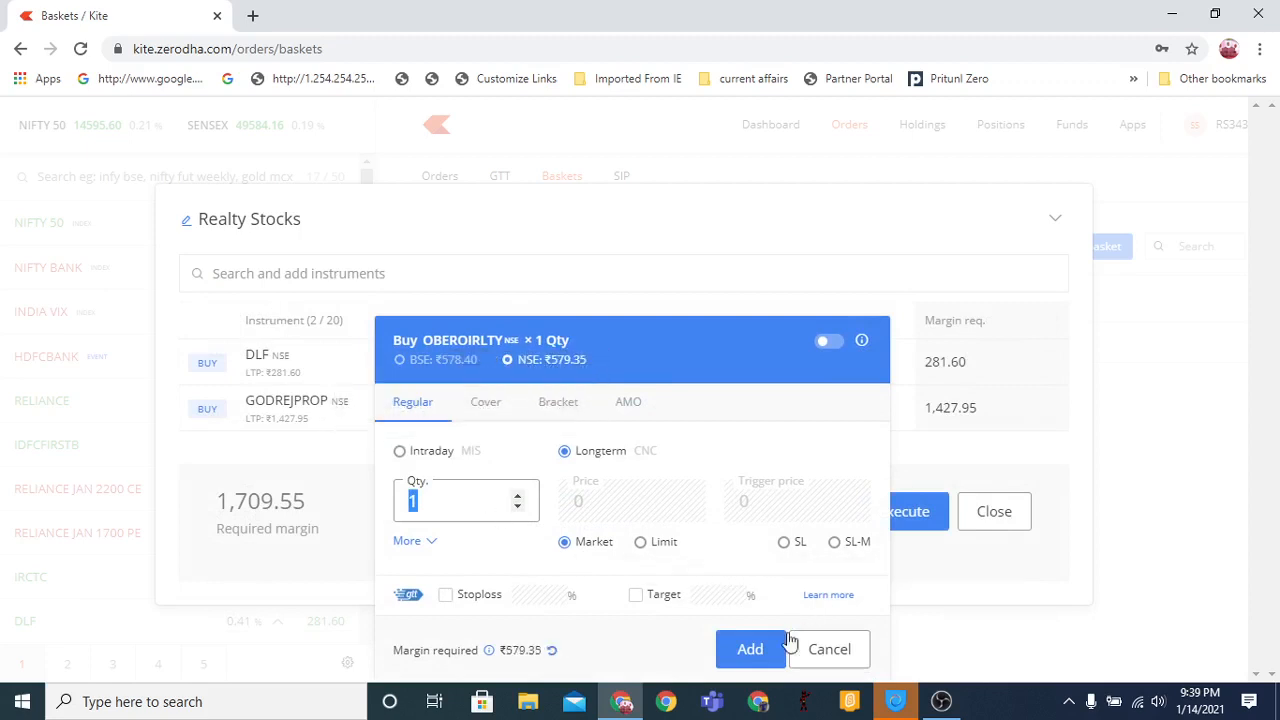
pyautogui.click(750, 649)
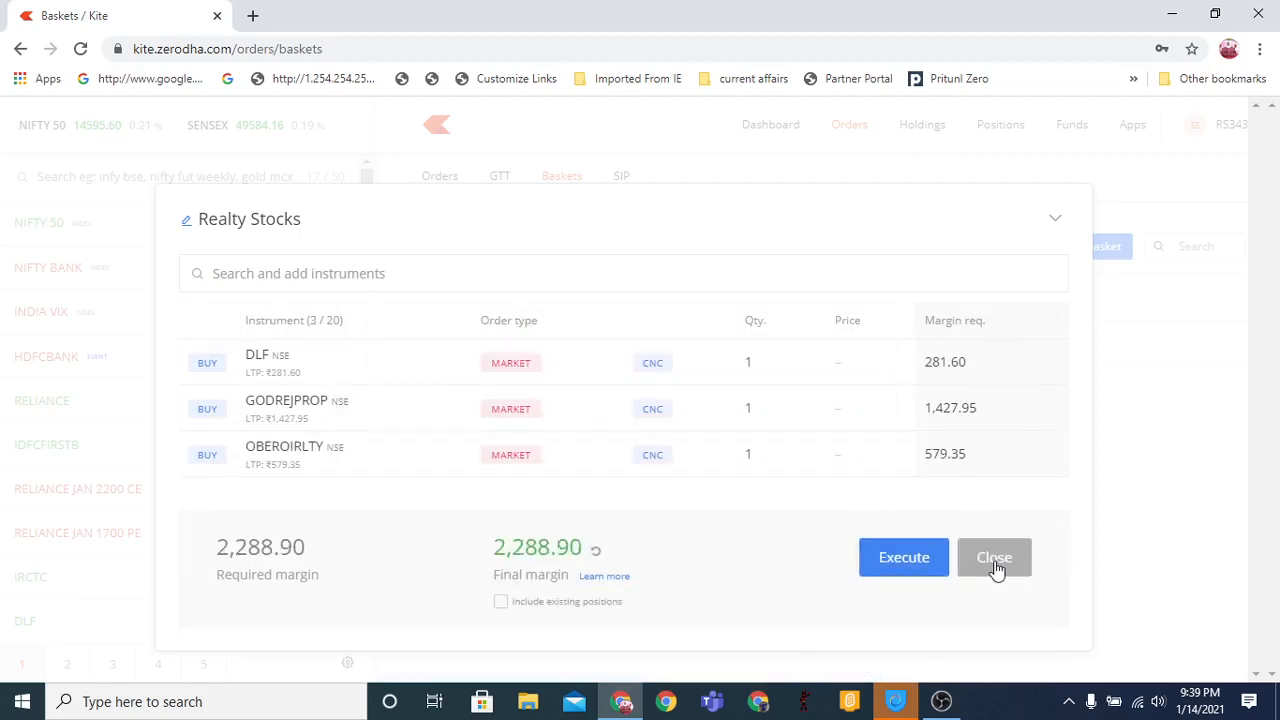
# Close Realty Stocks and create an empty basket named 'Pvt Banks'
pyautogui.click(994, 557)
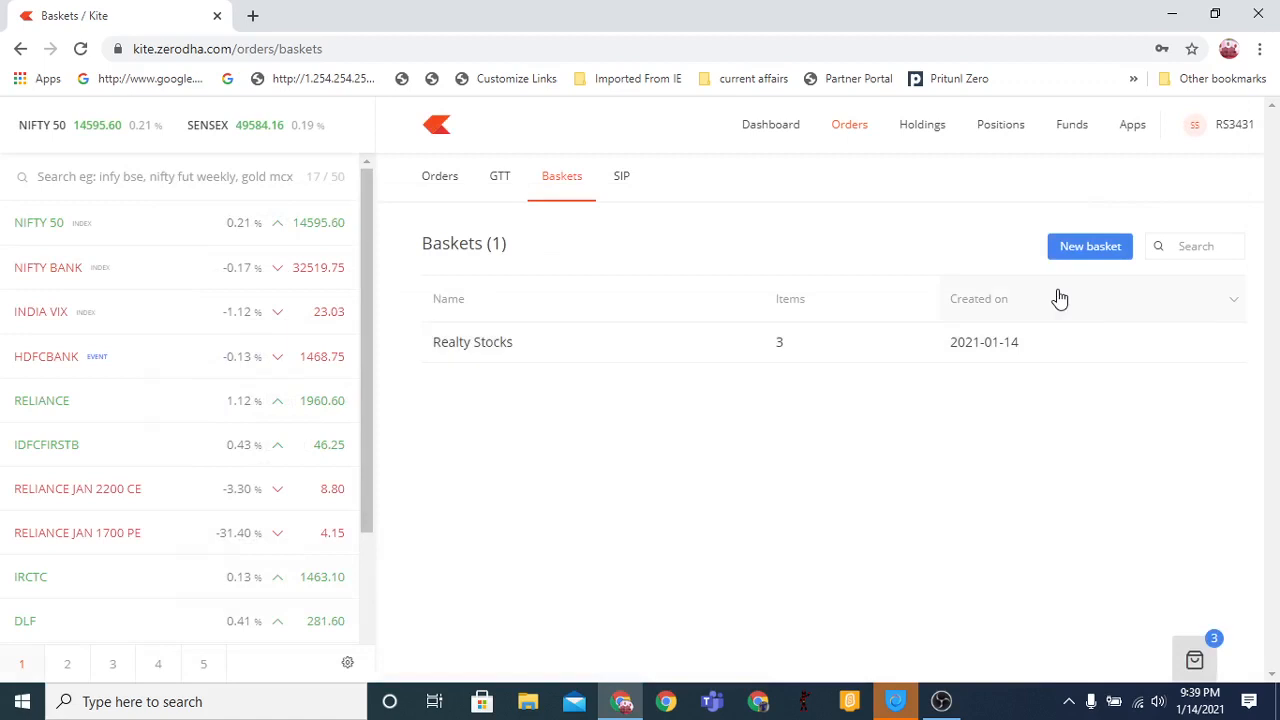
pyautogui.moveTo(1072, 279)
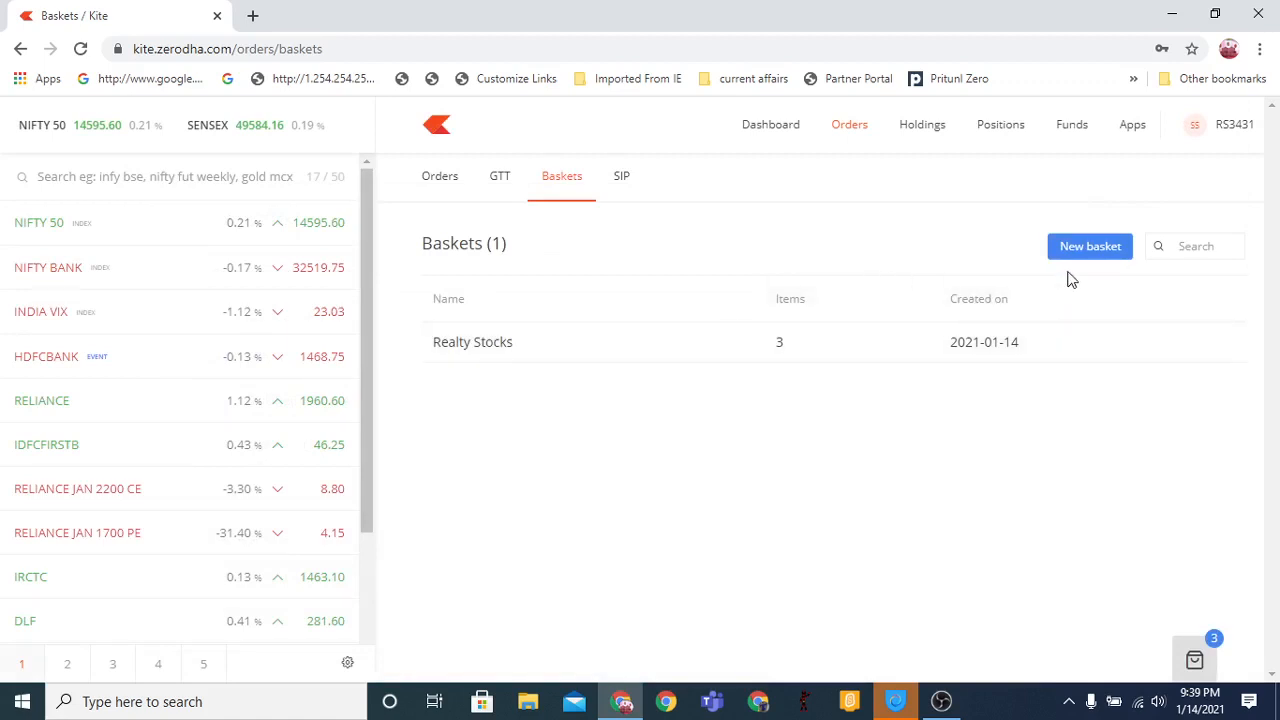
pyautogui.click(1089, 246)
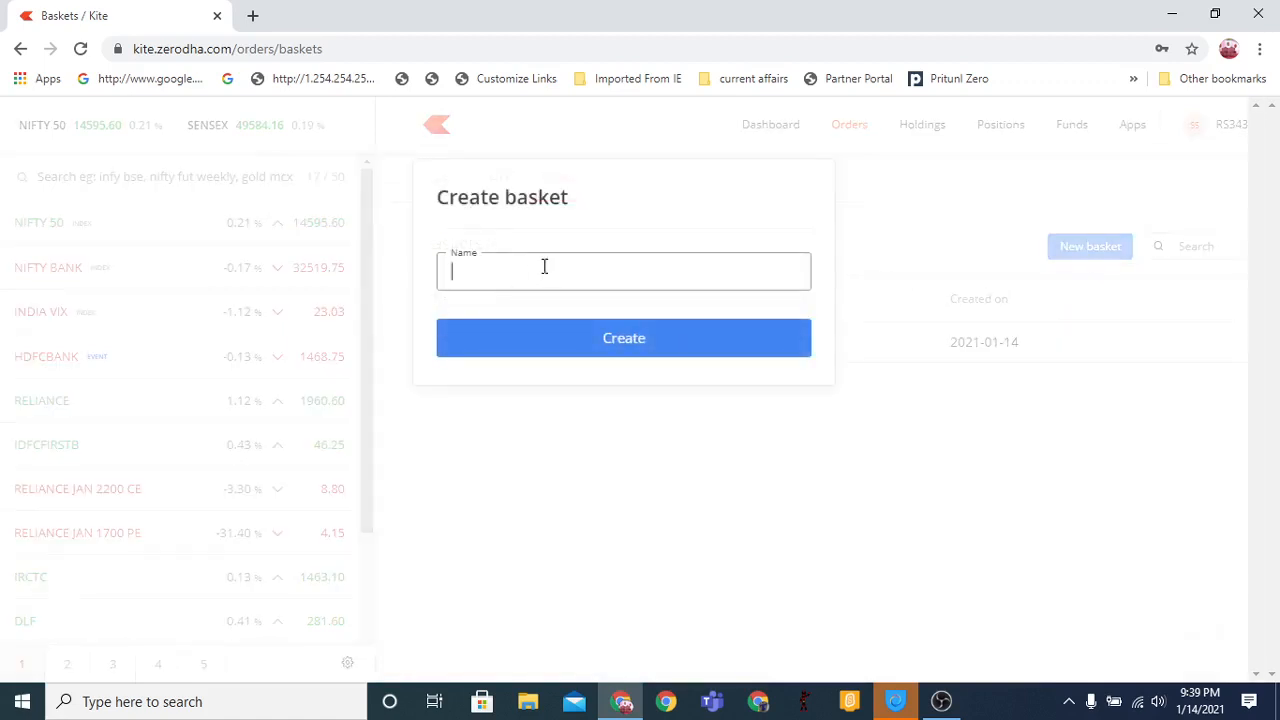
pyautogui.write('Banks Pvt')
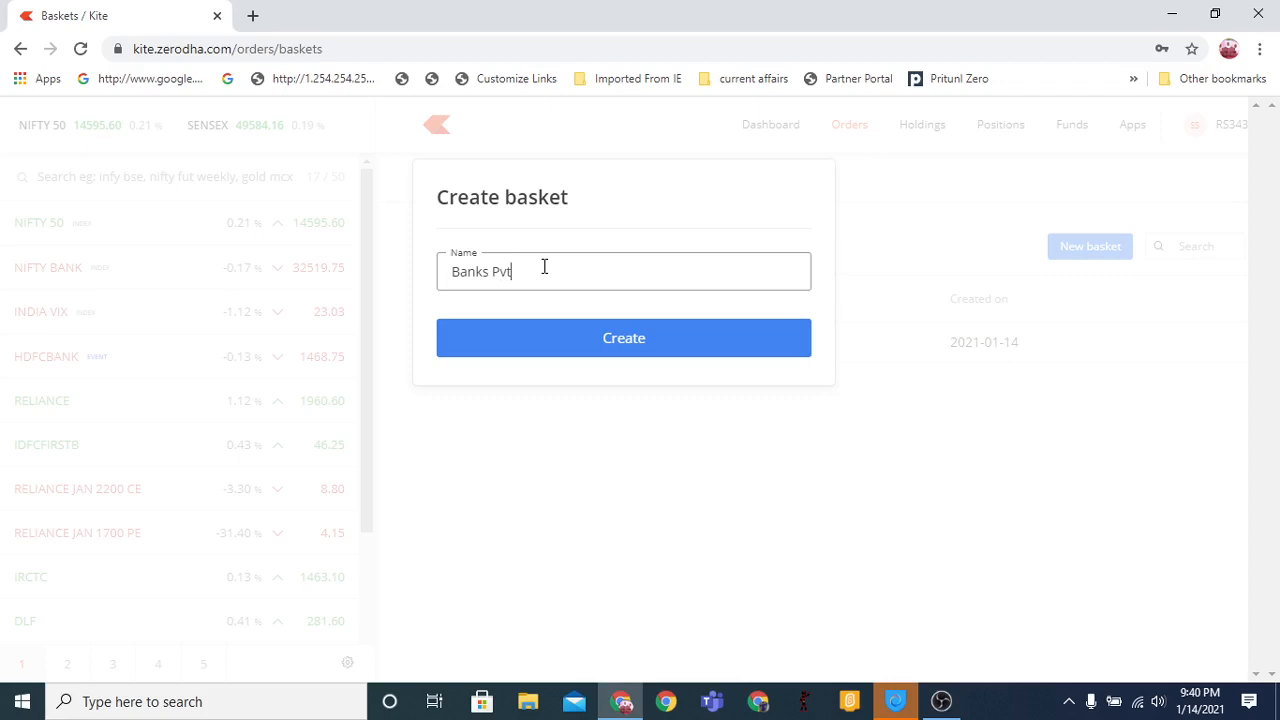
pyautogui.doubleClick(496, 272)
pyautogui.write('Pvt ')
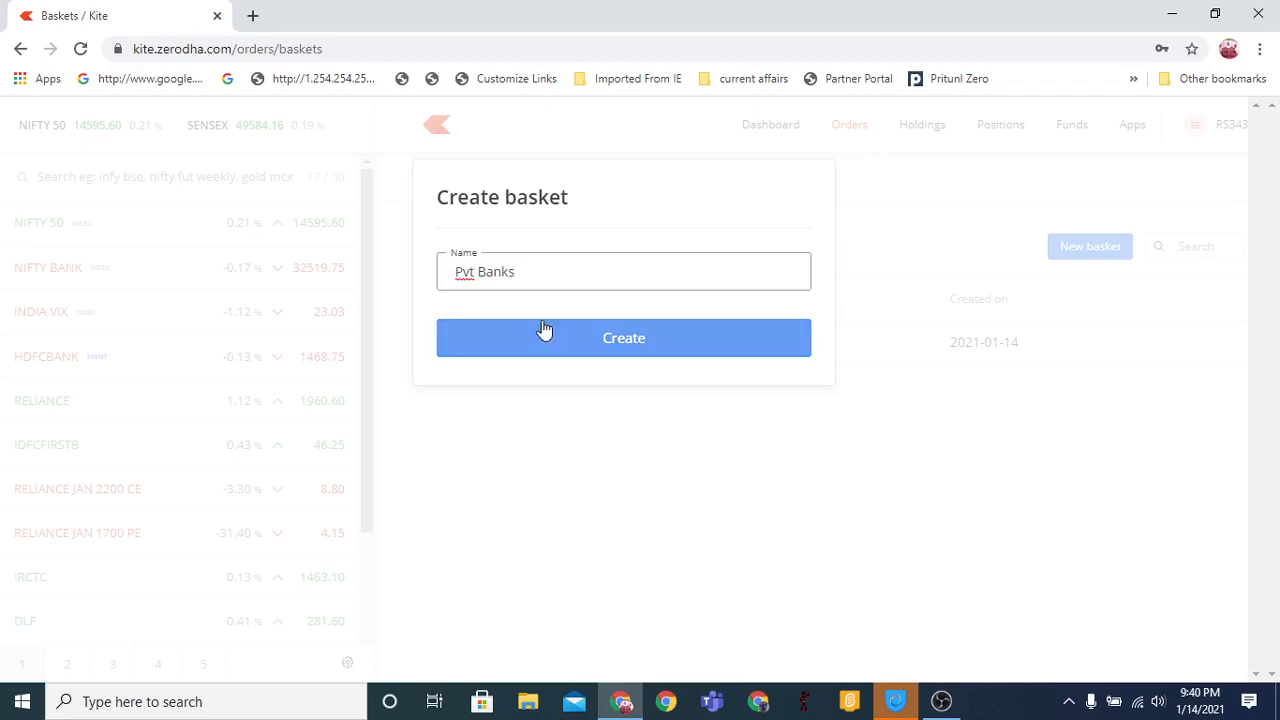
pyautogui.click(623, 337)
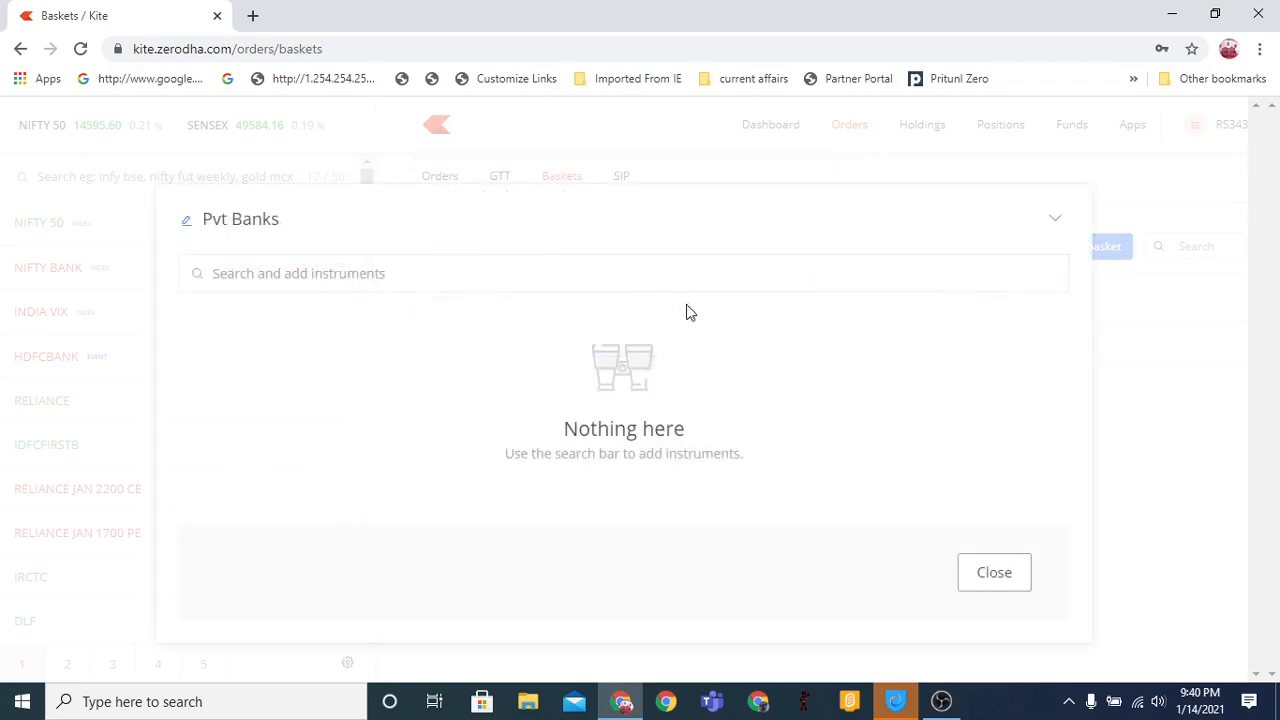
# Add one NSE share each of ICICIBANK, IDFCFIRSTB and HDFCBANK to Pvt Banks, then close it
pyautogui.click(290, 273)
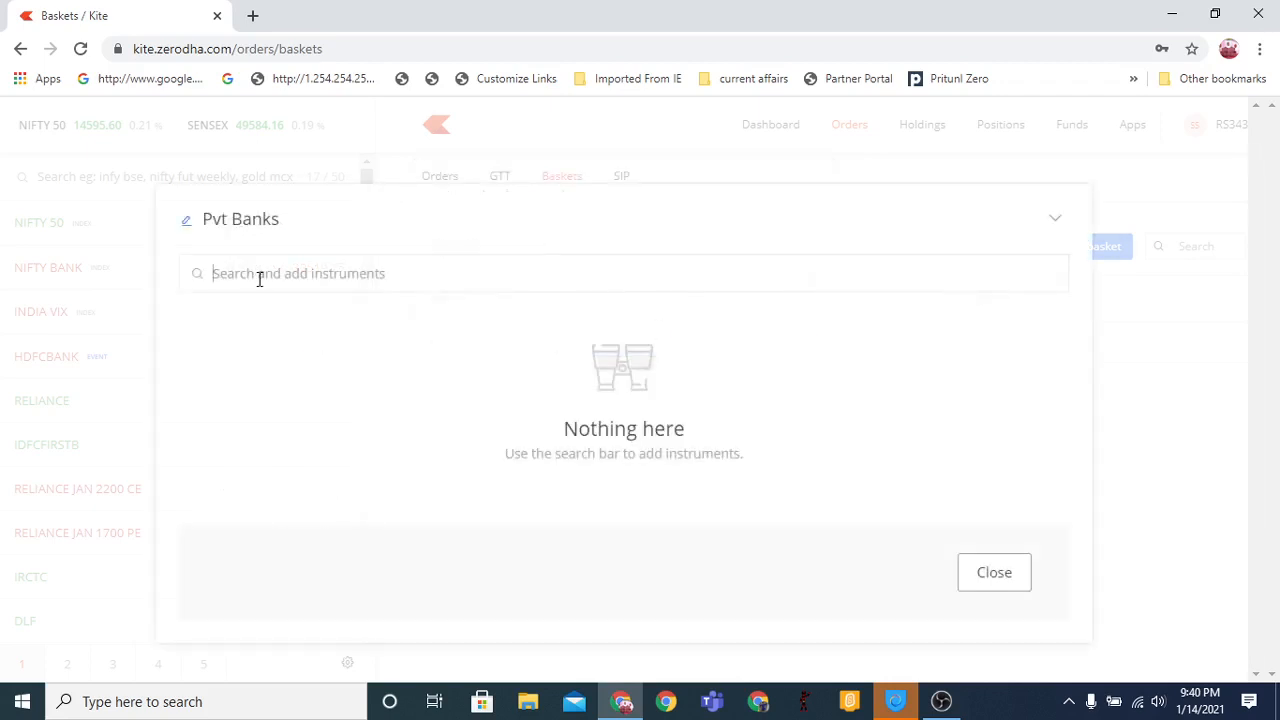
pyautogui.write('icici ban')
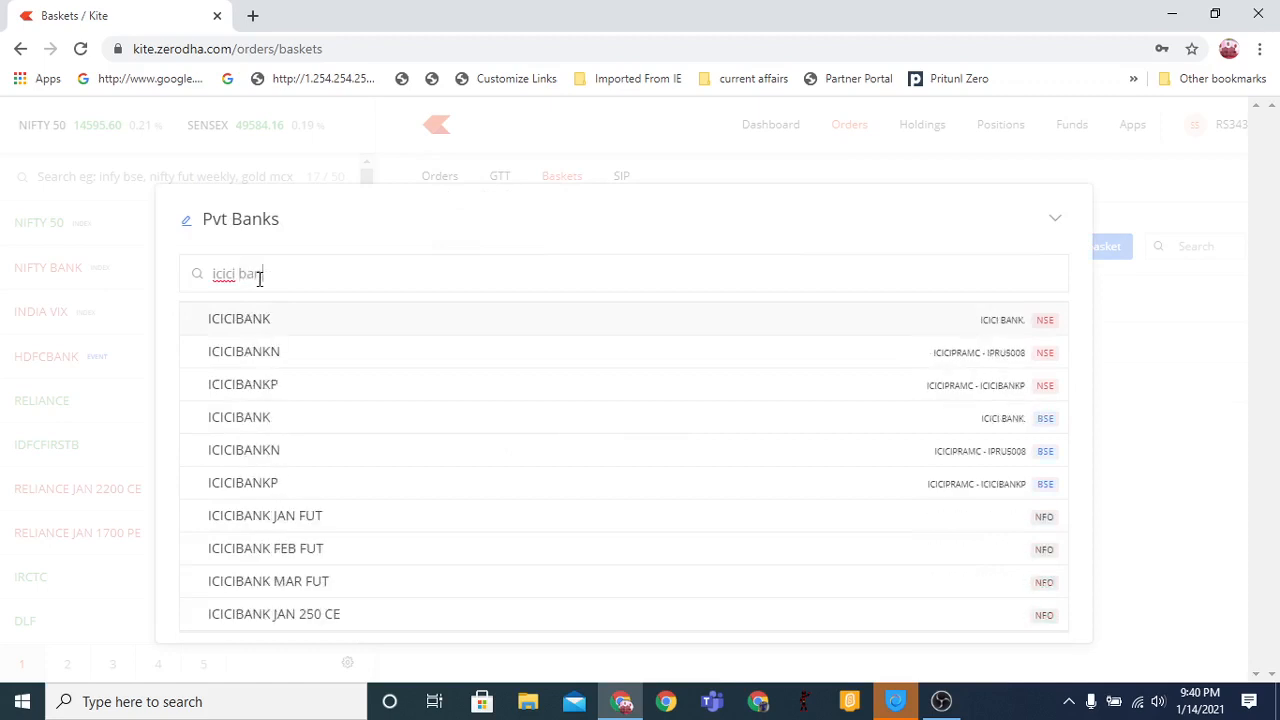
pyautogui.click(239, 318)
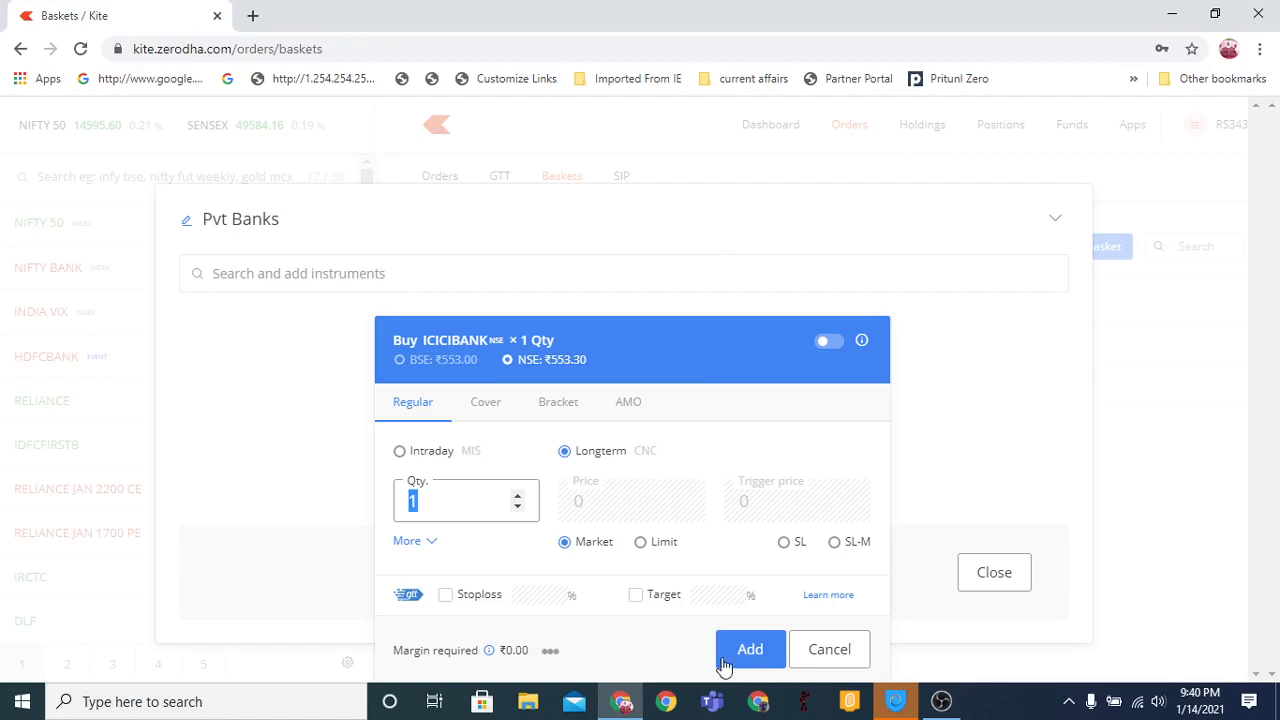
pyautogui.click(750, 649)
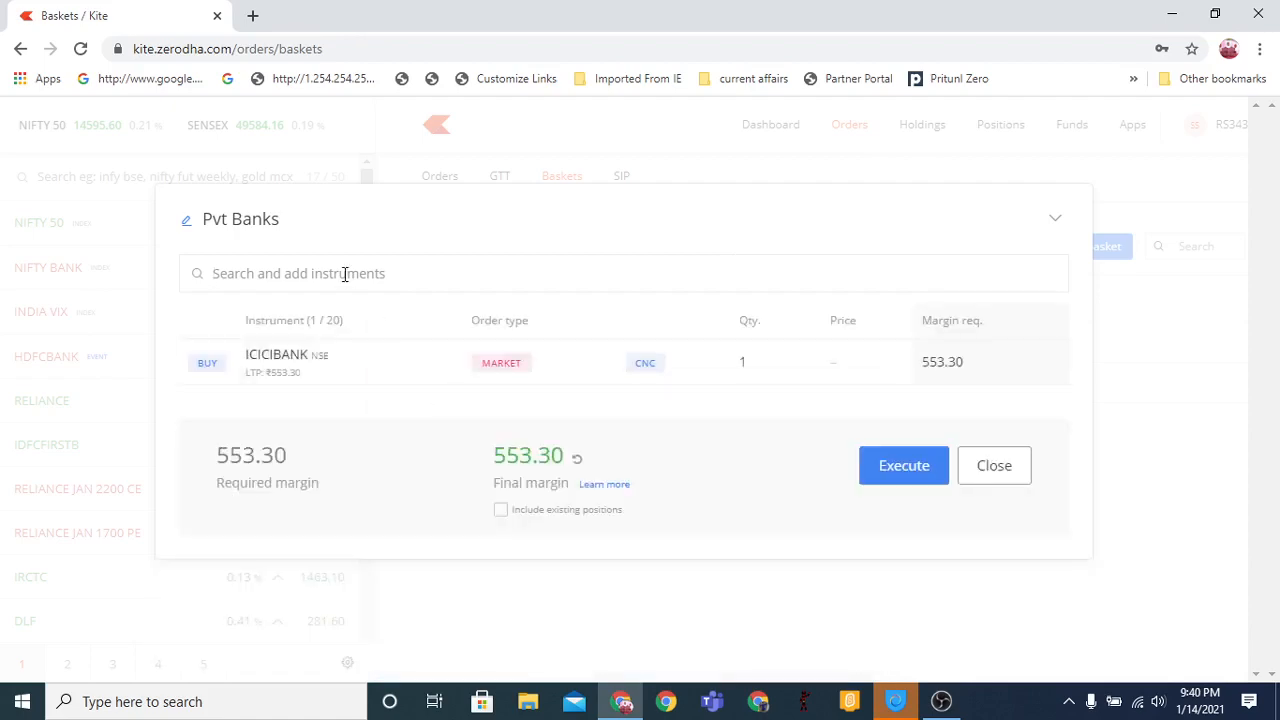
pyautogui.write('idfc fir')
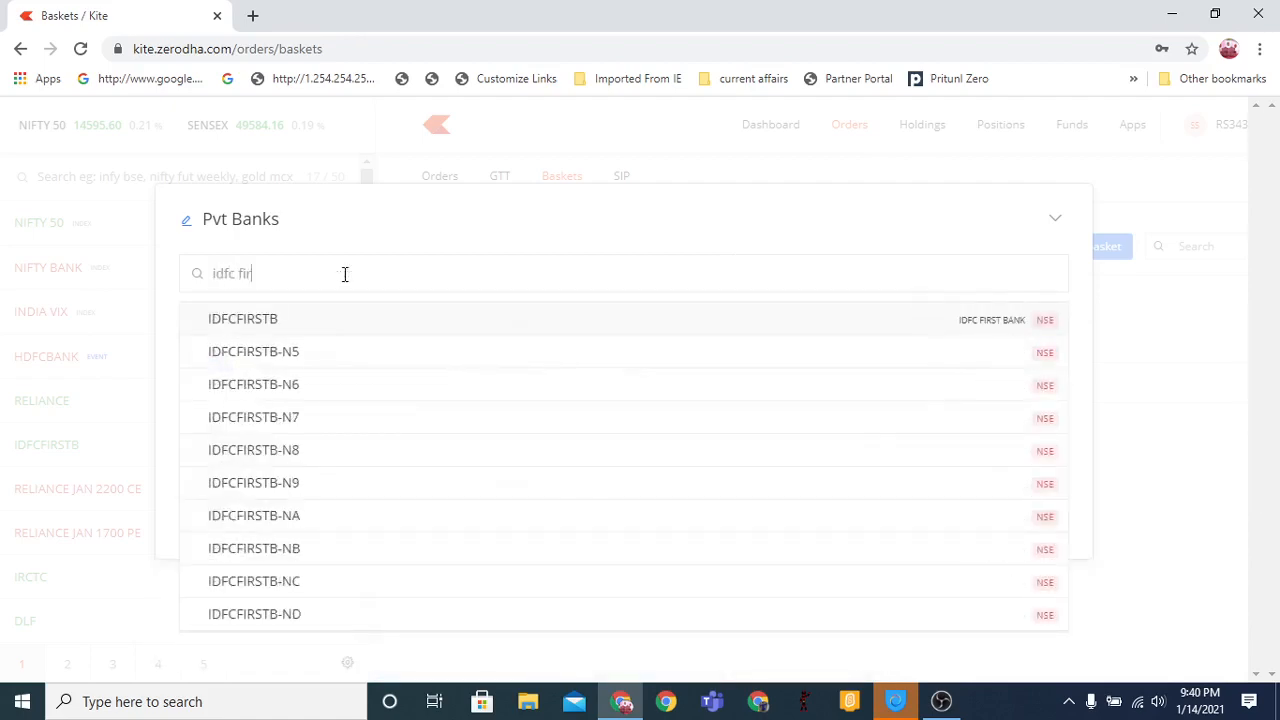
pyautogui.click(243, 318)
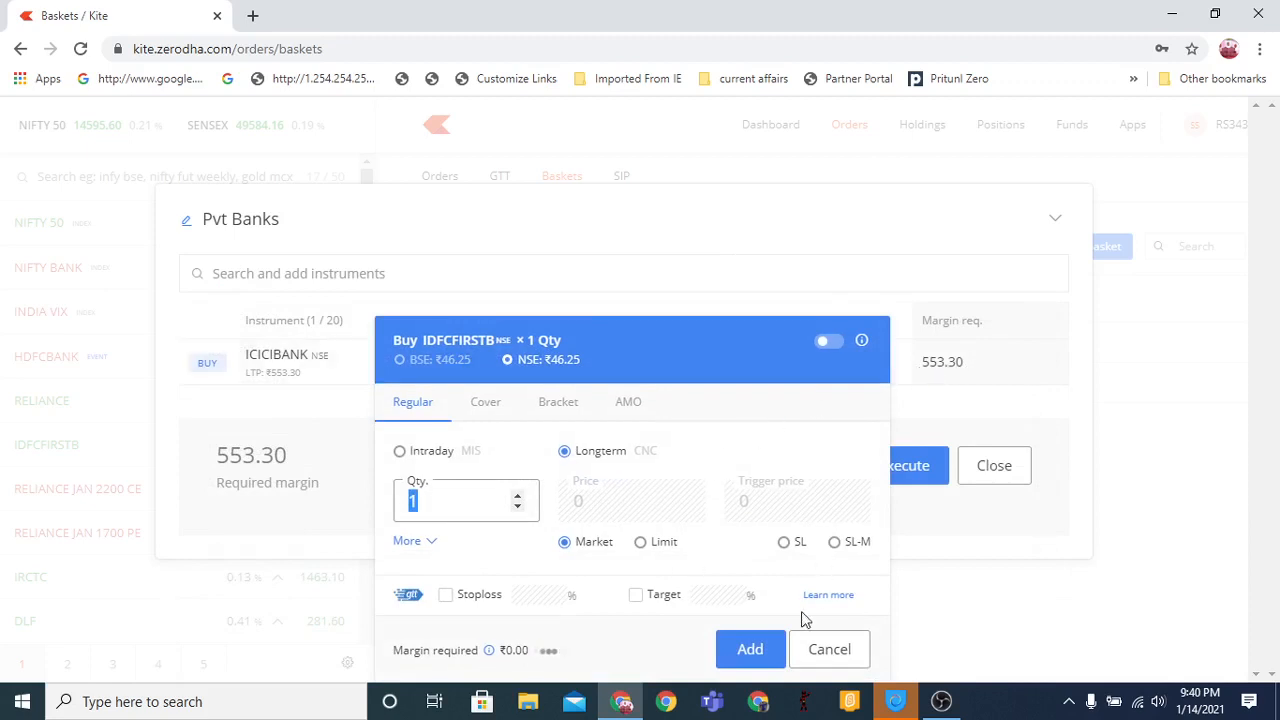
pyautogui.click(749, 649)
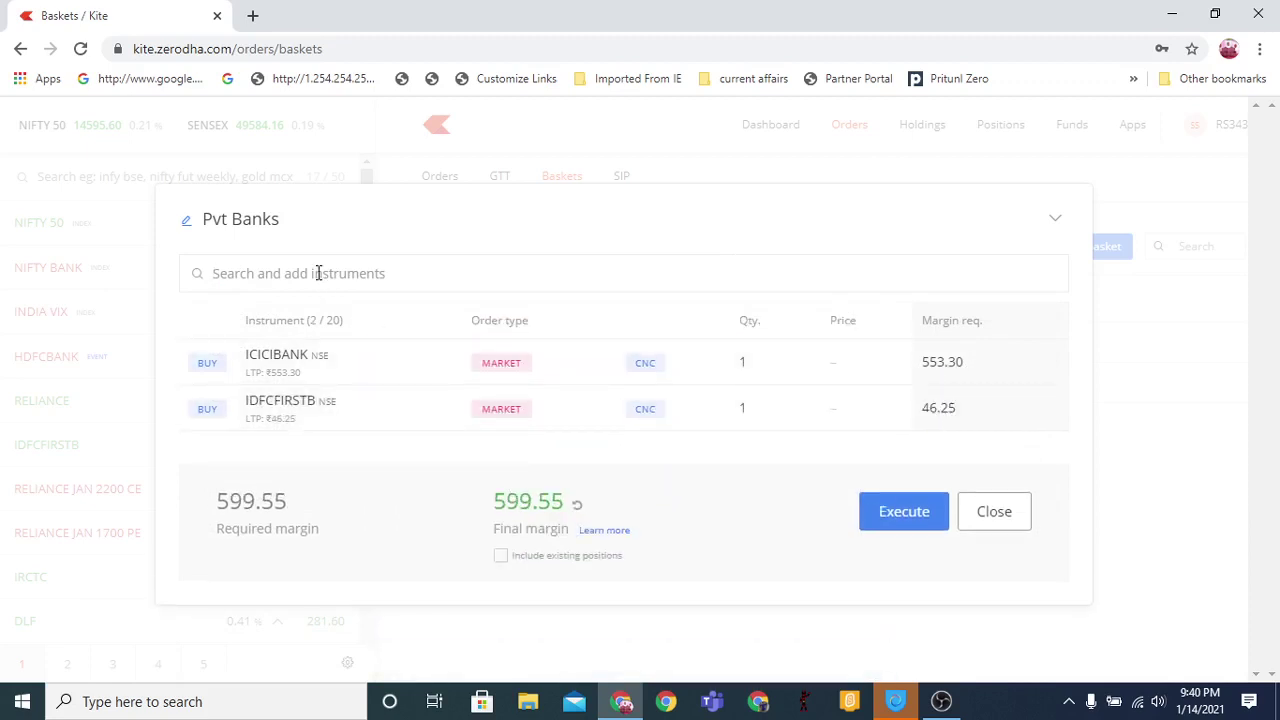
pyautogui.write('hdfc bank')
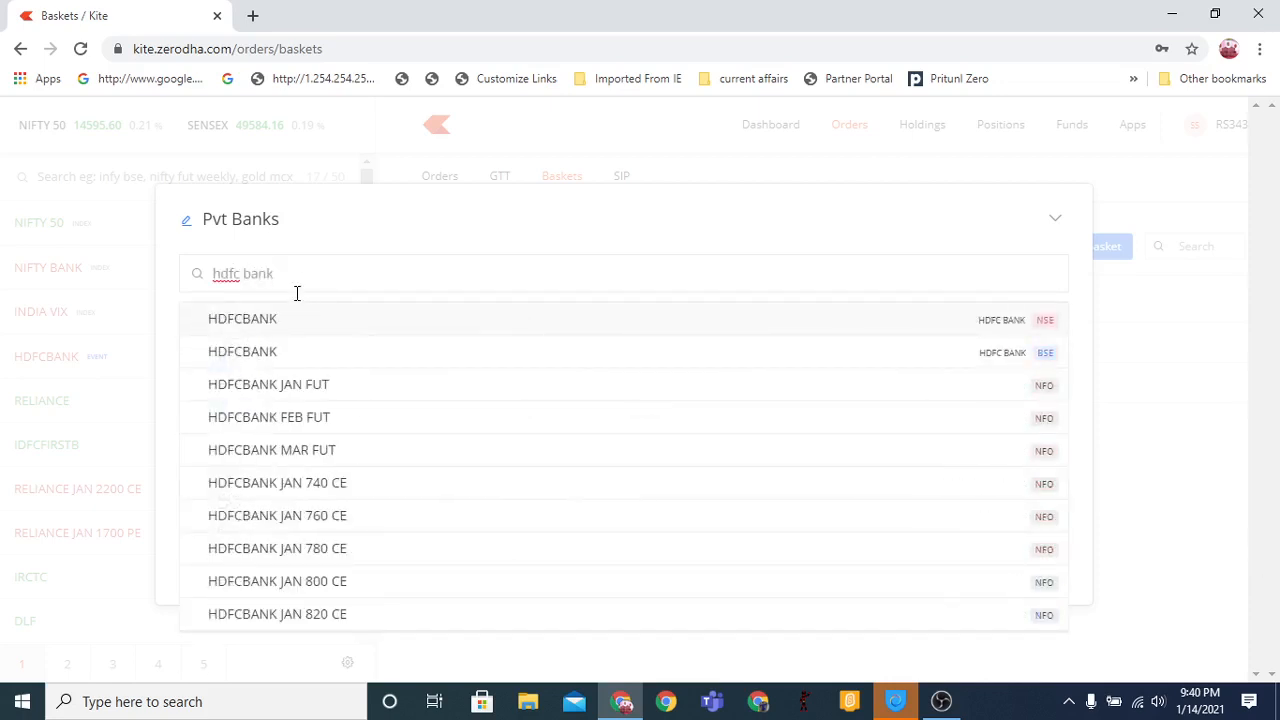
pyautogui.click(242, 318)
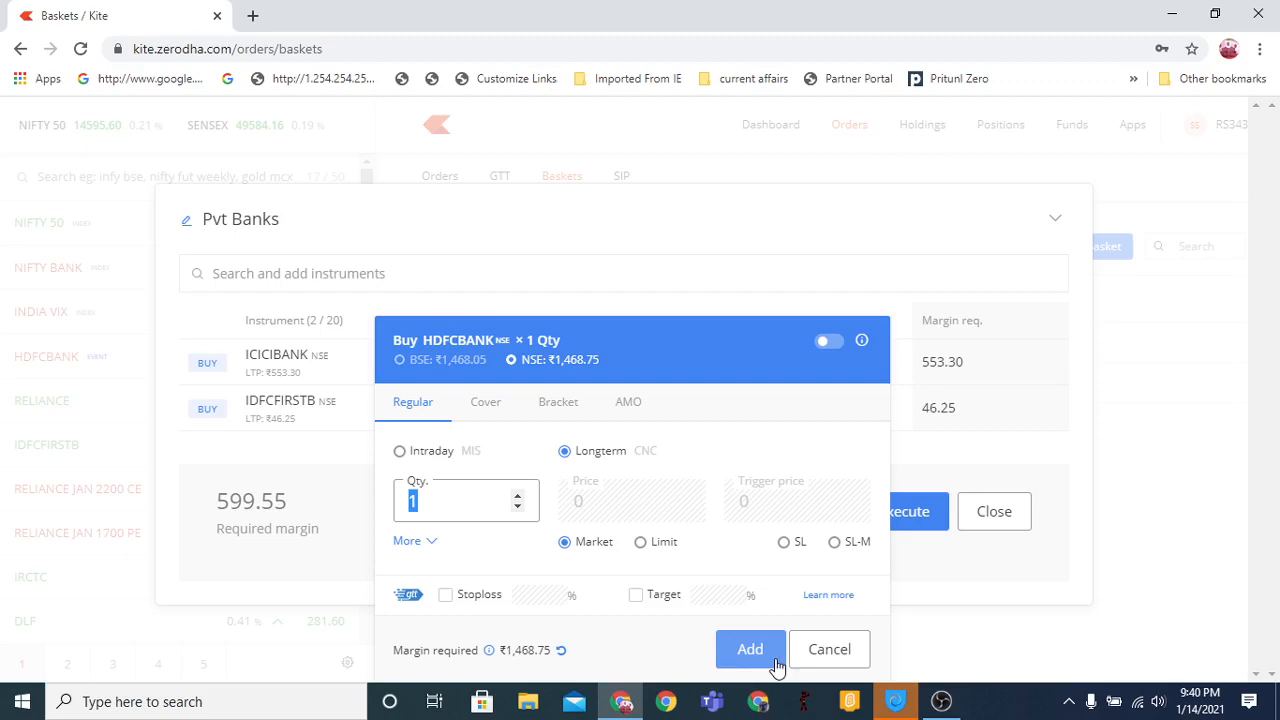
pyautogui.click(748, 649)
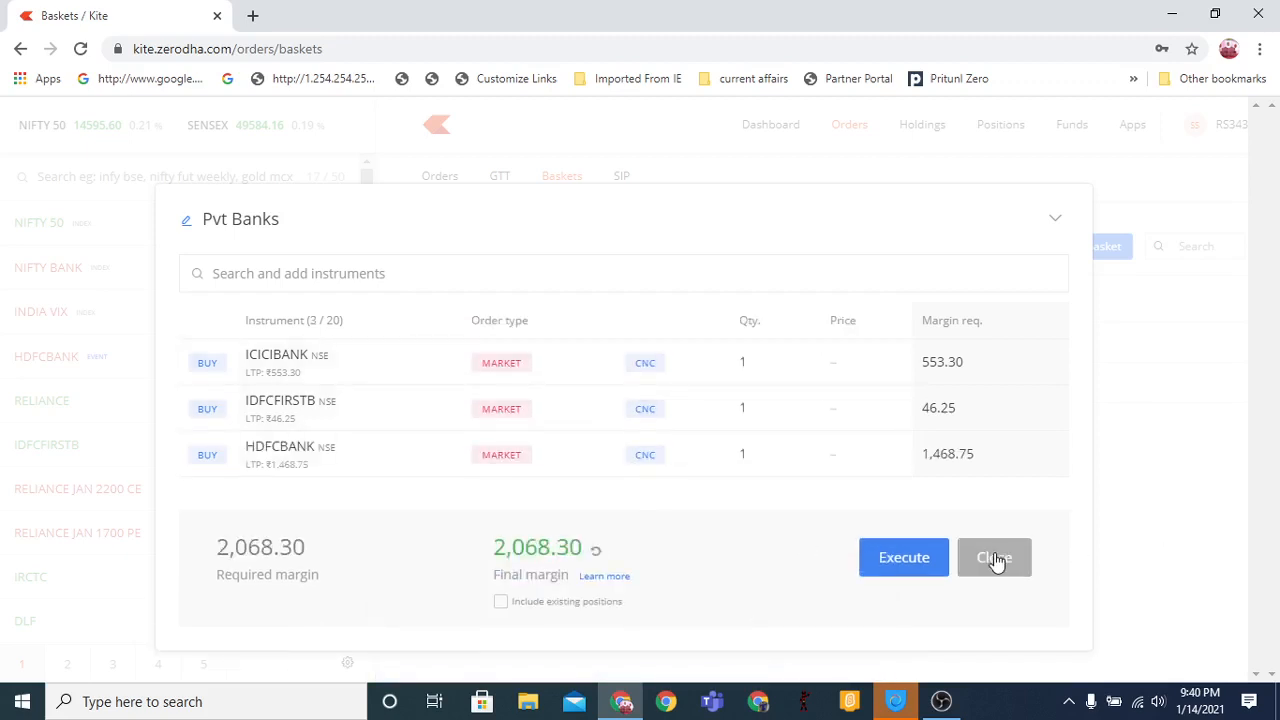
pyautogui.click(994, 557)
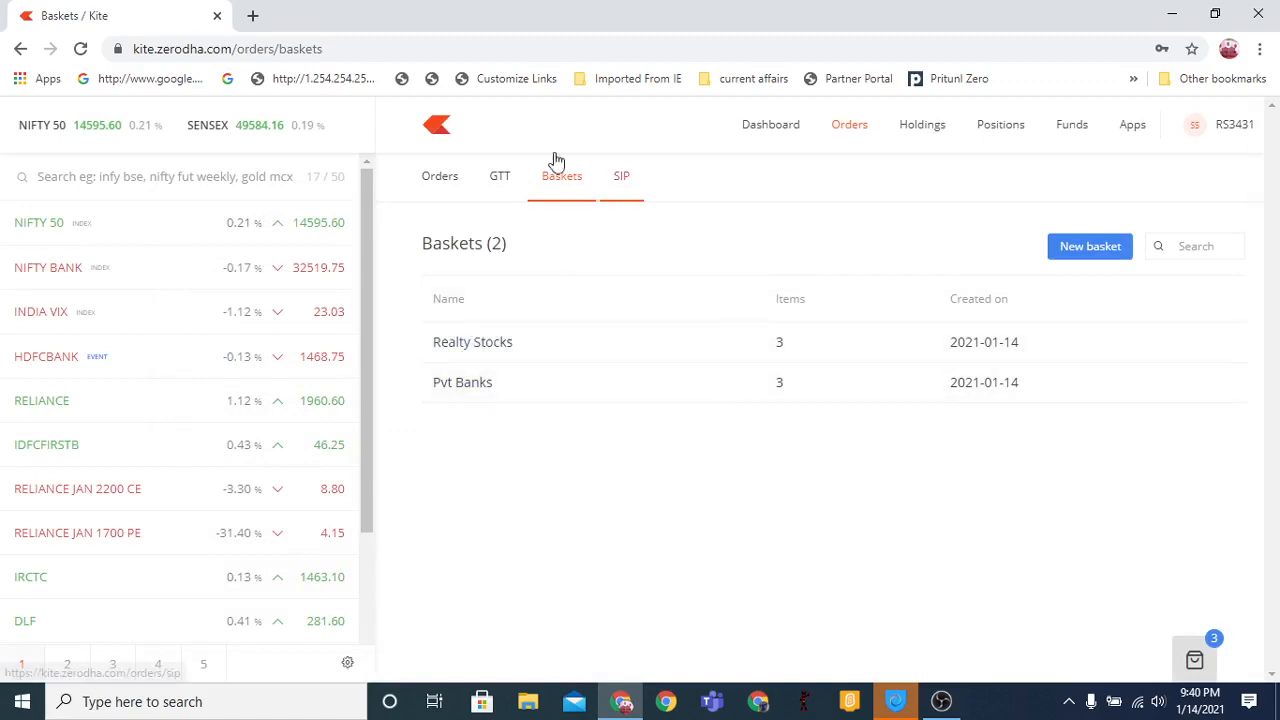
# Open Orders > SIP and start a new SIP
pyautogui.click(621, 176)
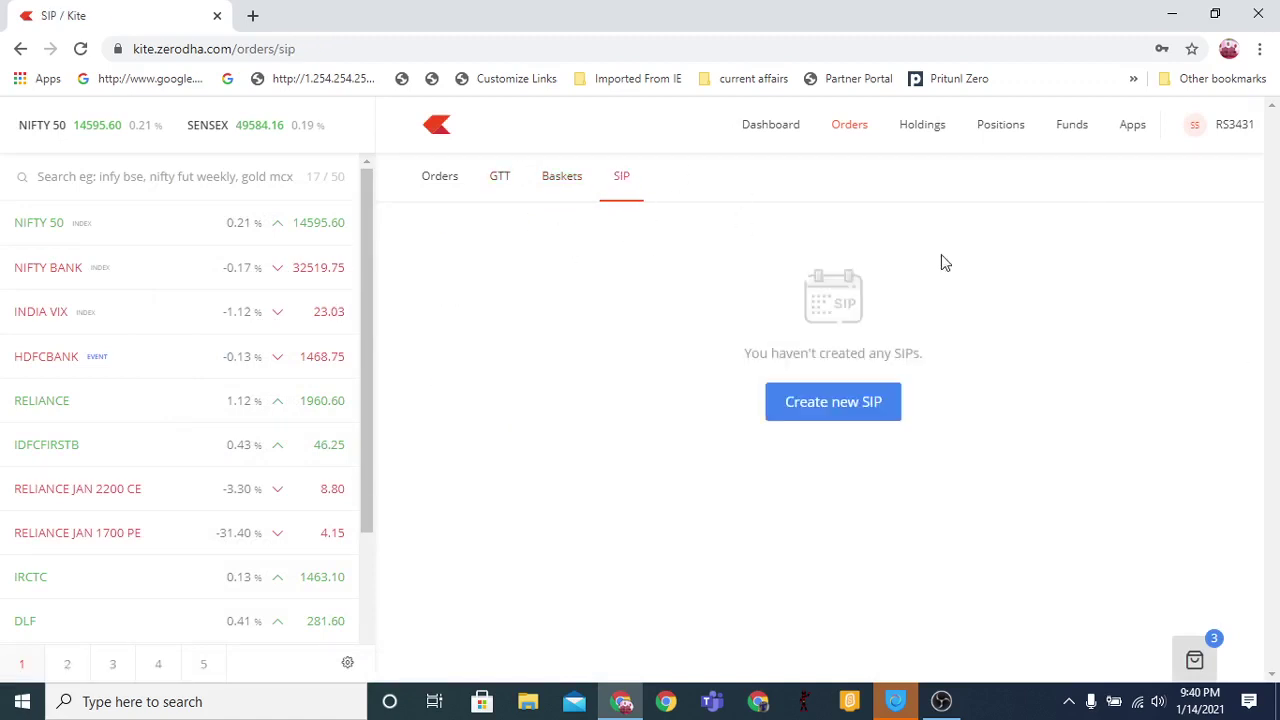
pyautogui.click(833, 401)
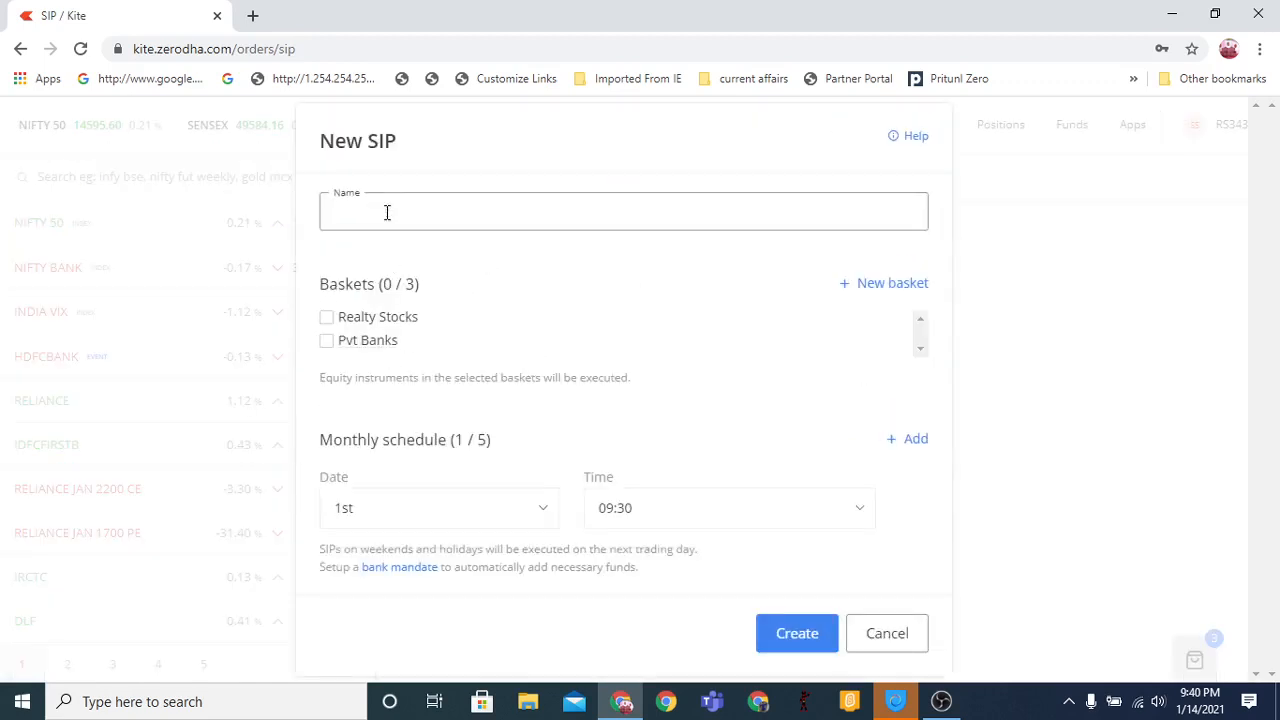
# Name the SIP 'SIP 1', tick Realty Stocks and Pvt Banks, and add a second monthly date
pyautogui.write('S')
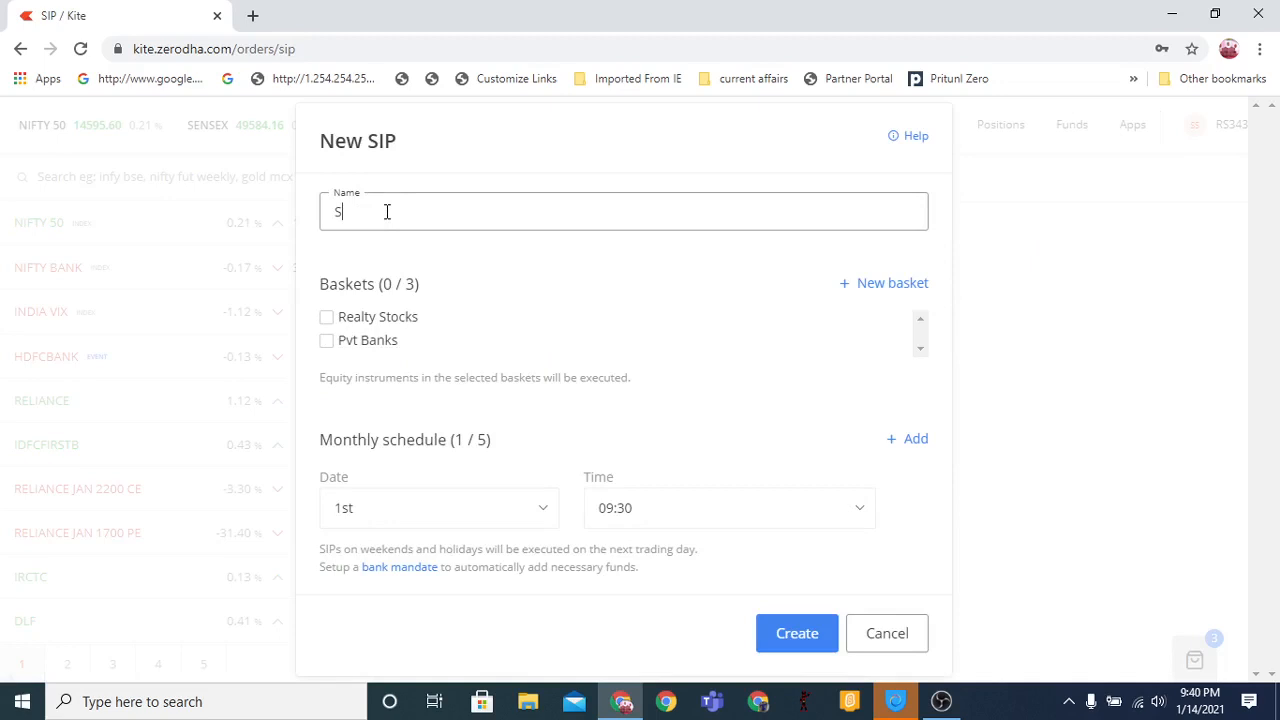
pyautogui.write('IP 1')
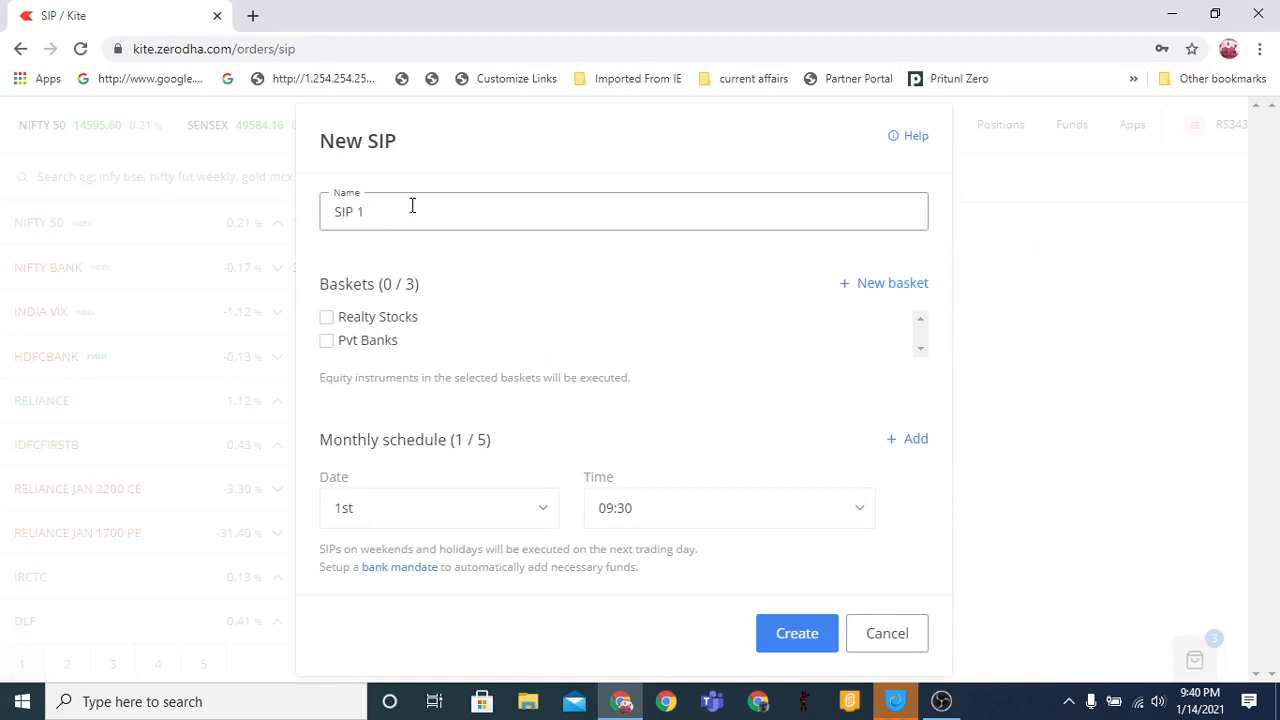
pyautogui.click(326, 316)
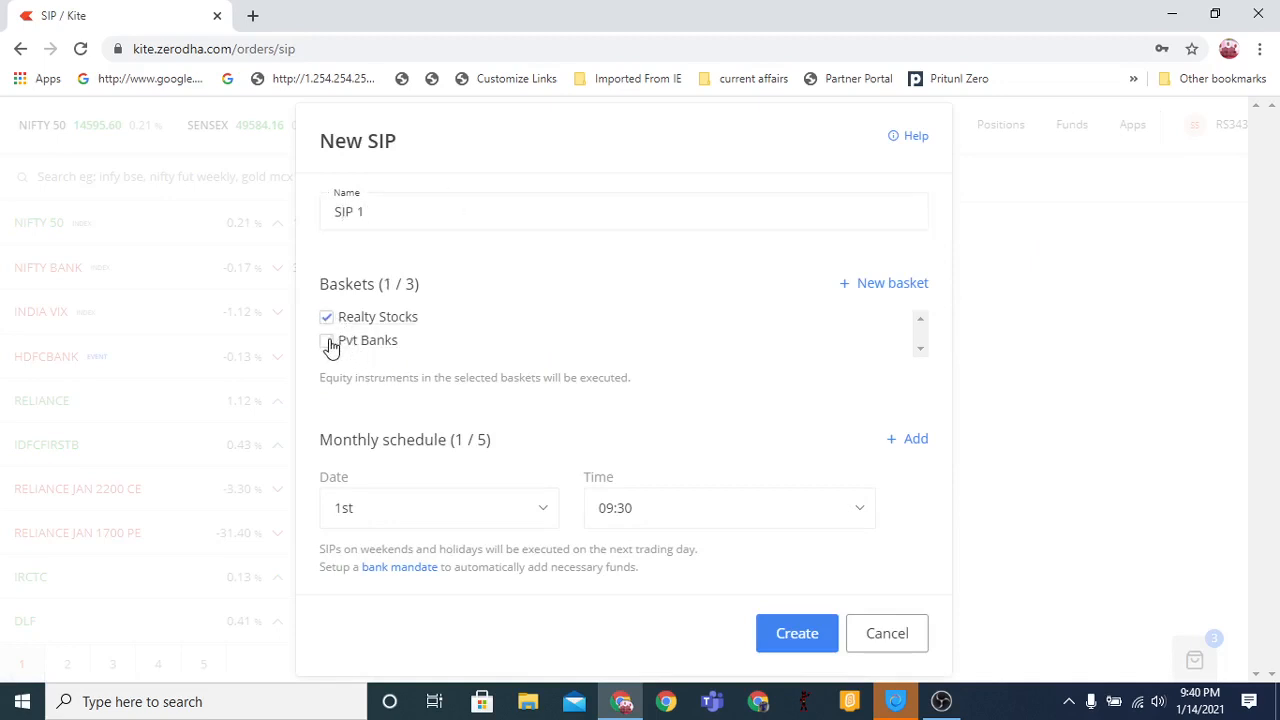
pyautogui.click(326, 340)
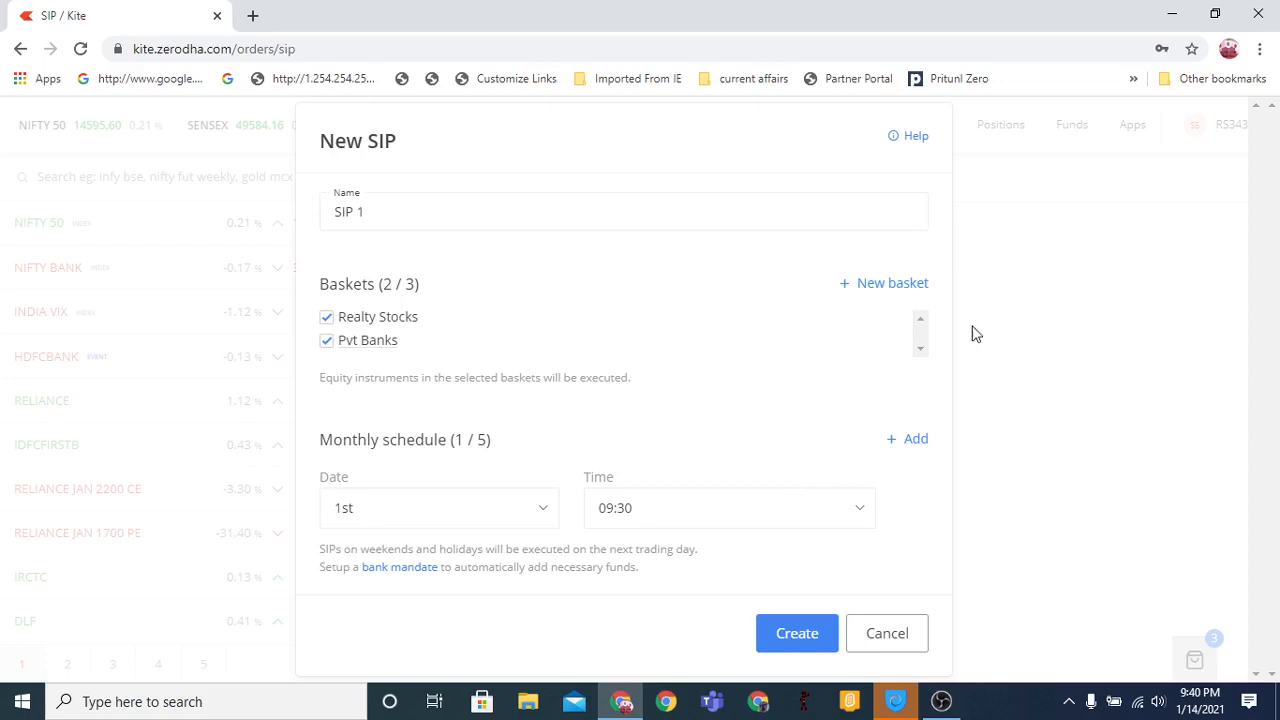
pyautogui.moveTo(374, 467)
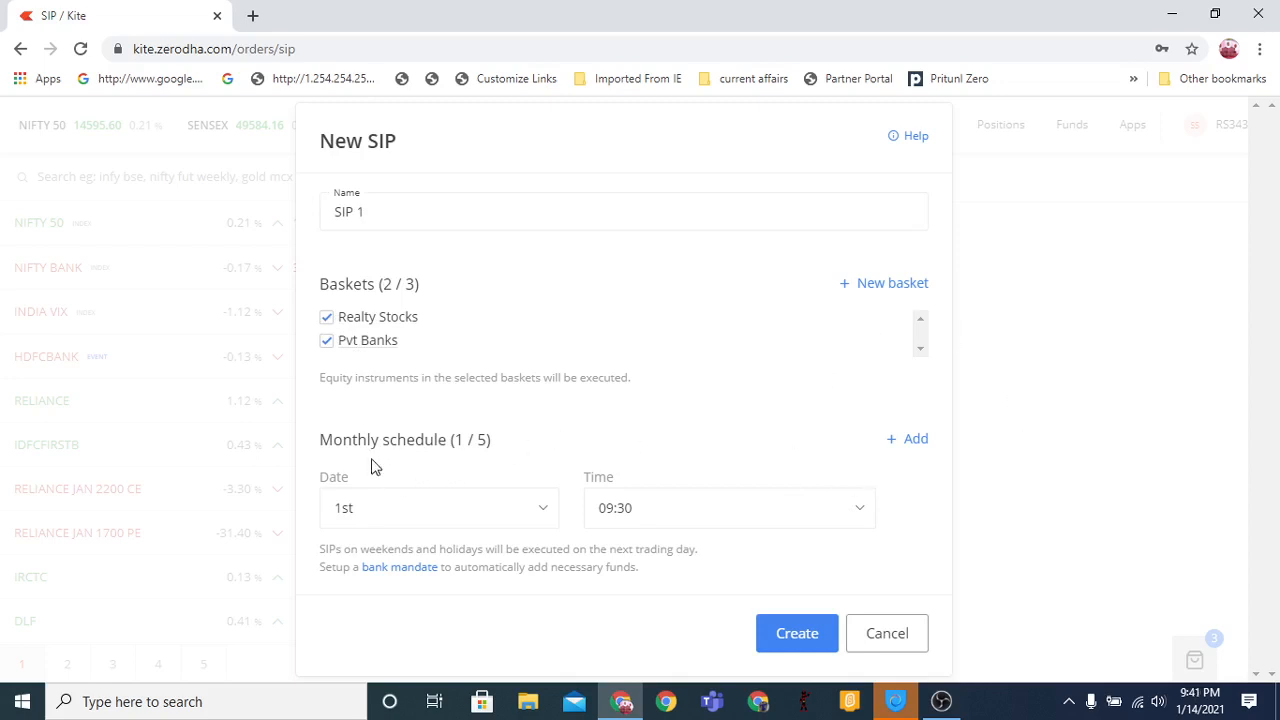
pyautogui.moveTo(613, 422)
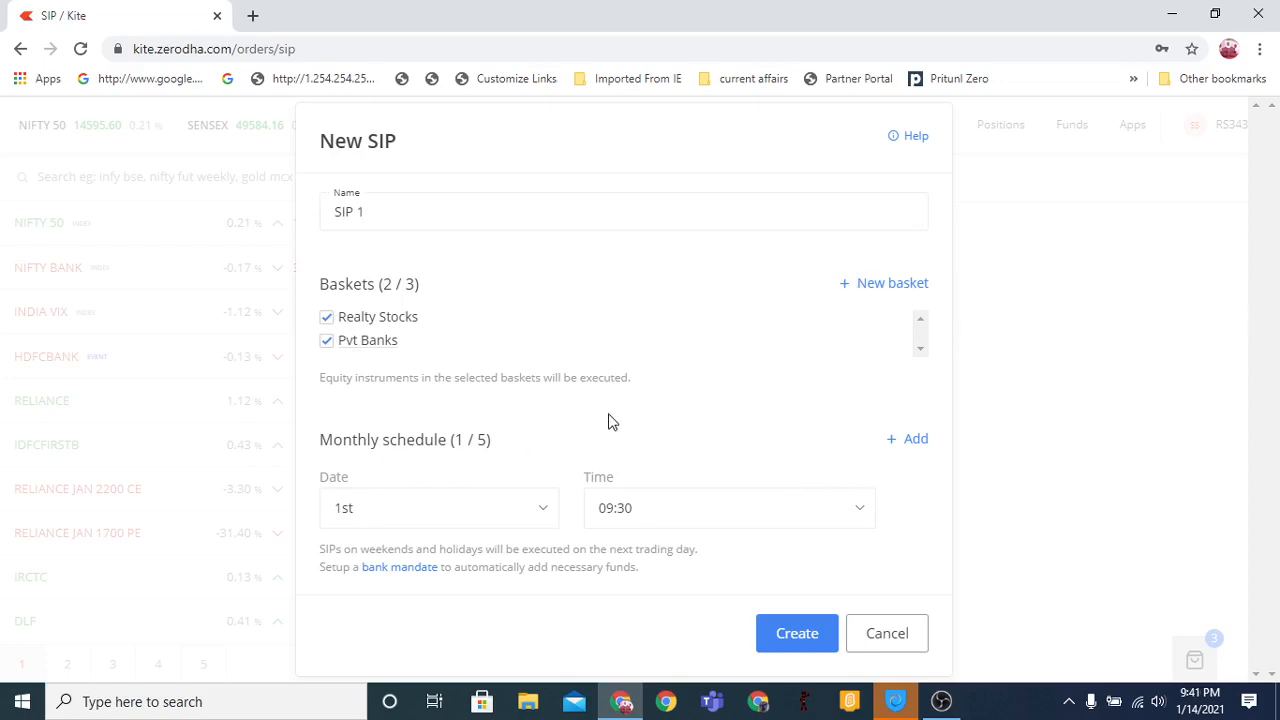
pyautogui.moveTo(420, 518)
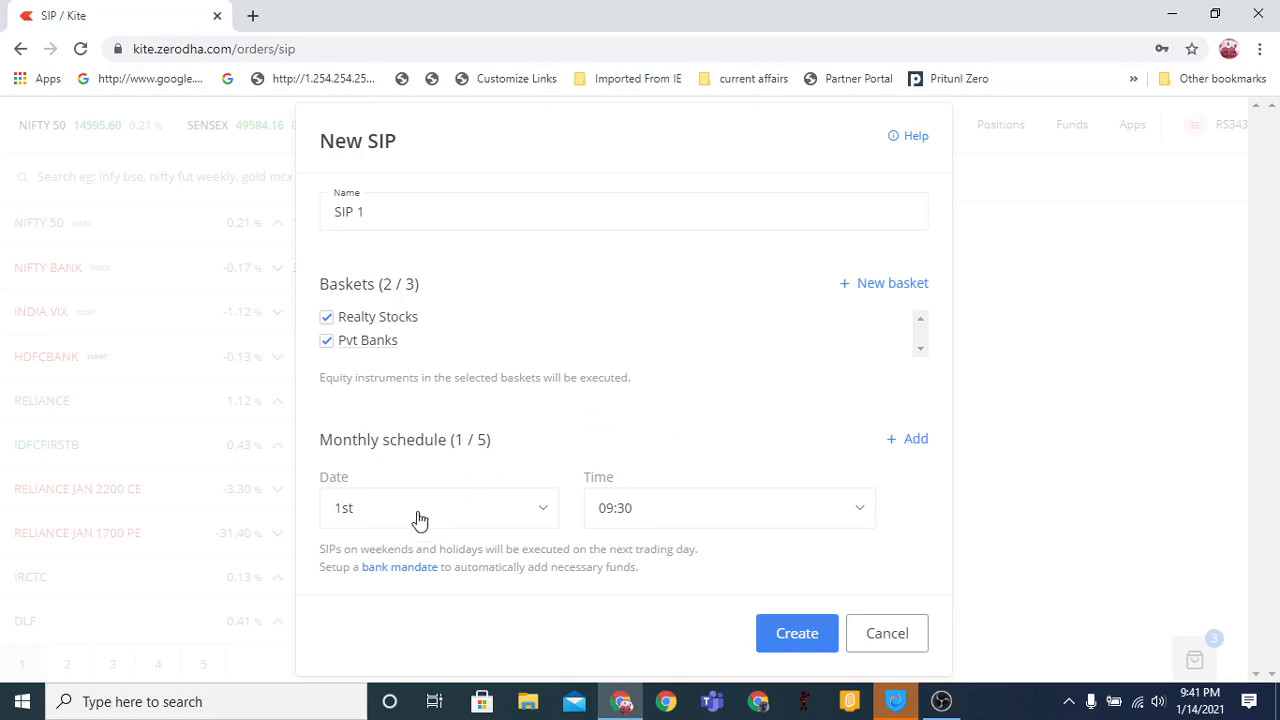
pyautogui.click(913, 438)
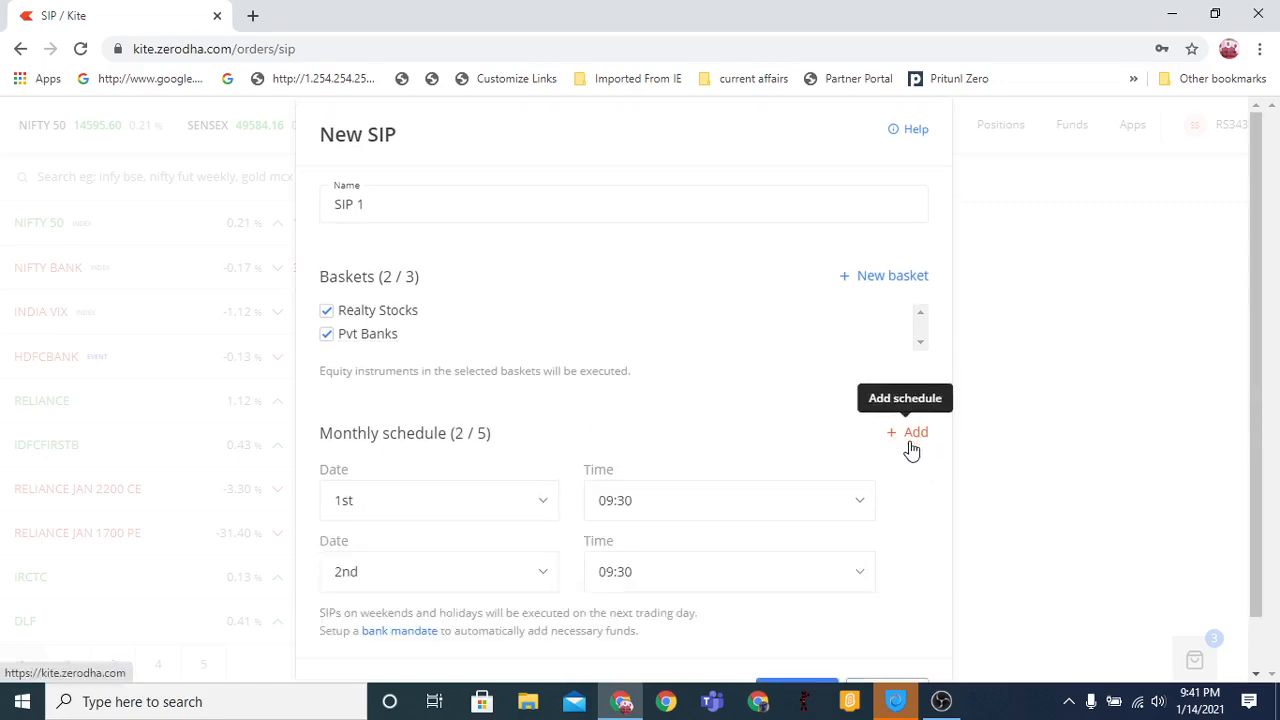
# Set monthly dates to the 1st, 15th and 28th at 09:30 and submit the SIP
pyautogui.click(439, 572)
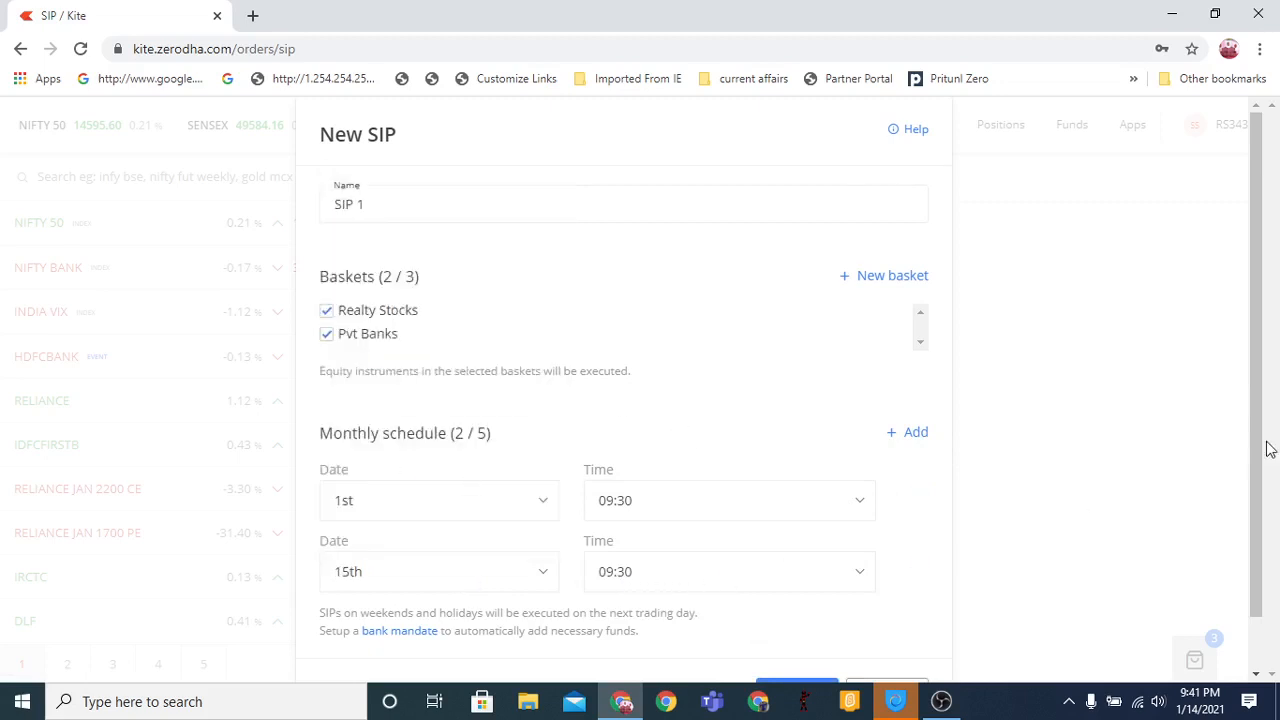
pyautogui.click(907, 374)
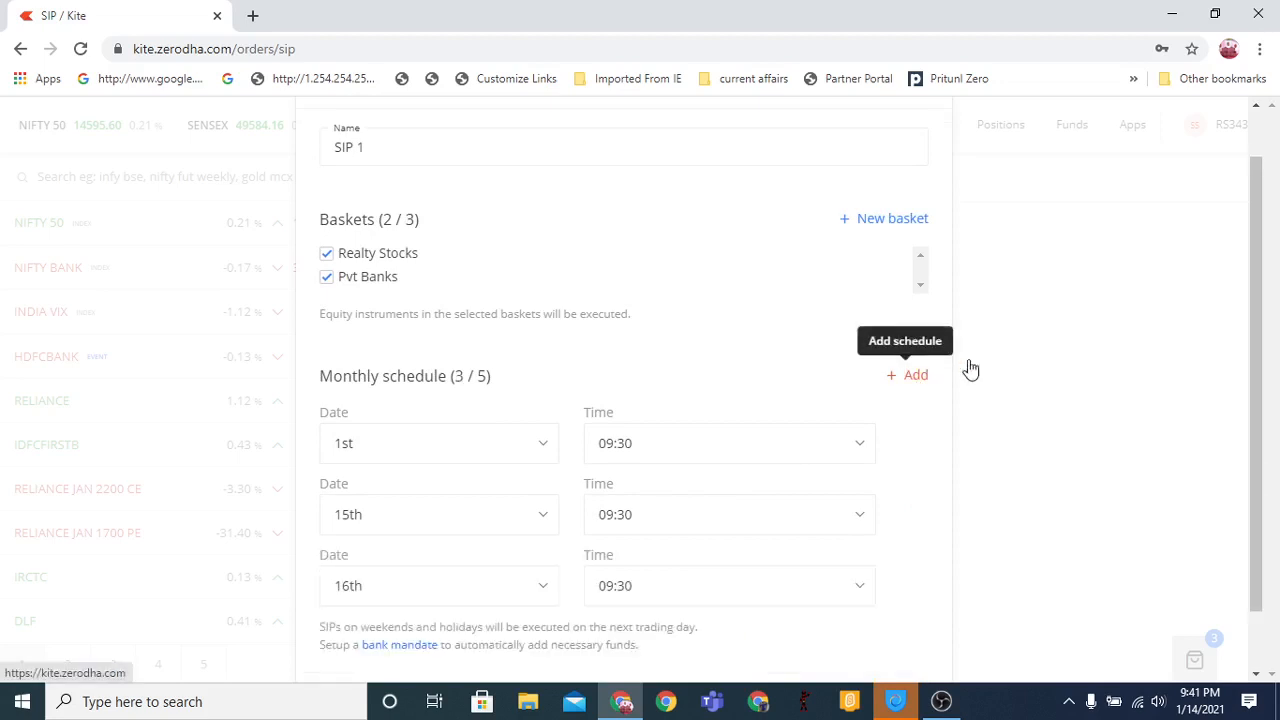
pyautogui.click(438, 586)
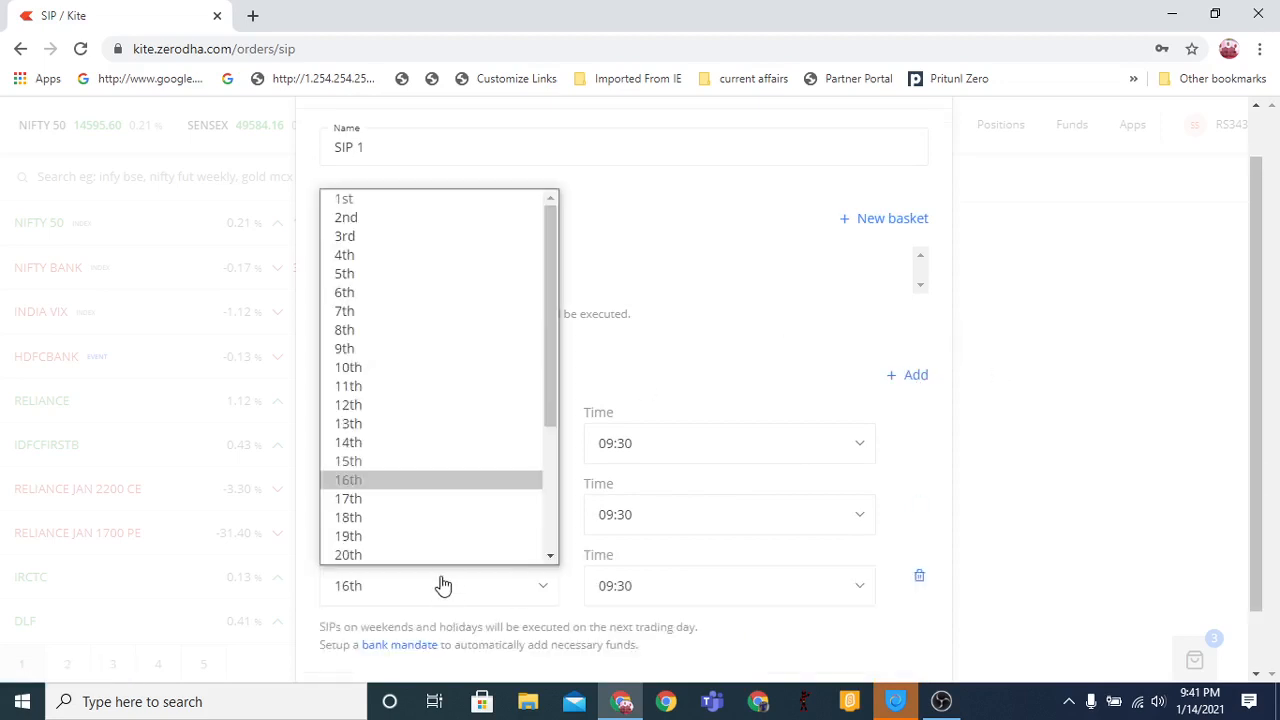
pyautogui.scroll(-3)
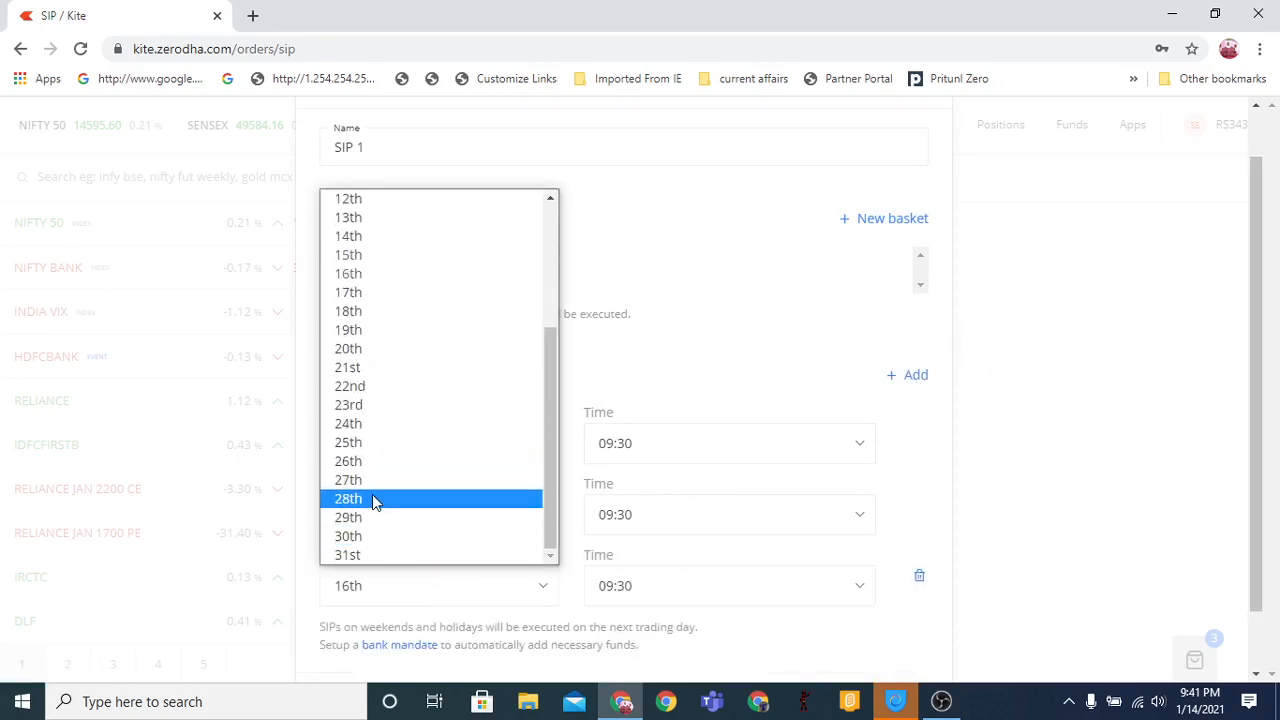
pyautogui.click(348, 498)
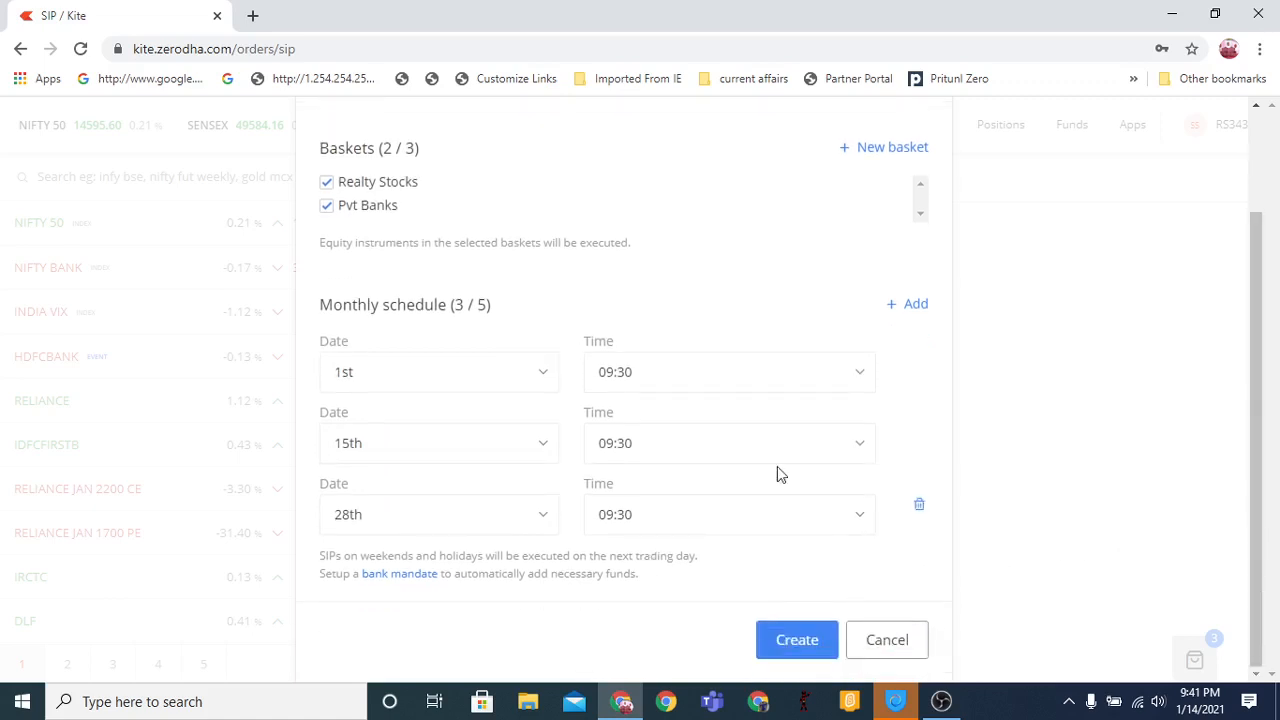
pyautogui.click(796, 639)
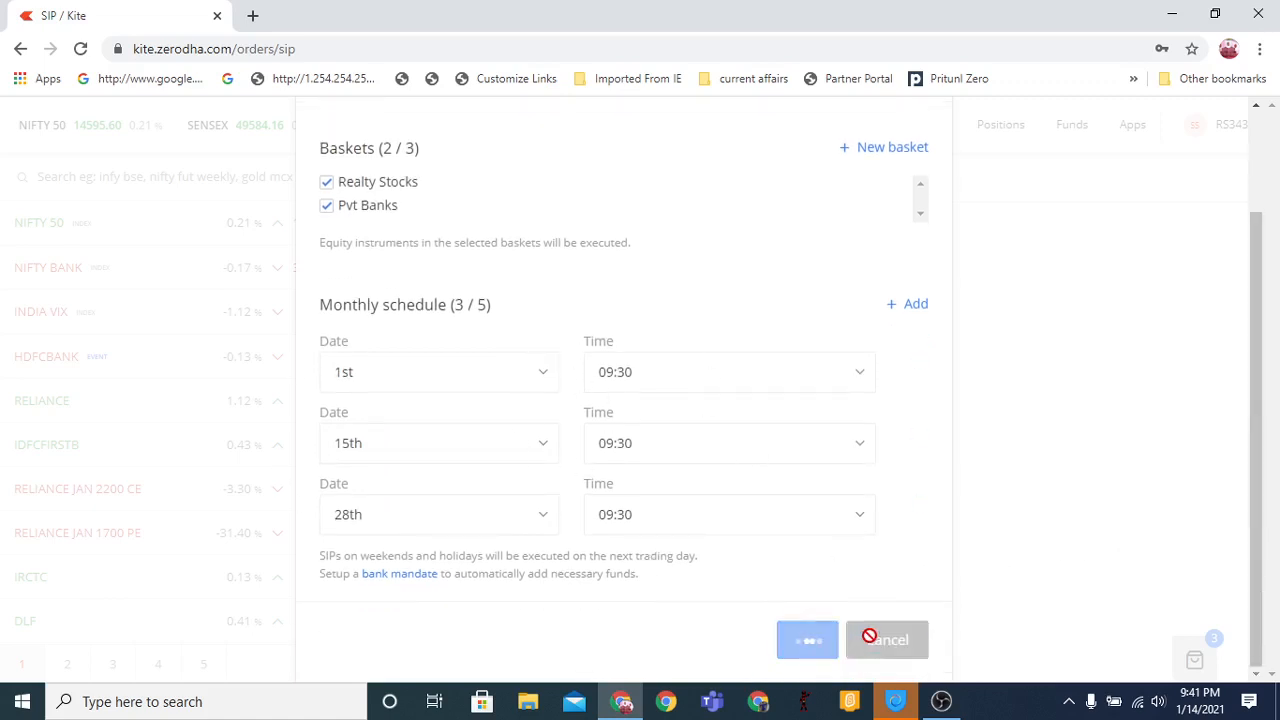
# Confirm creation and review SIP 1 listed as active in the SIP list
pyautogui.click(807, 639)
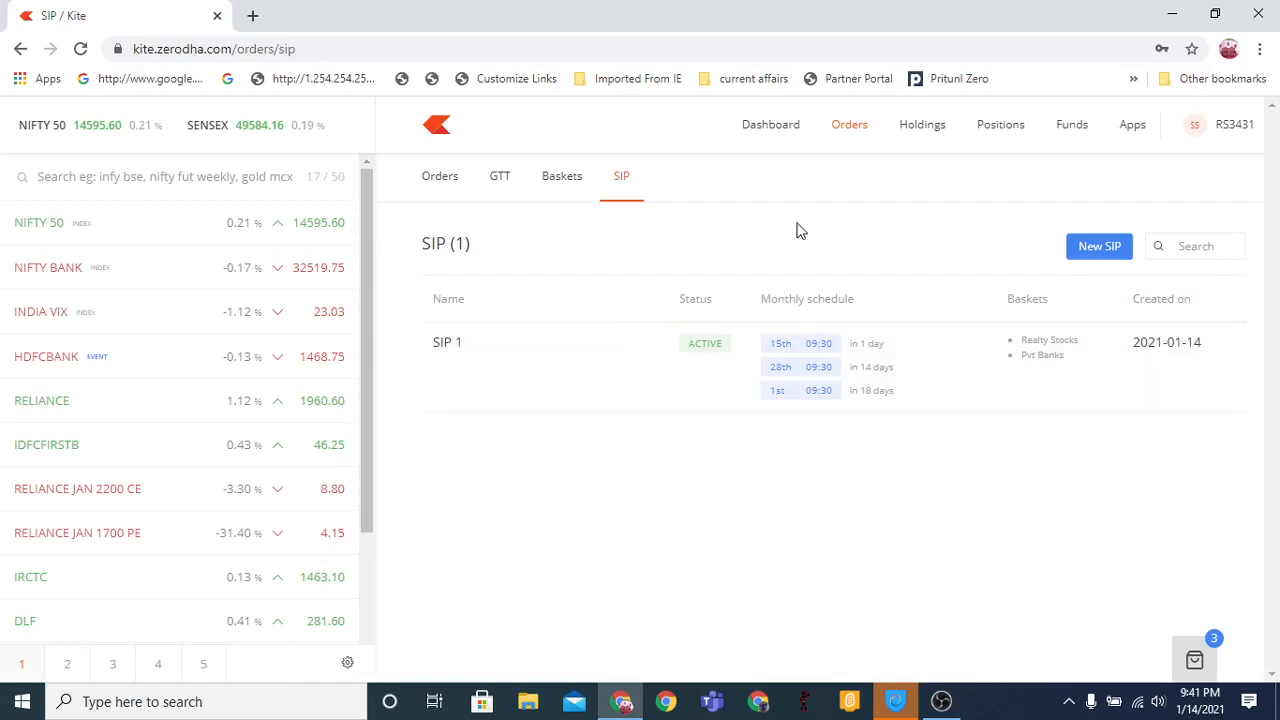
pyautogui.moveTo(527, 176)
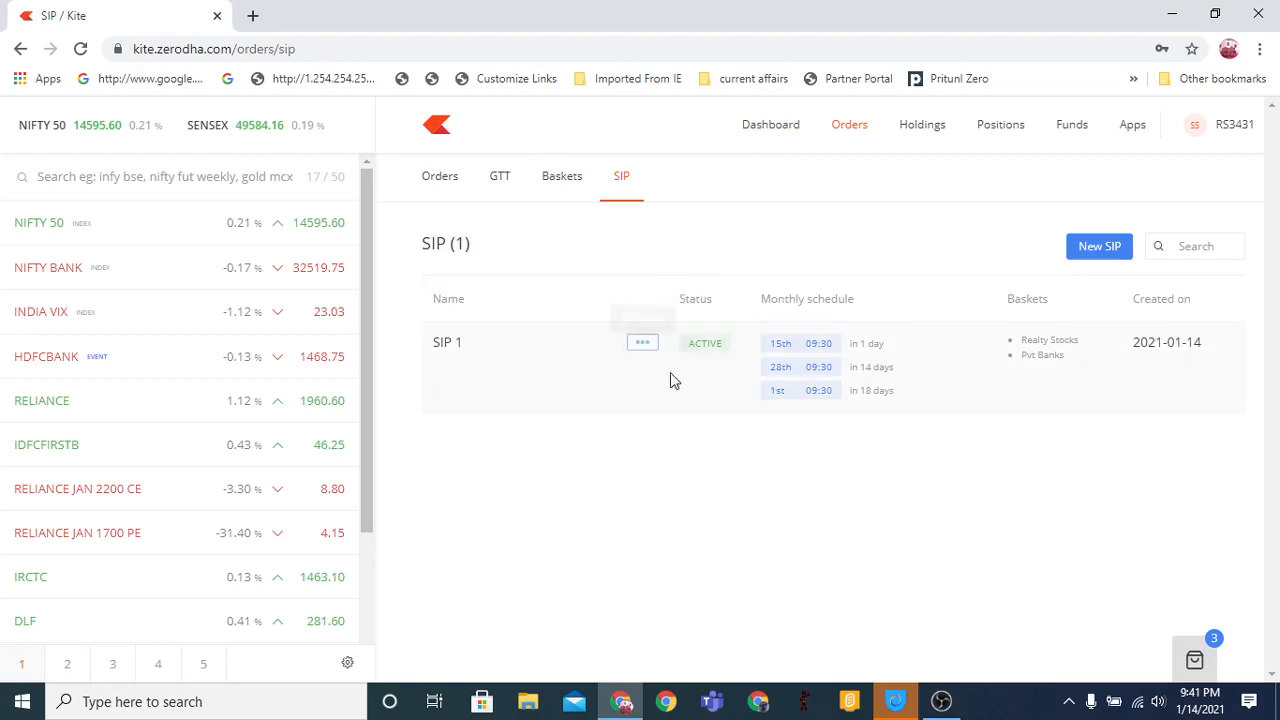
pyautogui.moveTo(739, 344)
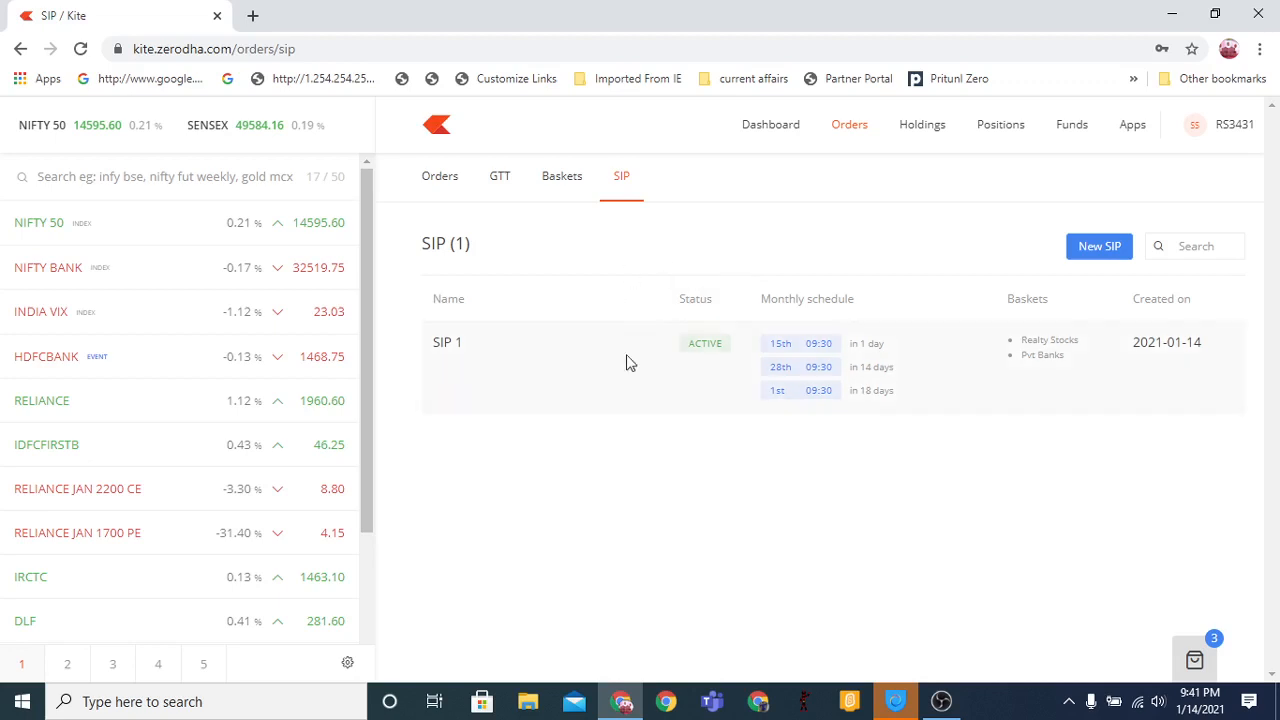
pyautogui.moveTo(762, 258)
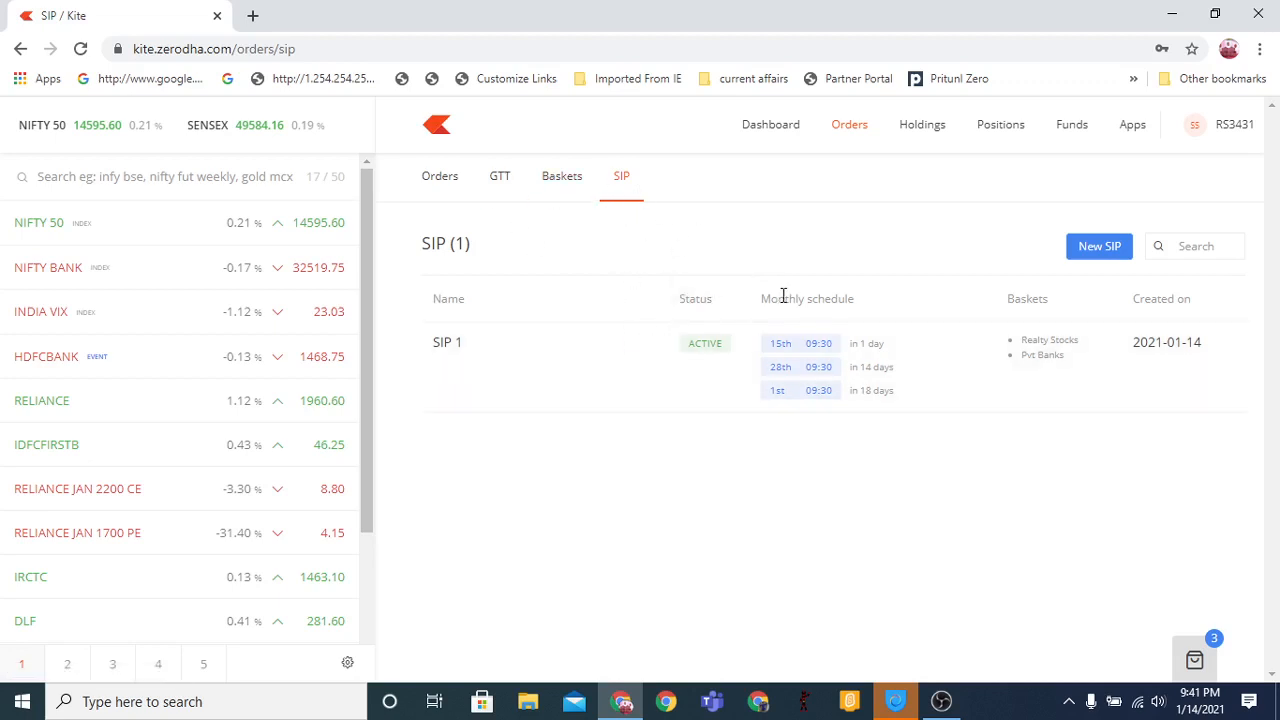
pyautogui.moveTo(779, 282)
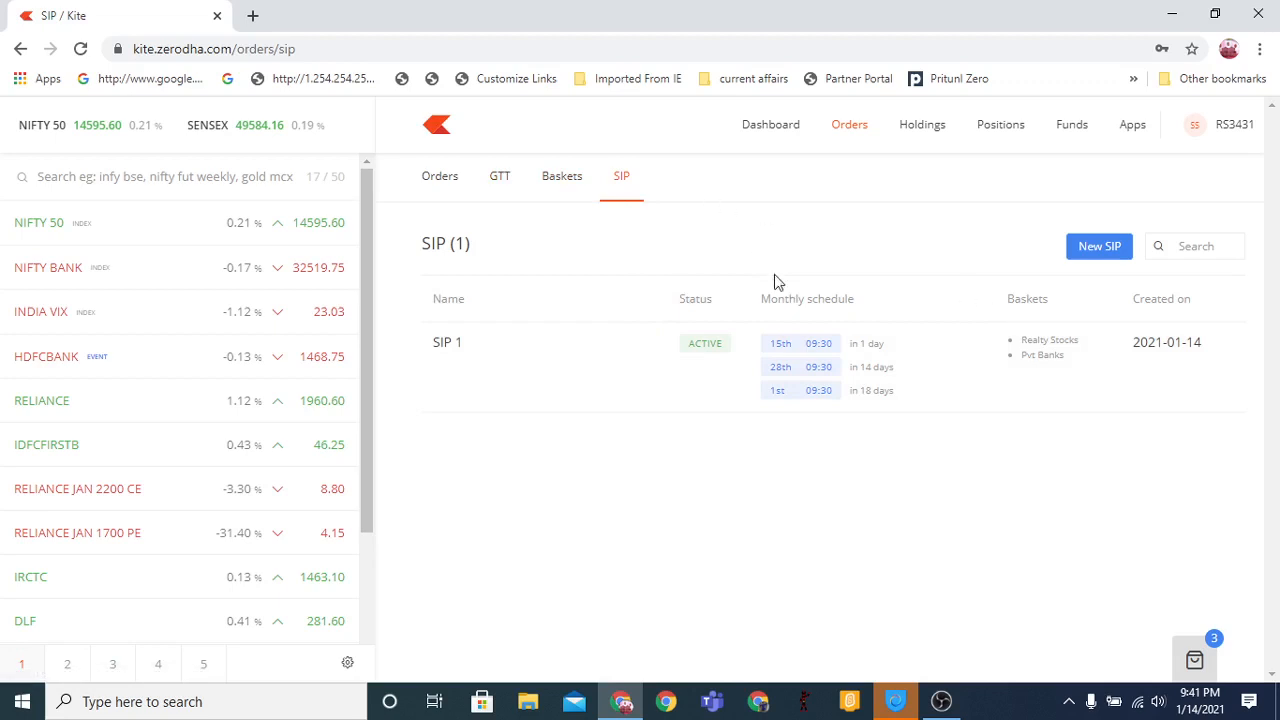
pyautogui.moveTo(675, 212)
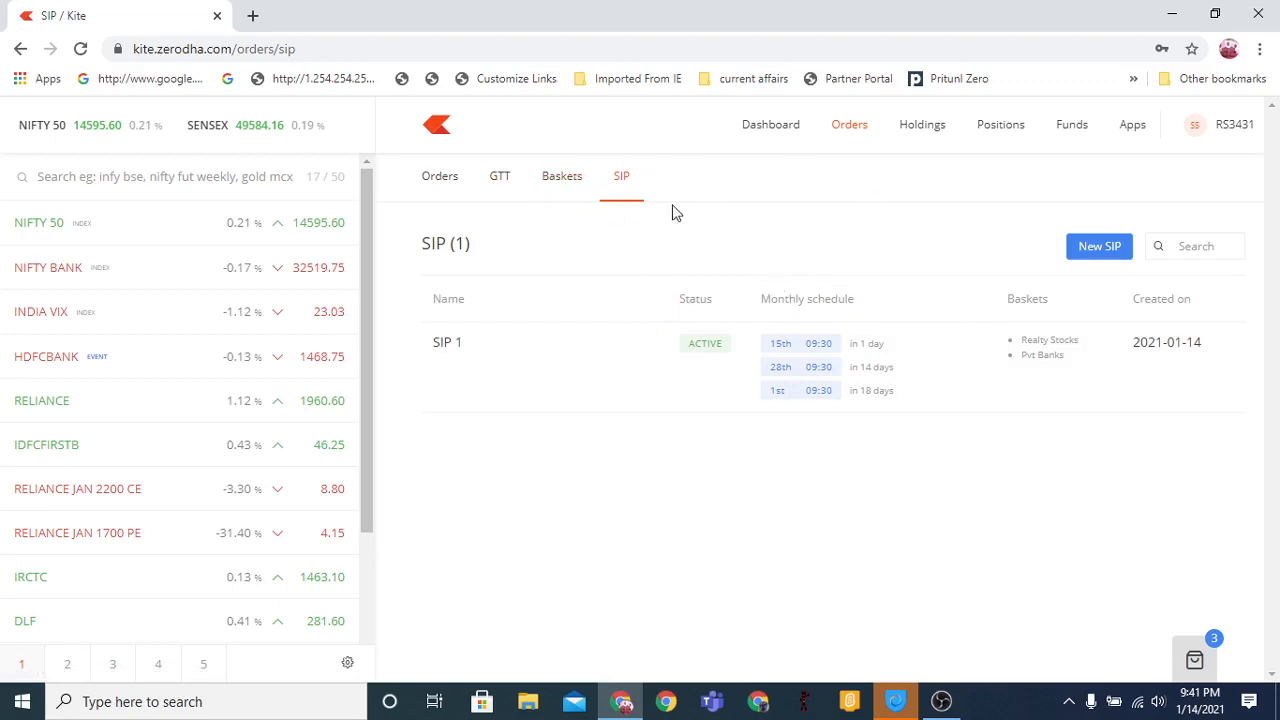
pyautogui.moveTo(728, 192)
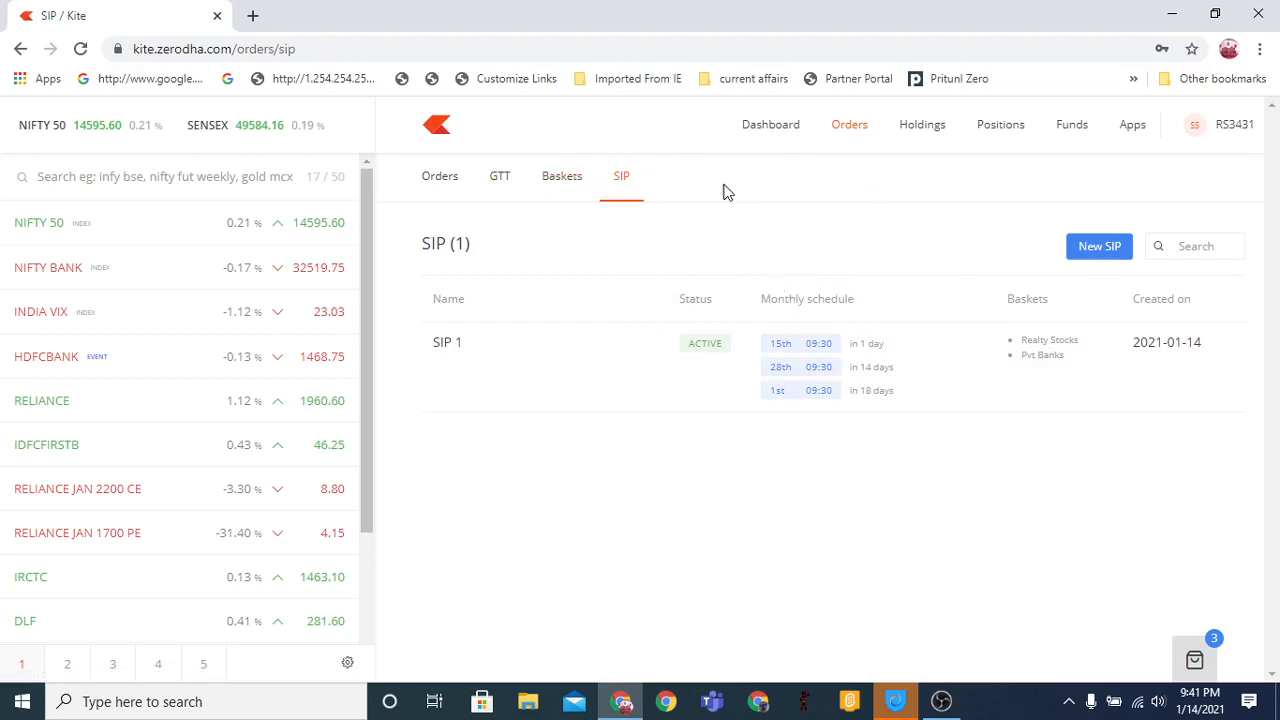
pyautogui.moveTo(866, 238)
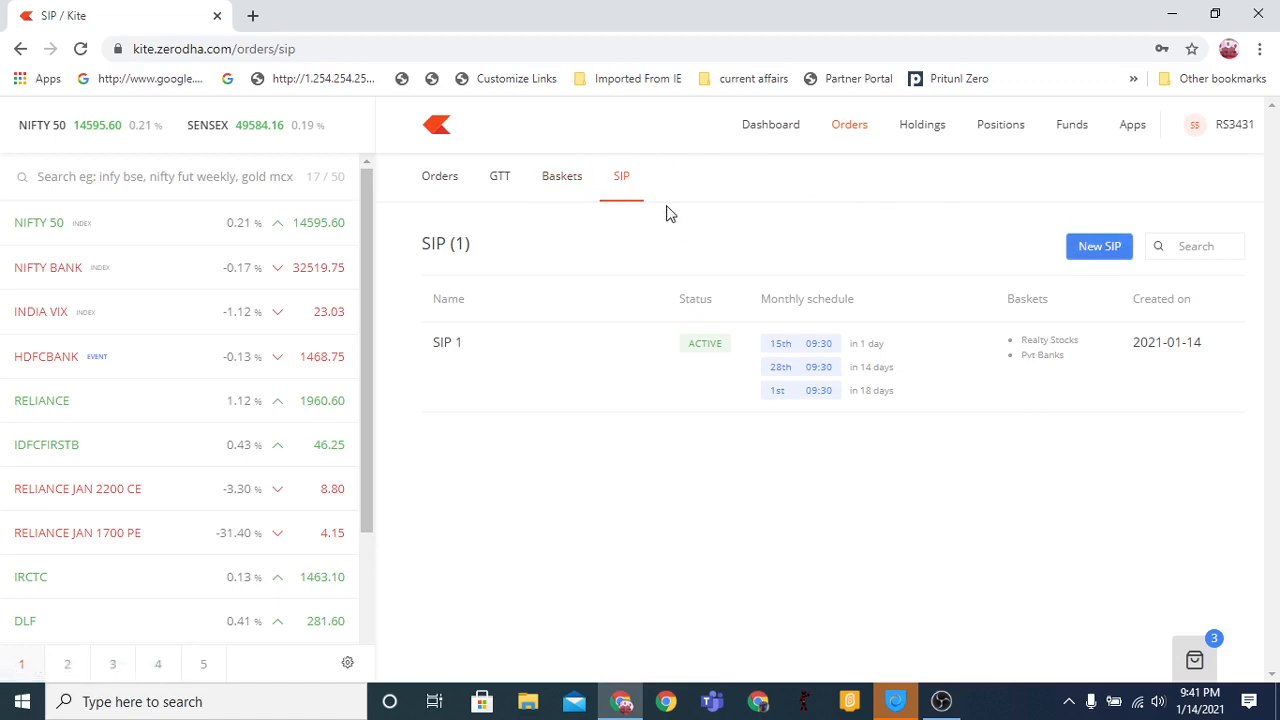
pyautogui.moveTo(668, 211)
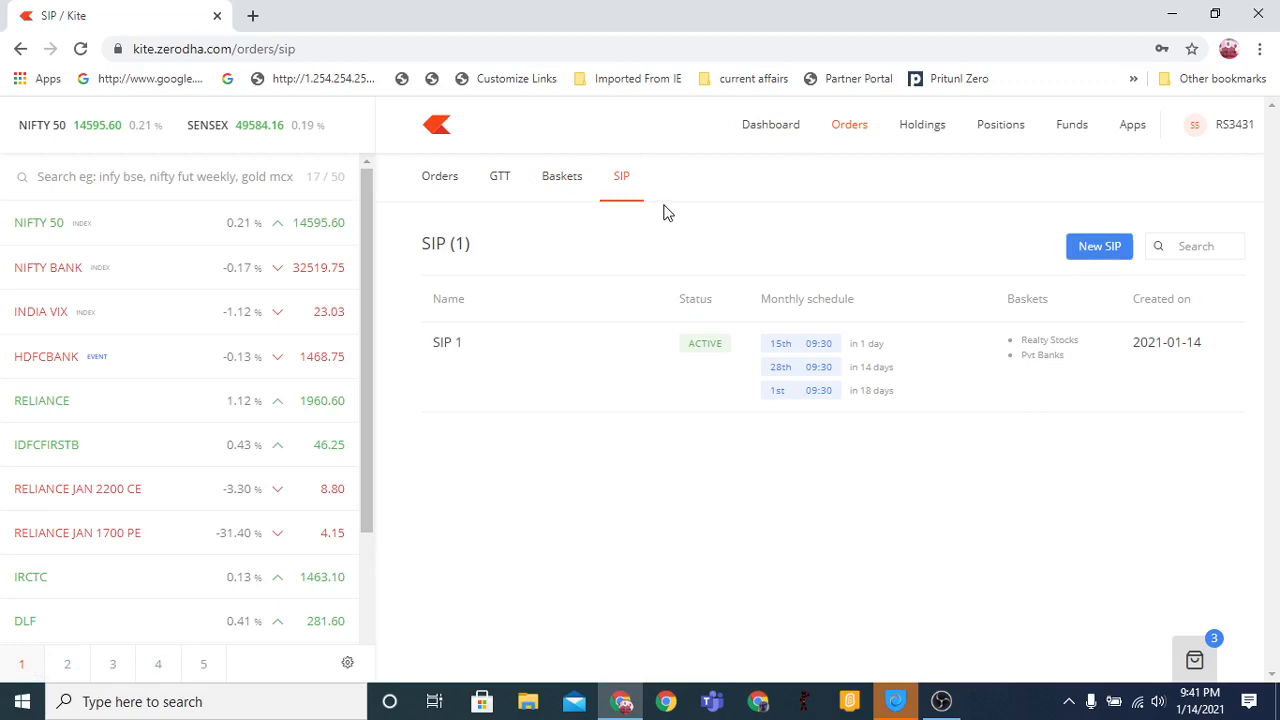
pyautogui.moveTo(704, 226)
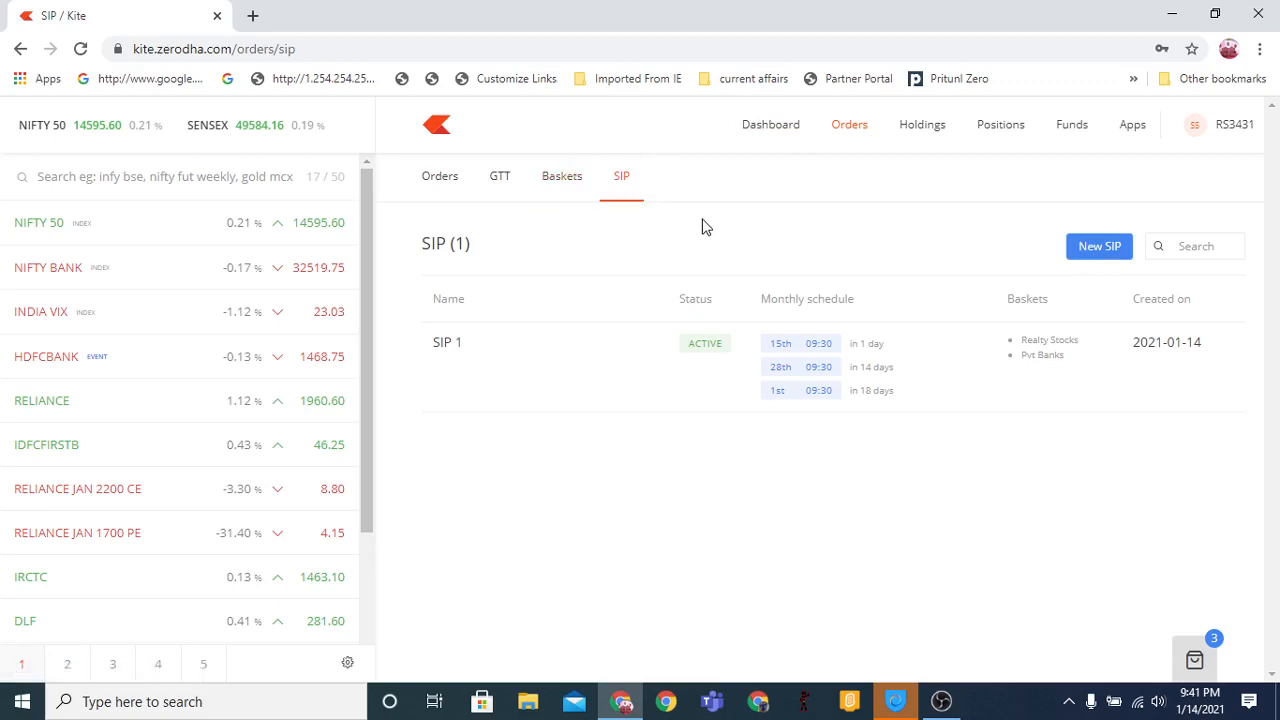
pyautogui.moveTo(916, 271)
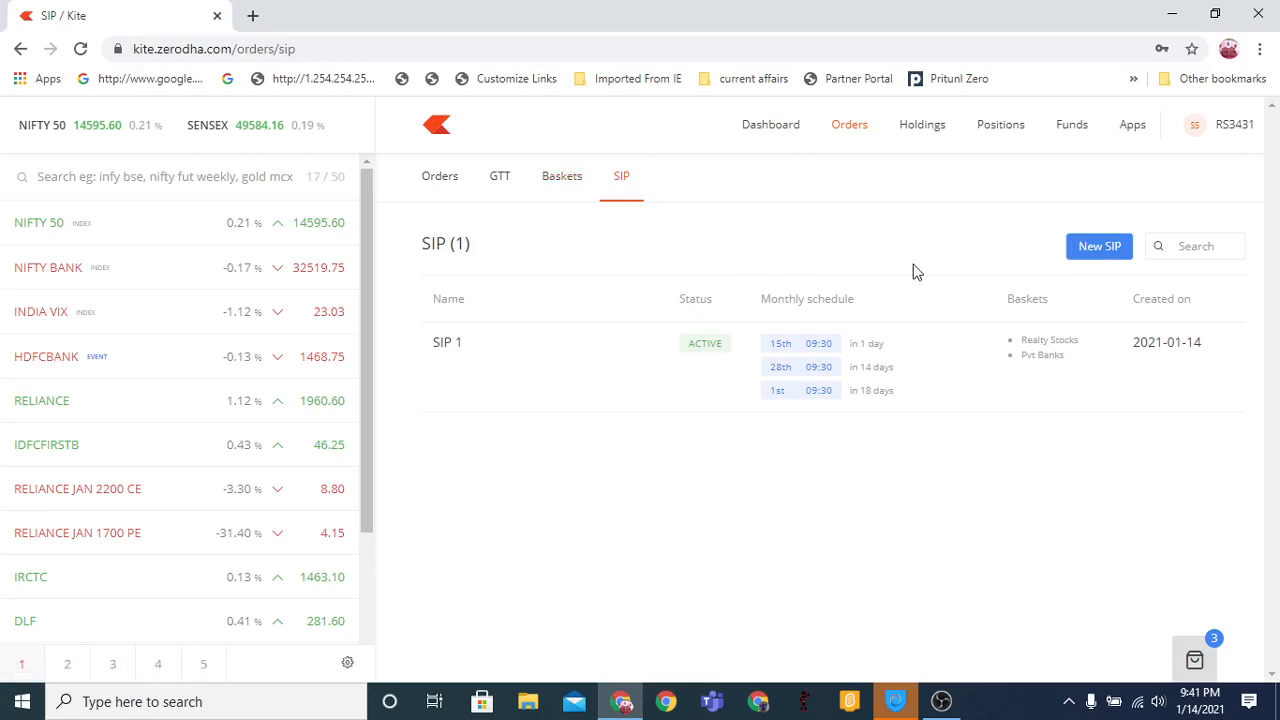